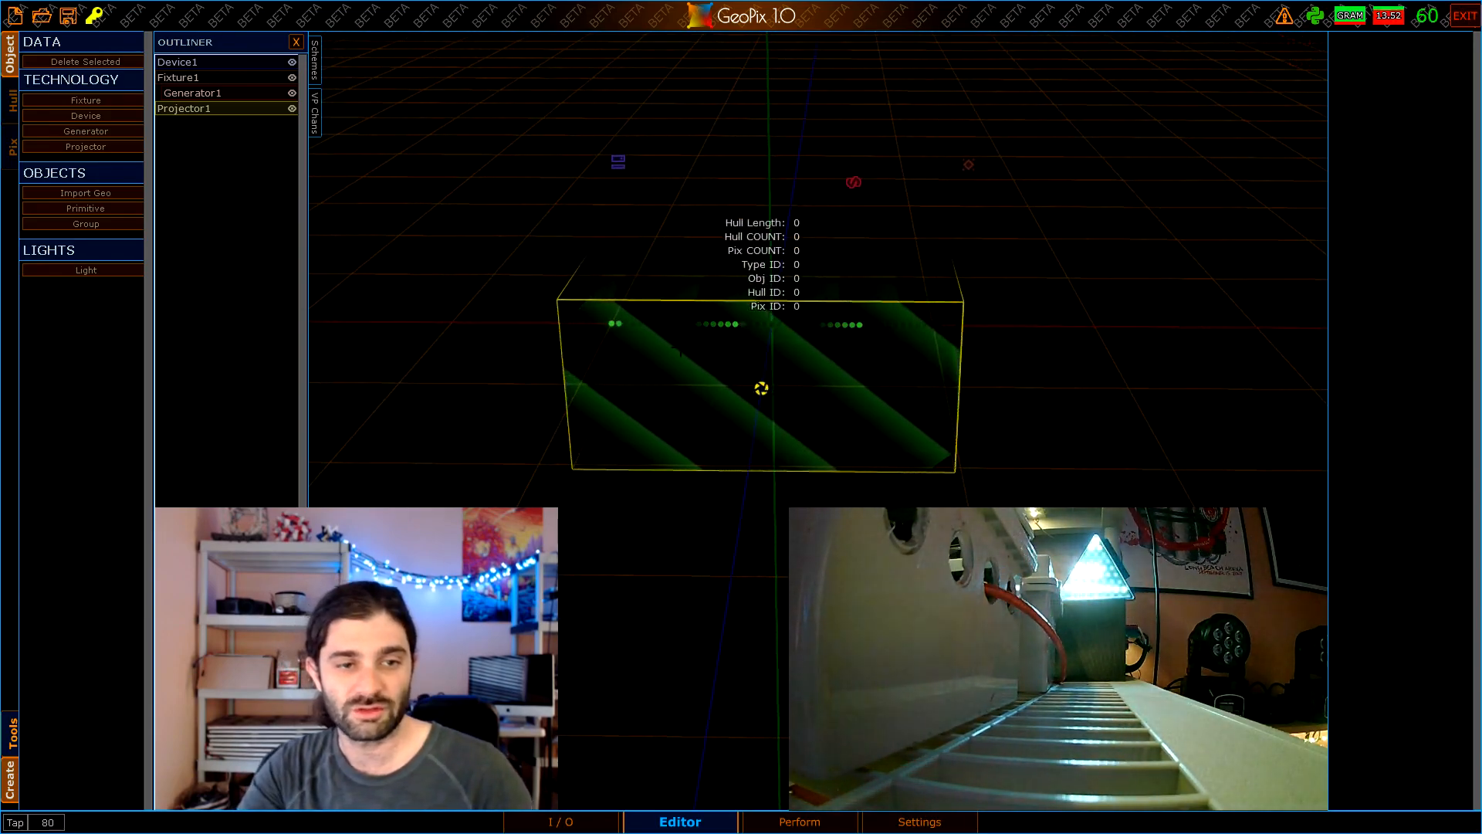
Glance at the loaded video clips, then bring up the Teensy 3.1 Arduino guide in Chrome
{"action": "left_click", "coordinate": [563, 822]}
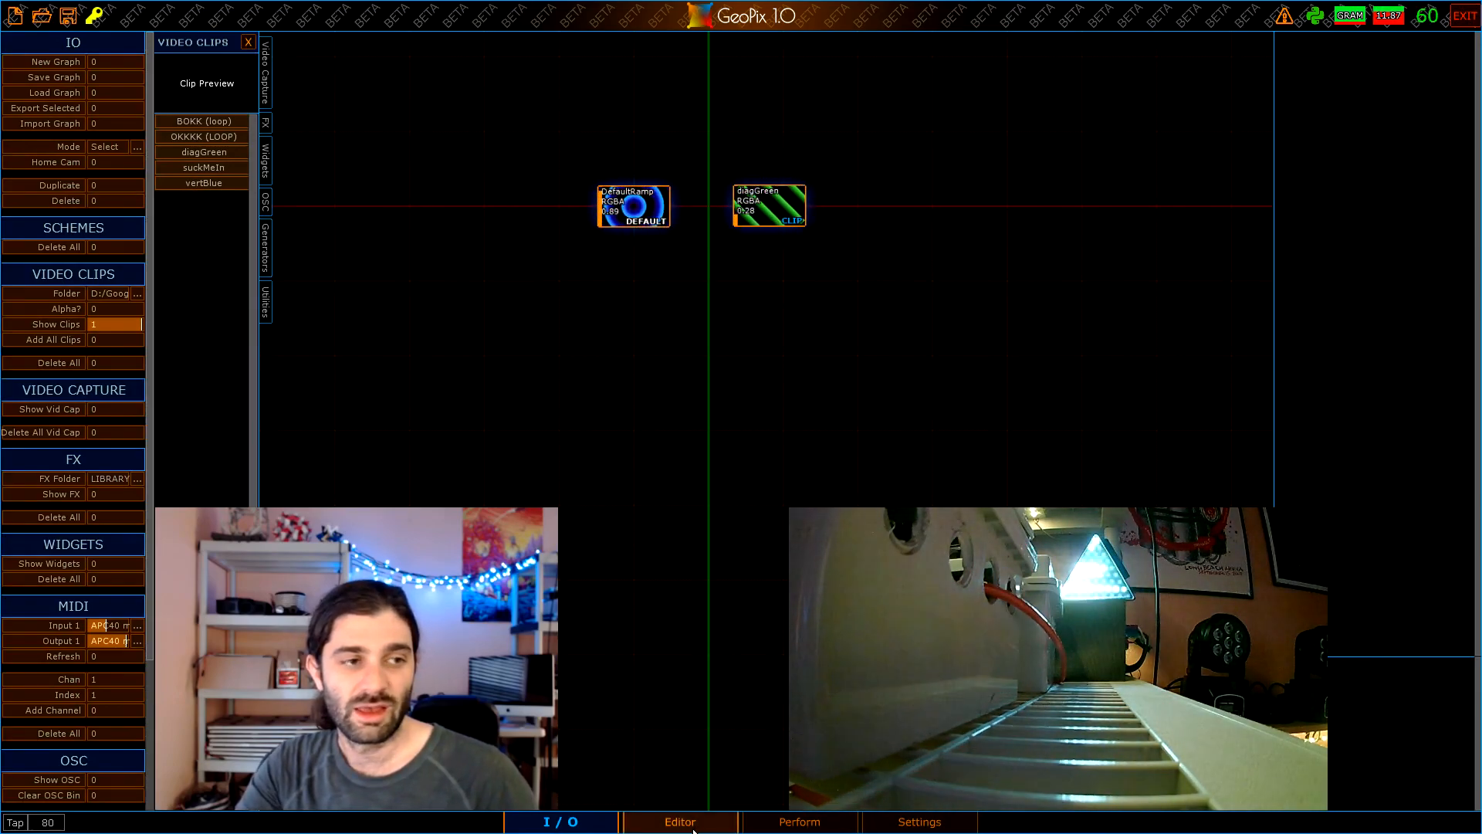
{"action": "left_click", "coordinate": [679, 822]}
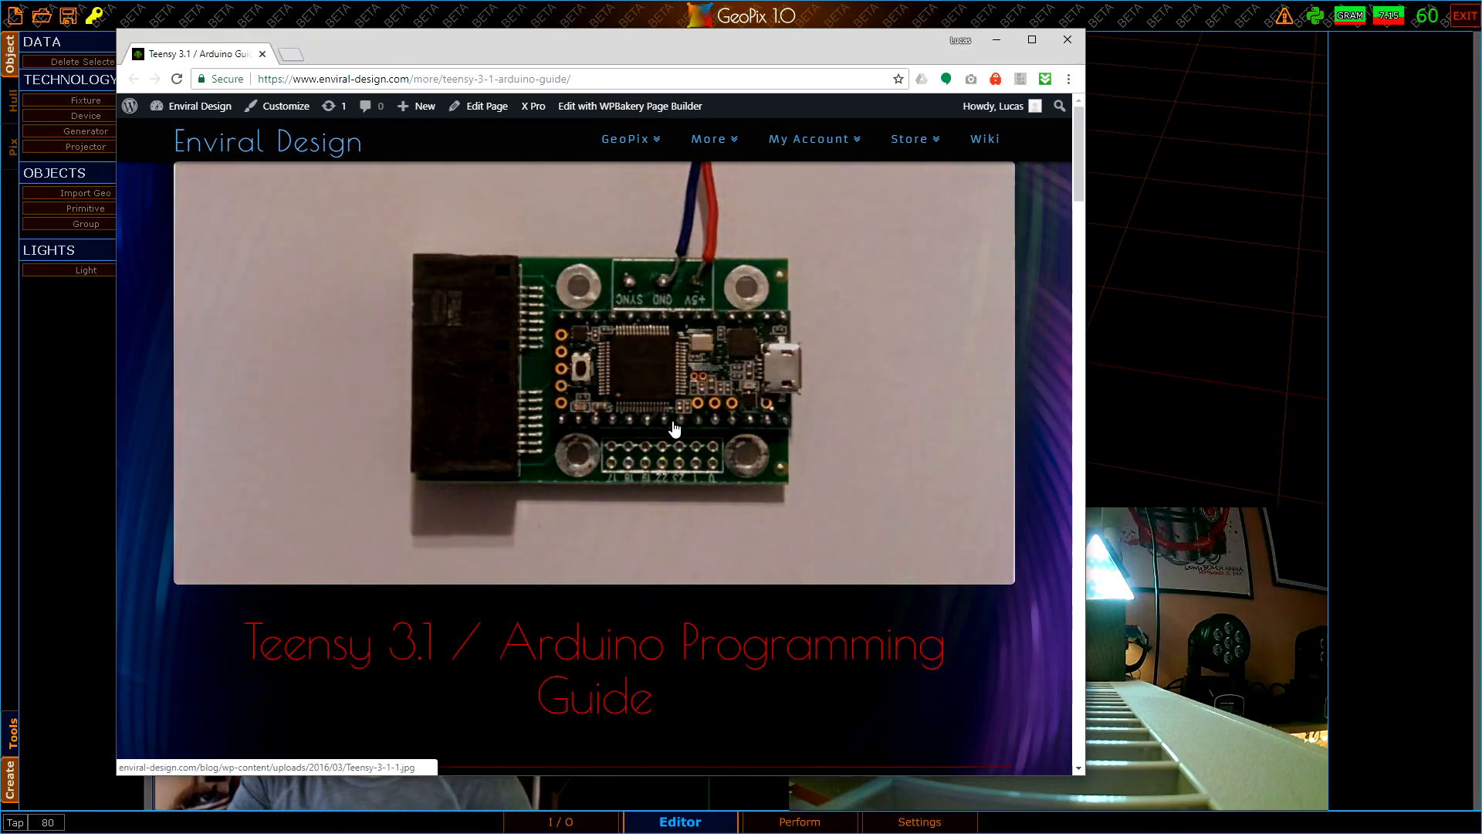
{"action": "mouse_move", "coordinate": [712, 175]}
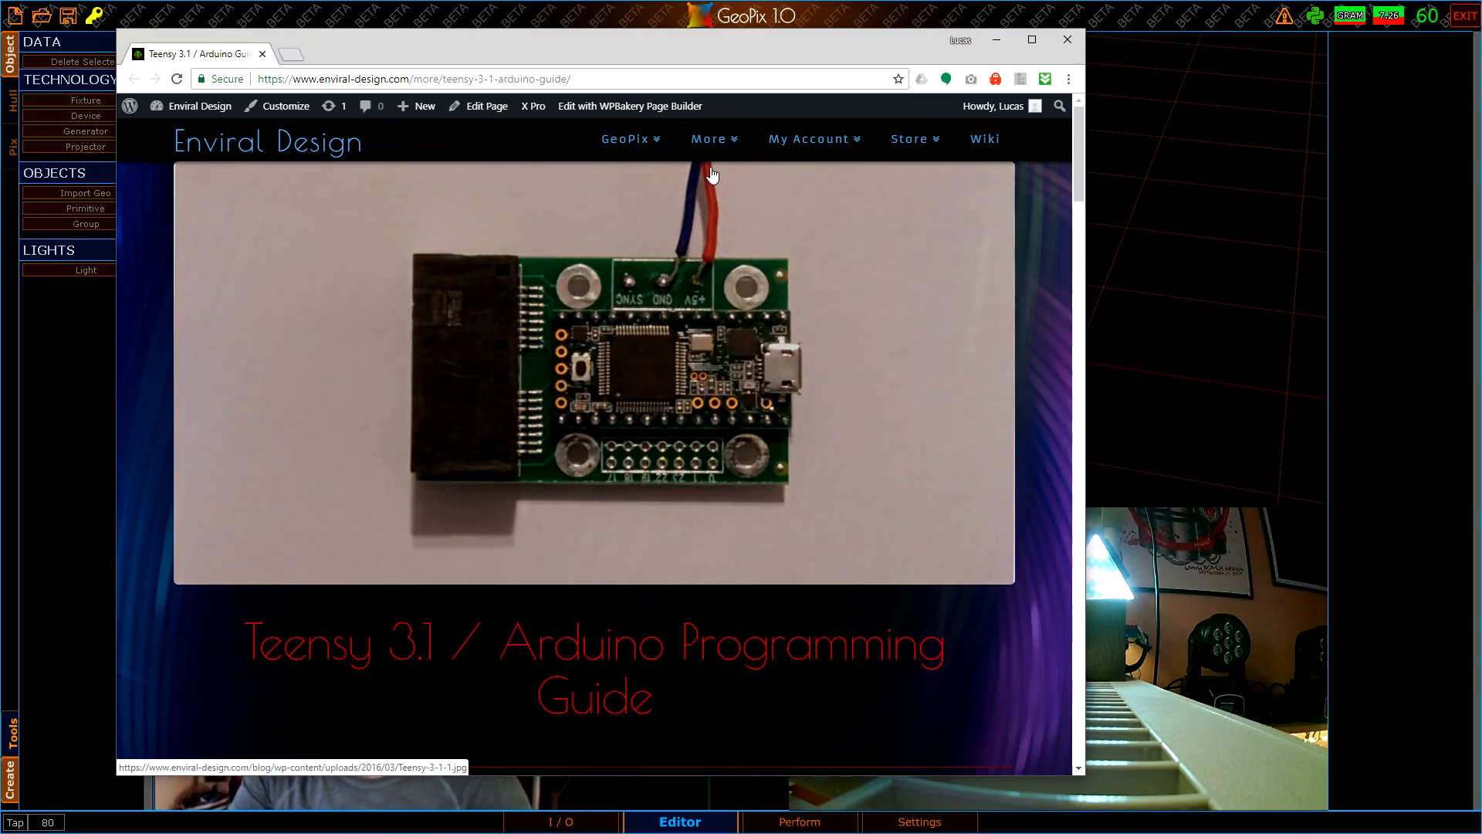
{"action": "left_click", "coordinate": [709, 138]}
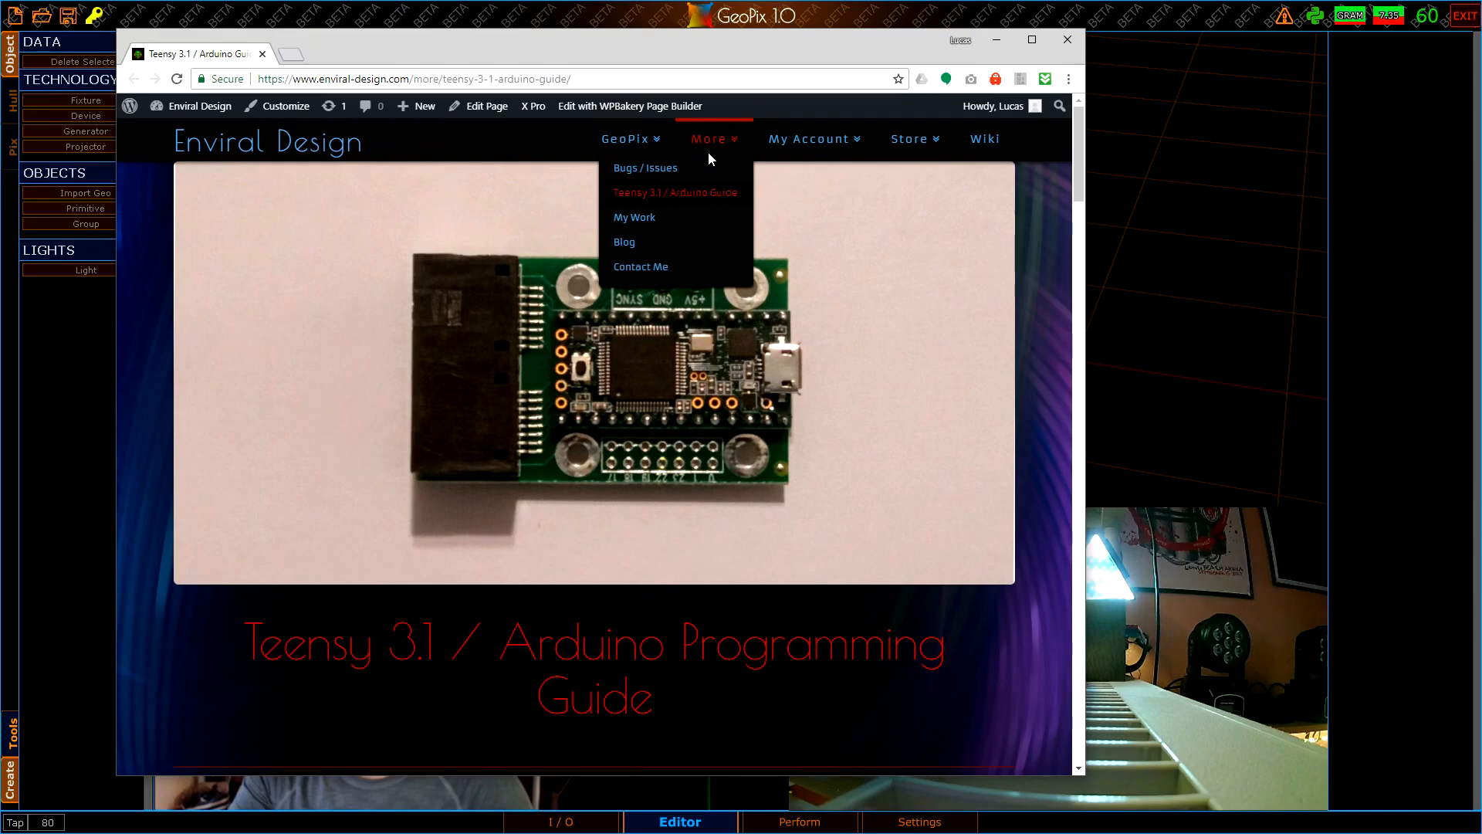
{"action": "mouse_move", "coordinate": [641, 194]}
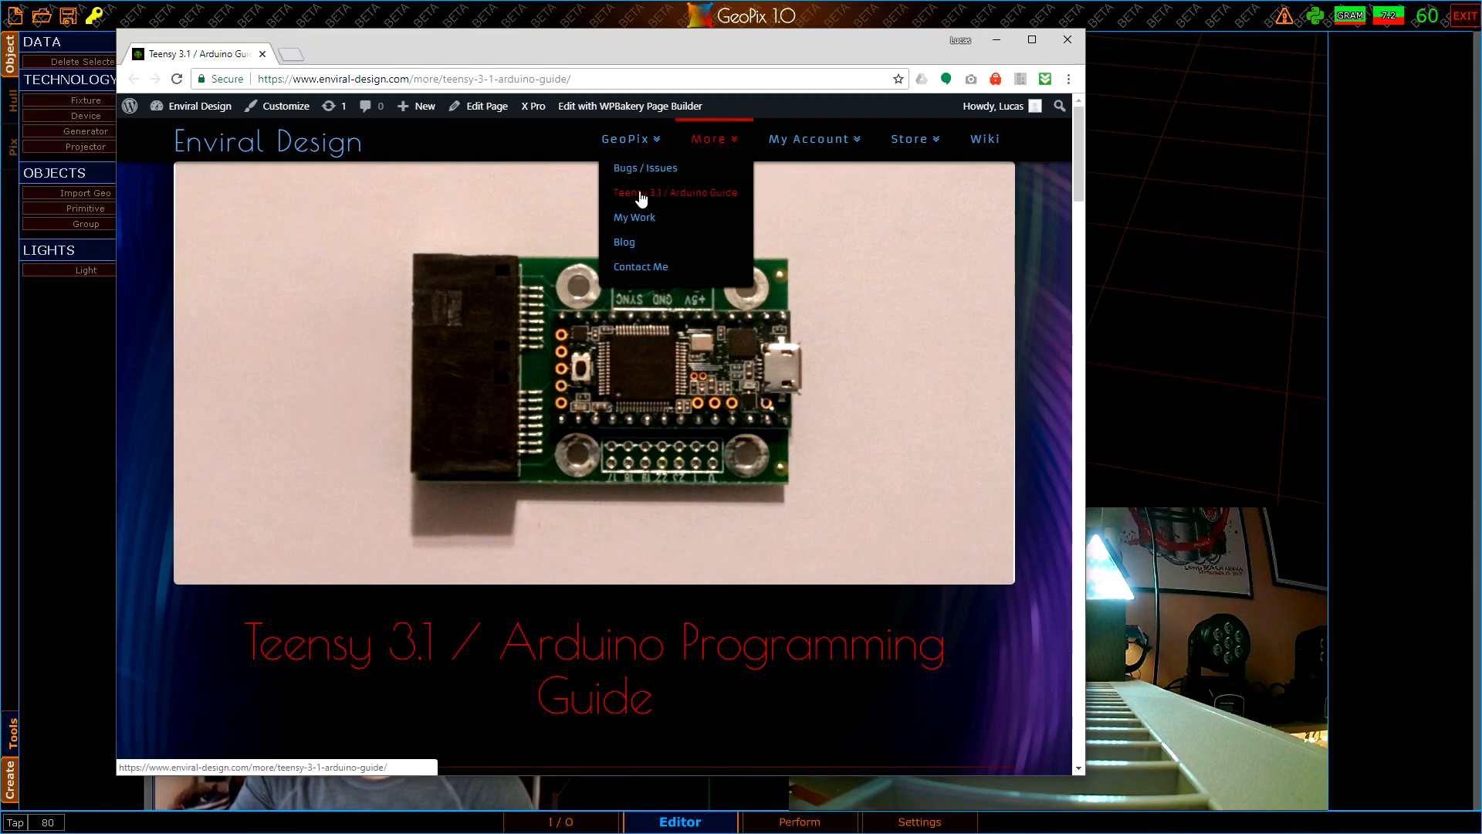
{"action": "mouse_move", "coordinate": [666, 210]}
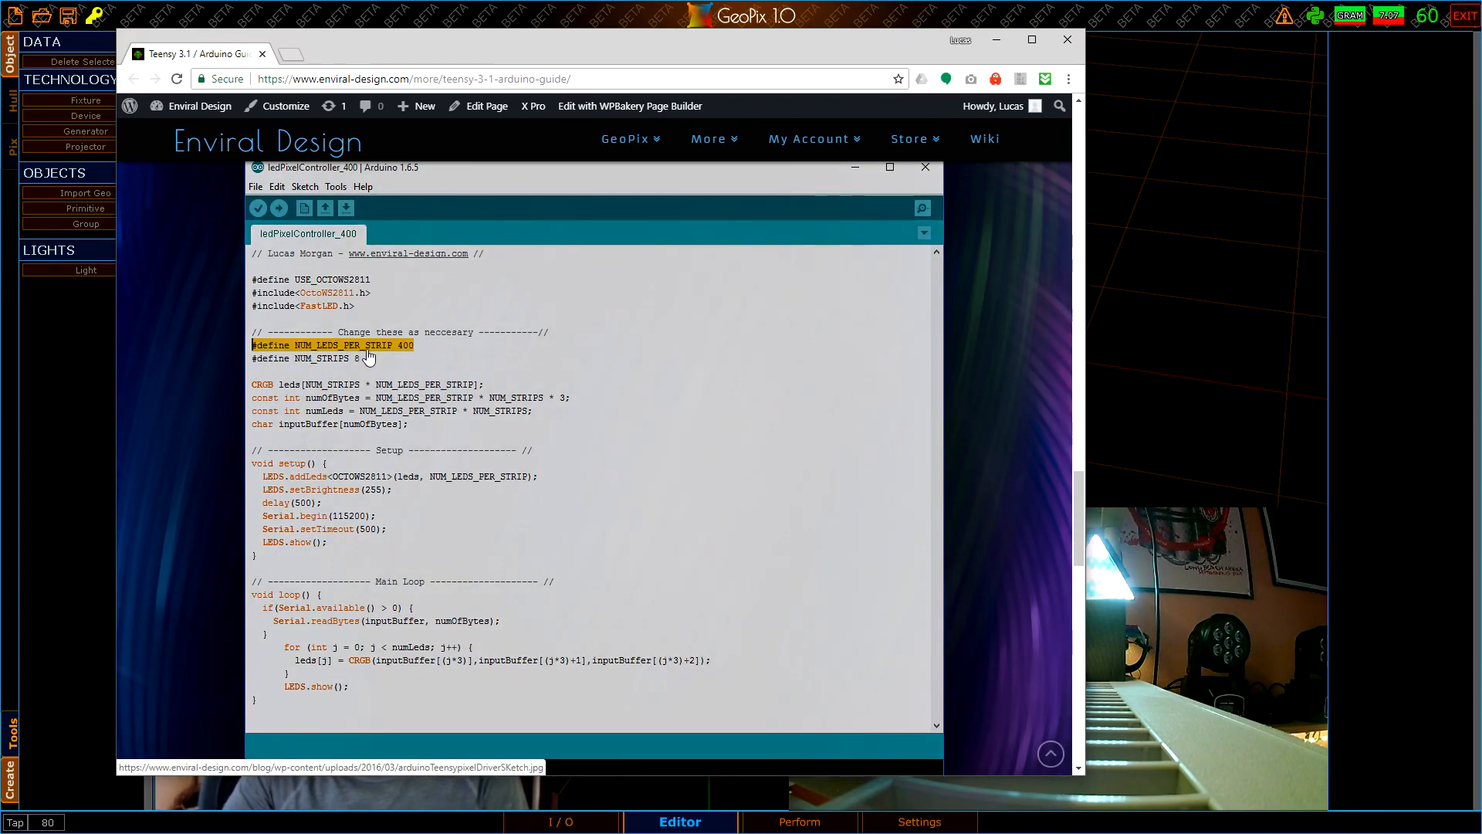
{"action": "mouse_move", "coordinate": [442, 357]}
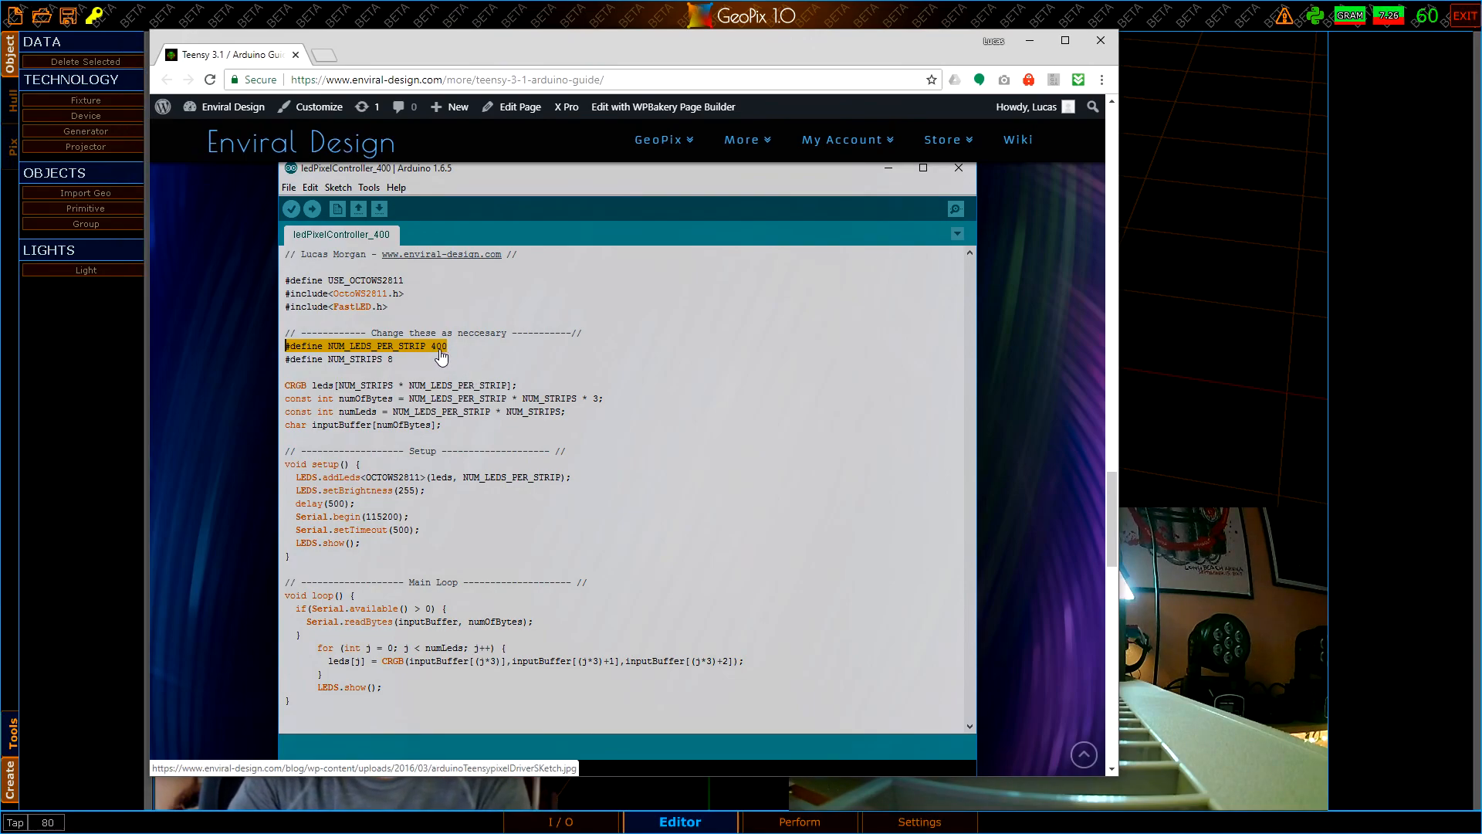
{"action": "mouse_move", "coordinate": [496, 287]}
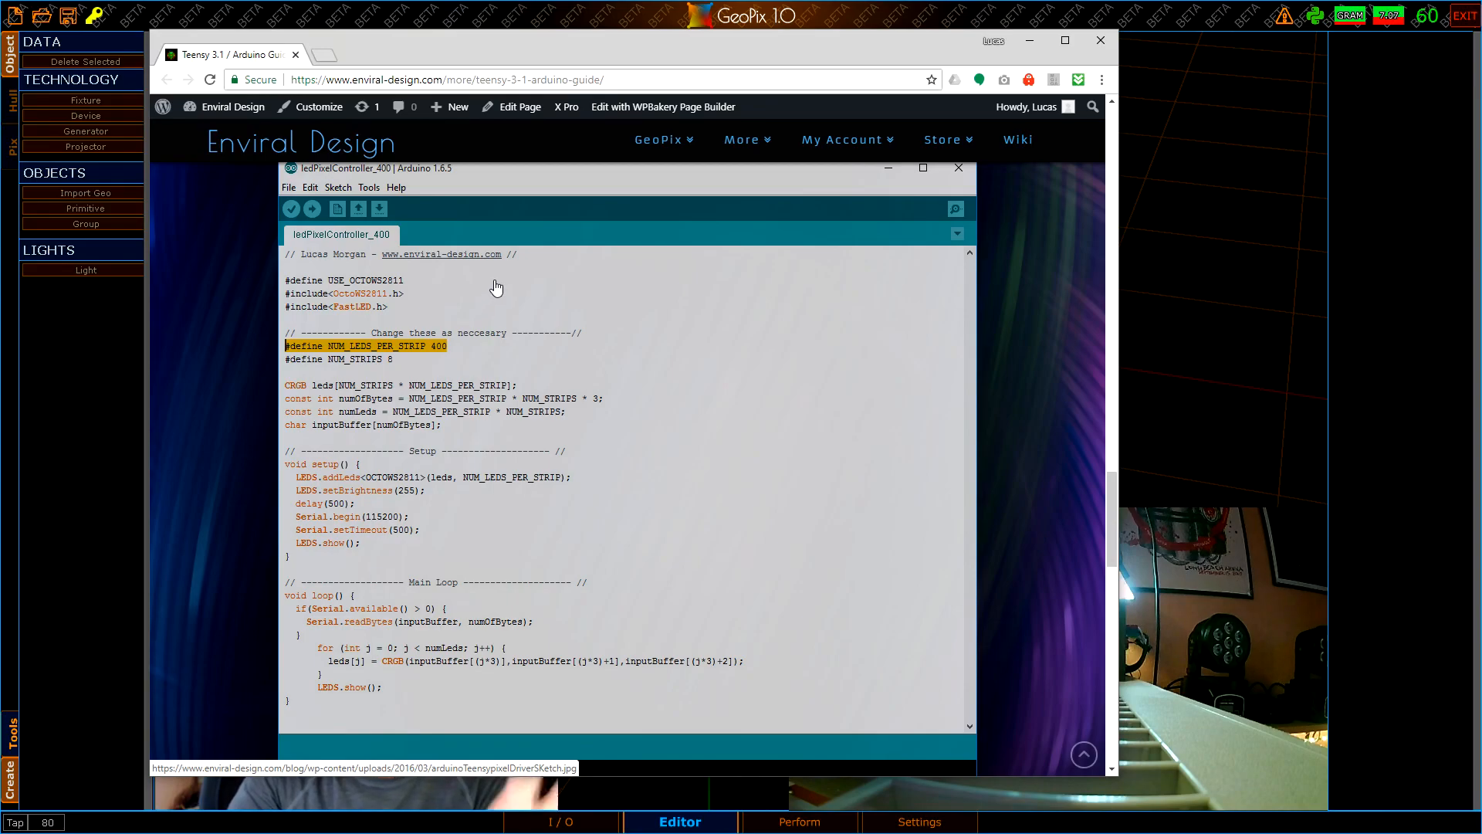
{"action": "mouse_move", "coordinate": [500, 280]}
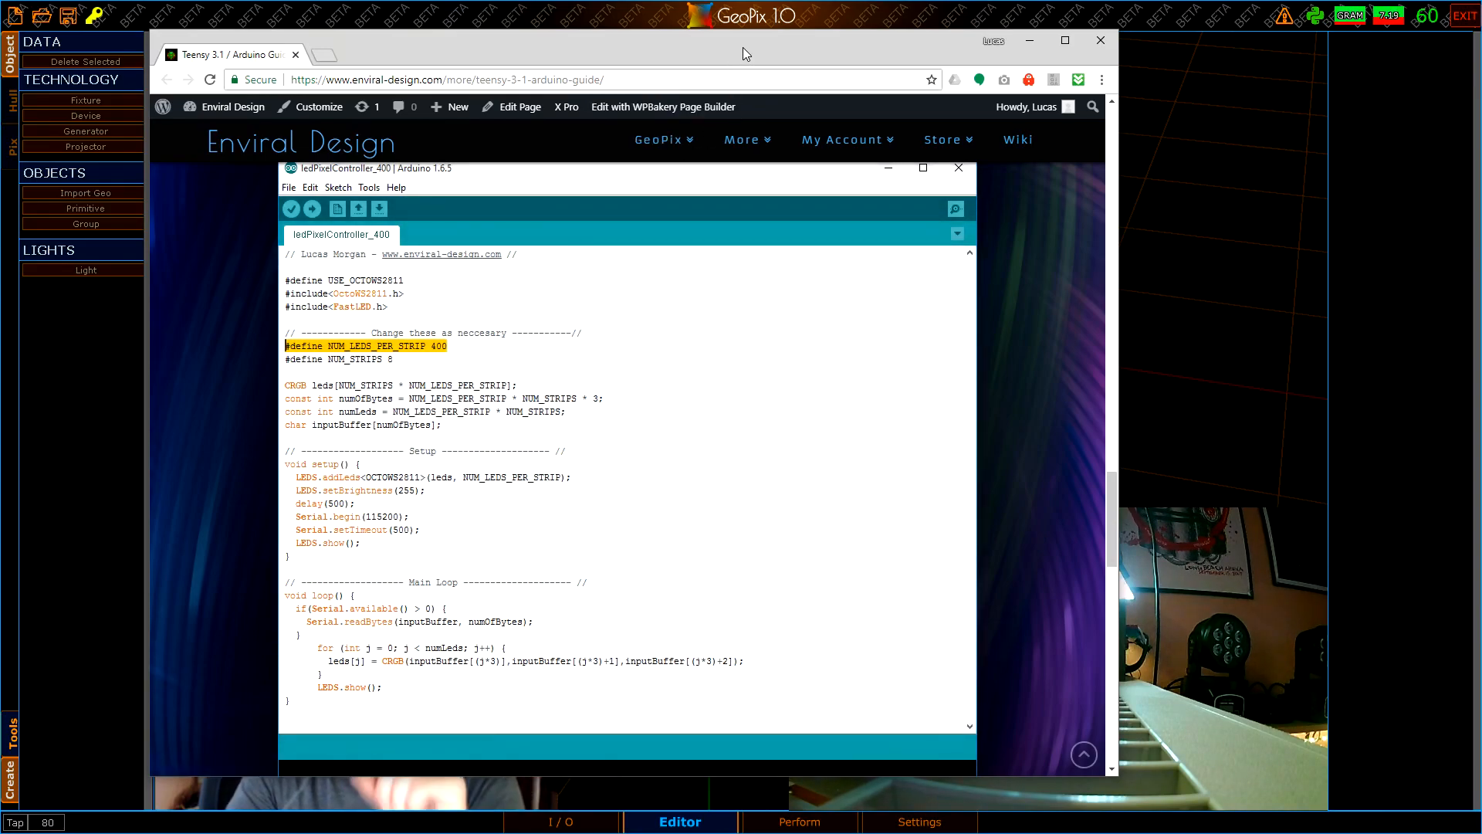
{"action": "left_click_drag", "start_coordinate": [745, 53], "coordinate": [827, 83]}
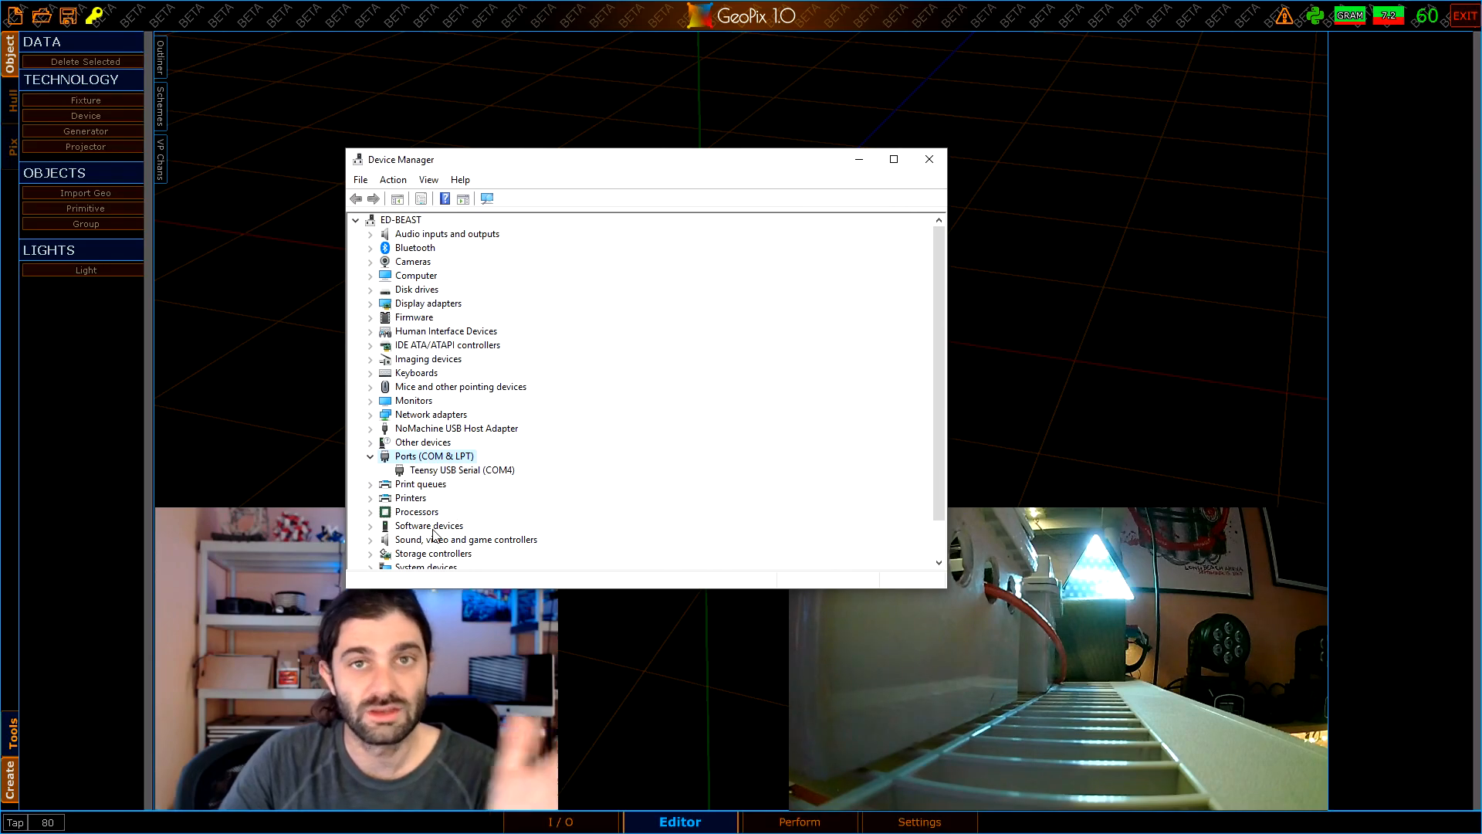
{"action": "mouse_move", "coordinate": [422, 470]}
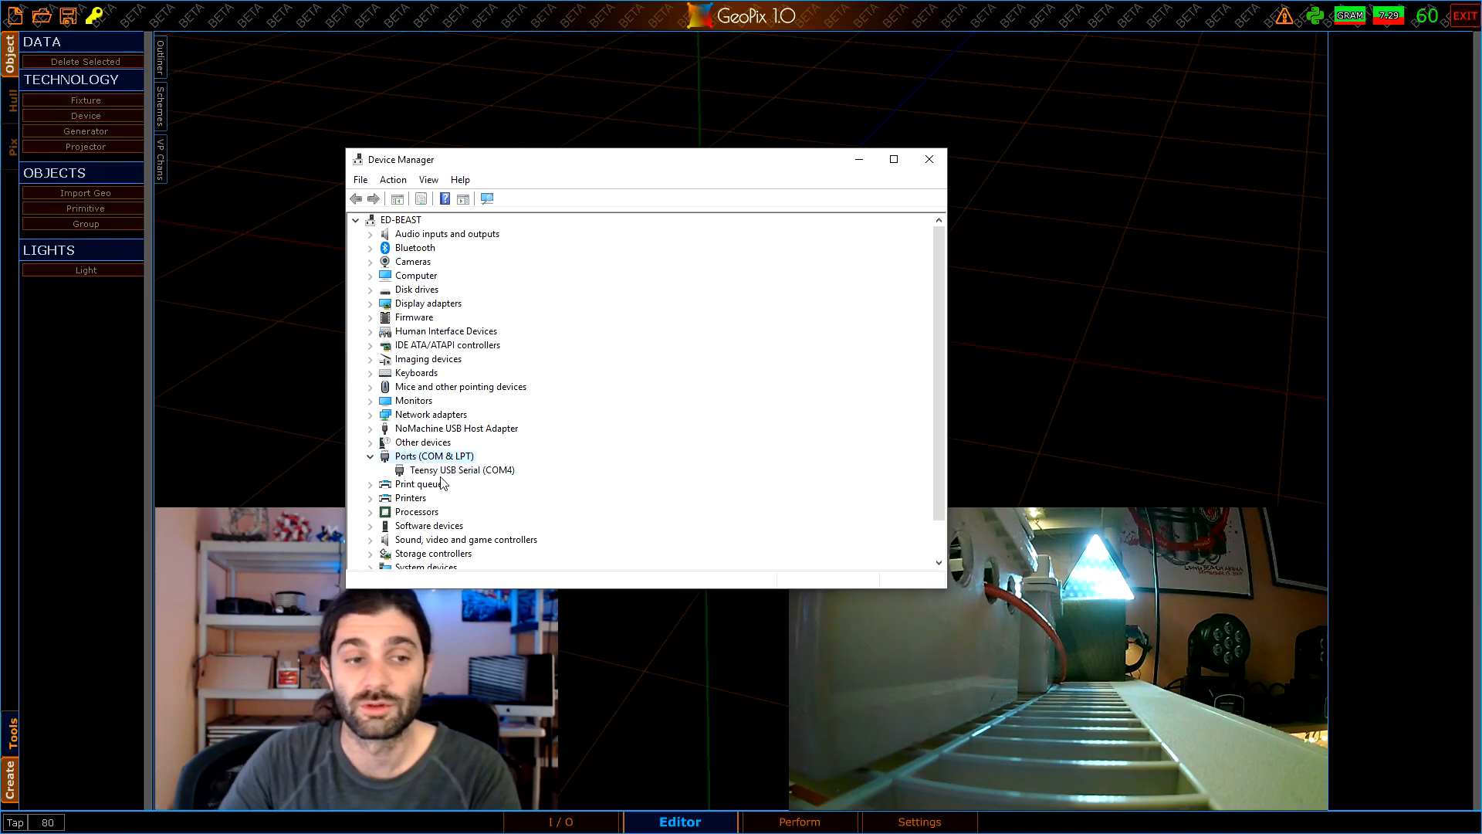
Select the Teensy USB Serial (COM4) port entry and move Device Manager aside
{"action": "left_click", "coordinate": [462, 470]}
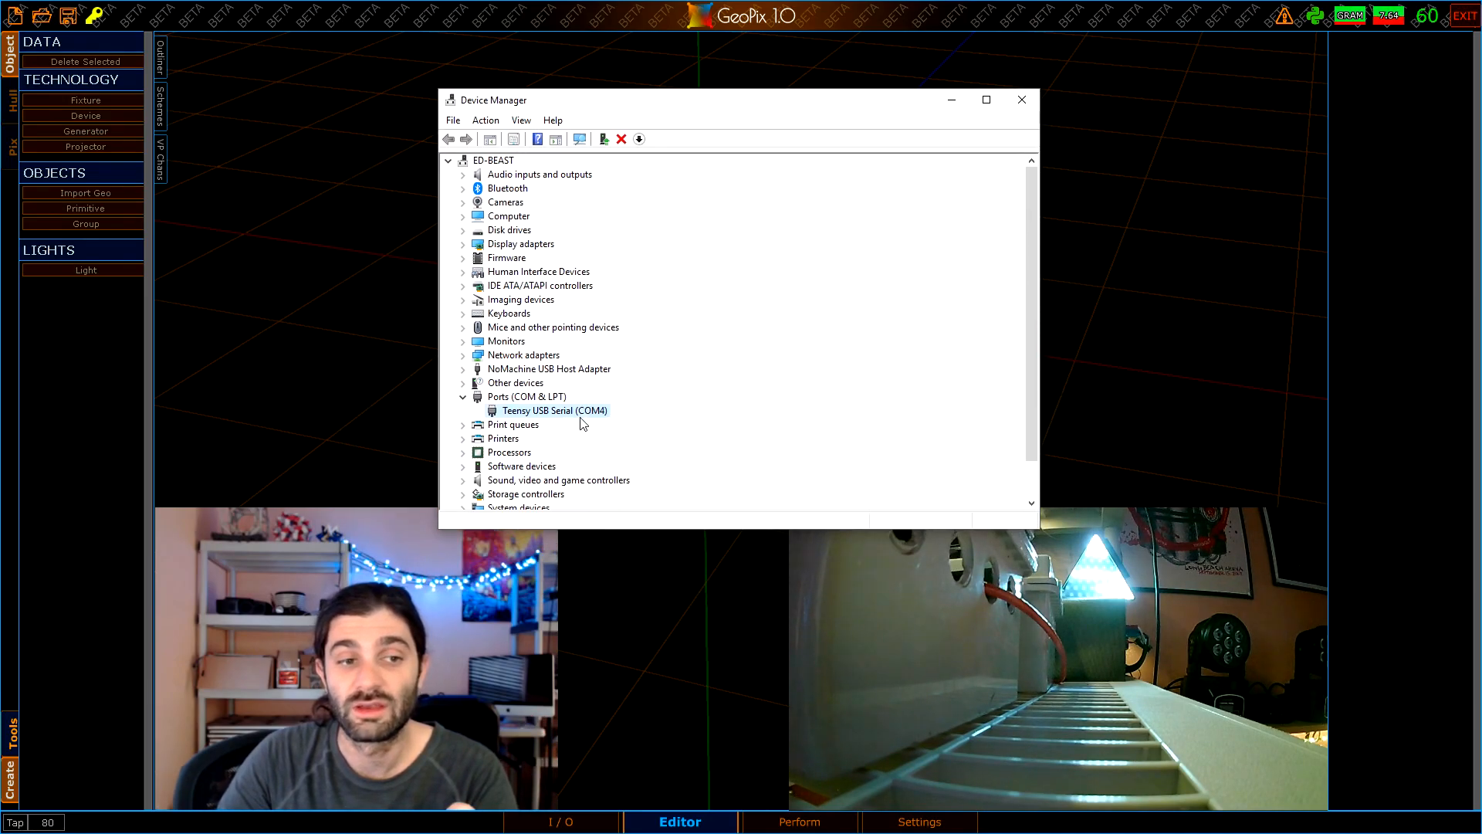
{"action": "left_click_drag", "start_coordinate": [738, 100], "coordinate": [1309, 380]}
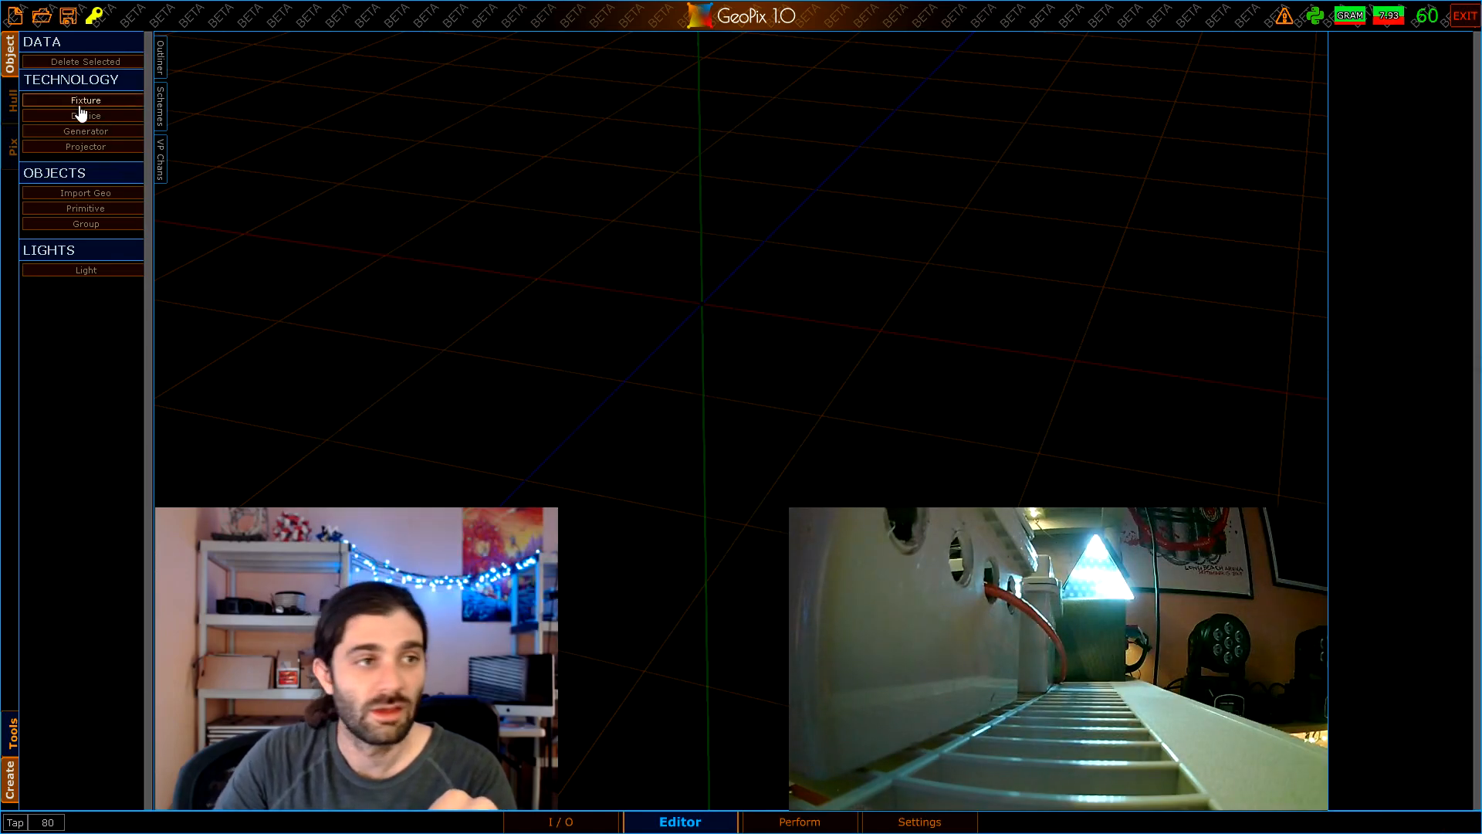
Create Device1, an ARTNET device, from Technology > Device on the Create tab
{"action": "left_click", "coordinate": [85, 100]}
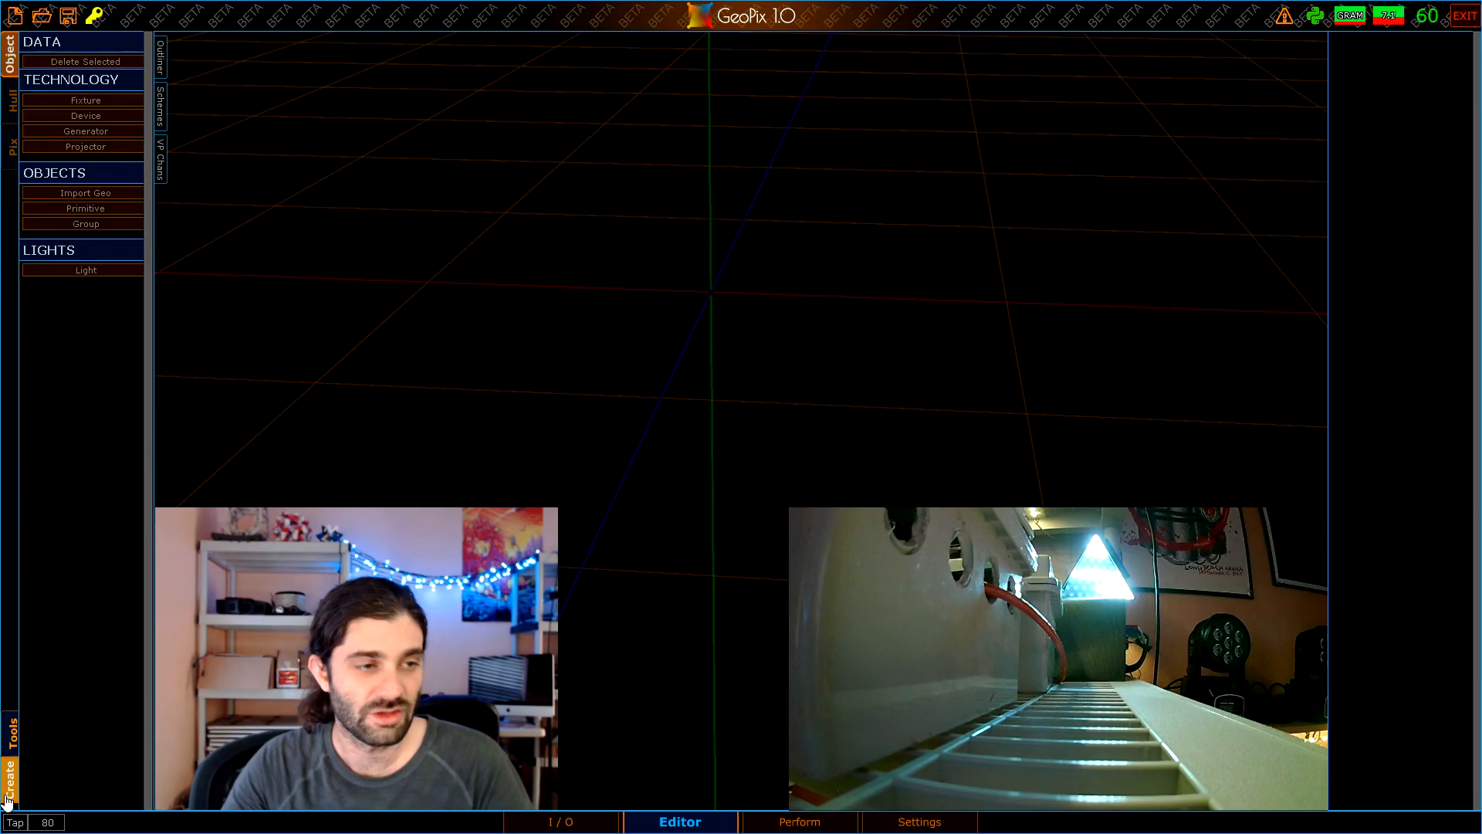
{"action": "left_click", "coordinate": [9, 737]}
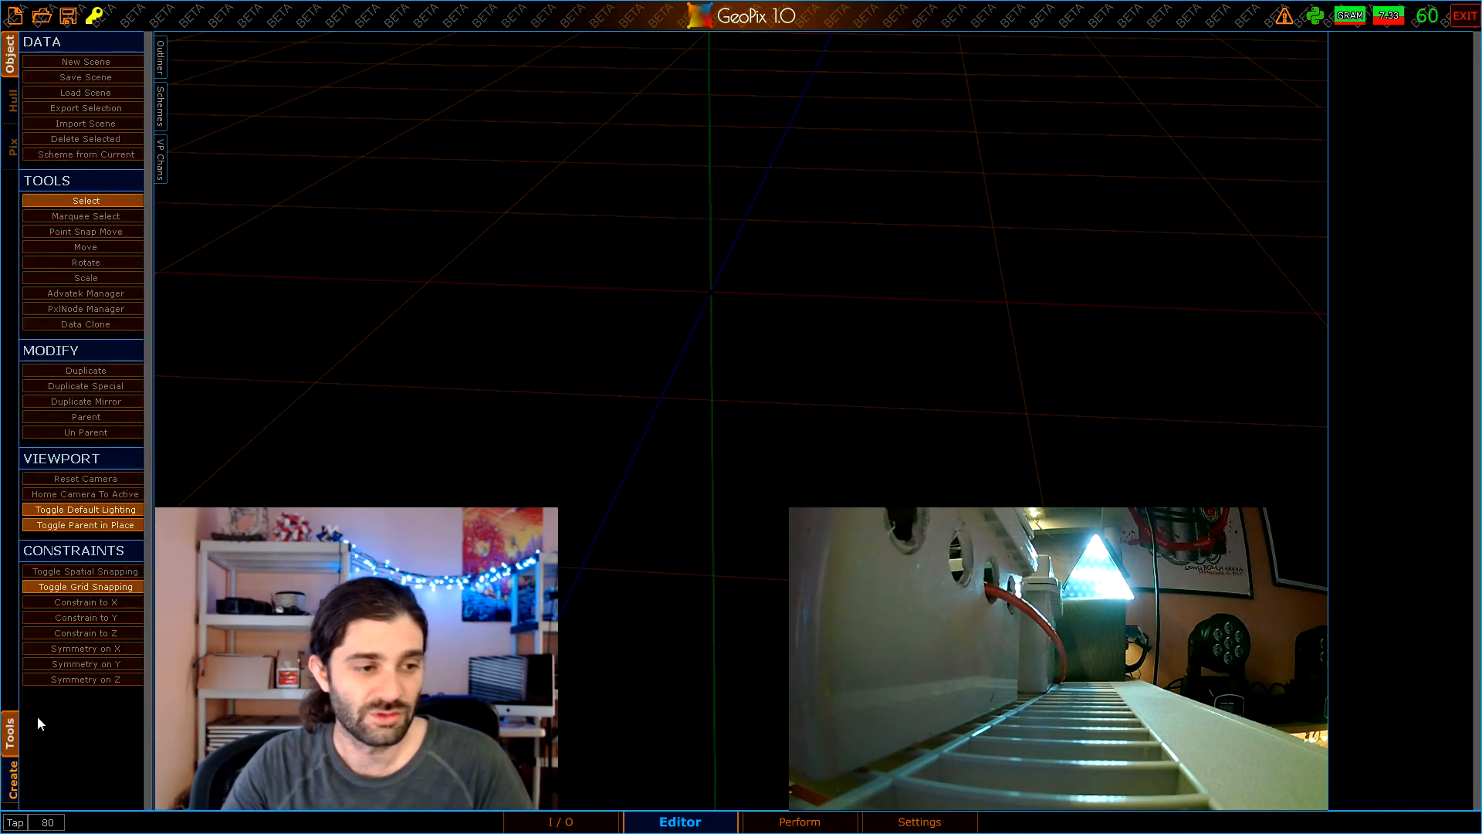
{"action": "left_click", "coordinate": [10, 766]}
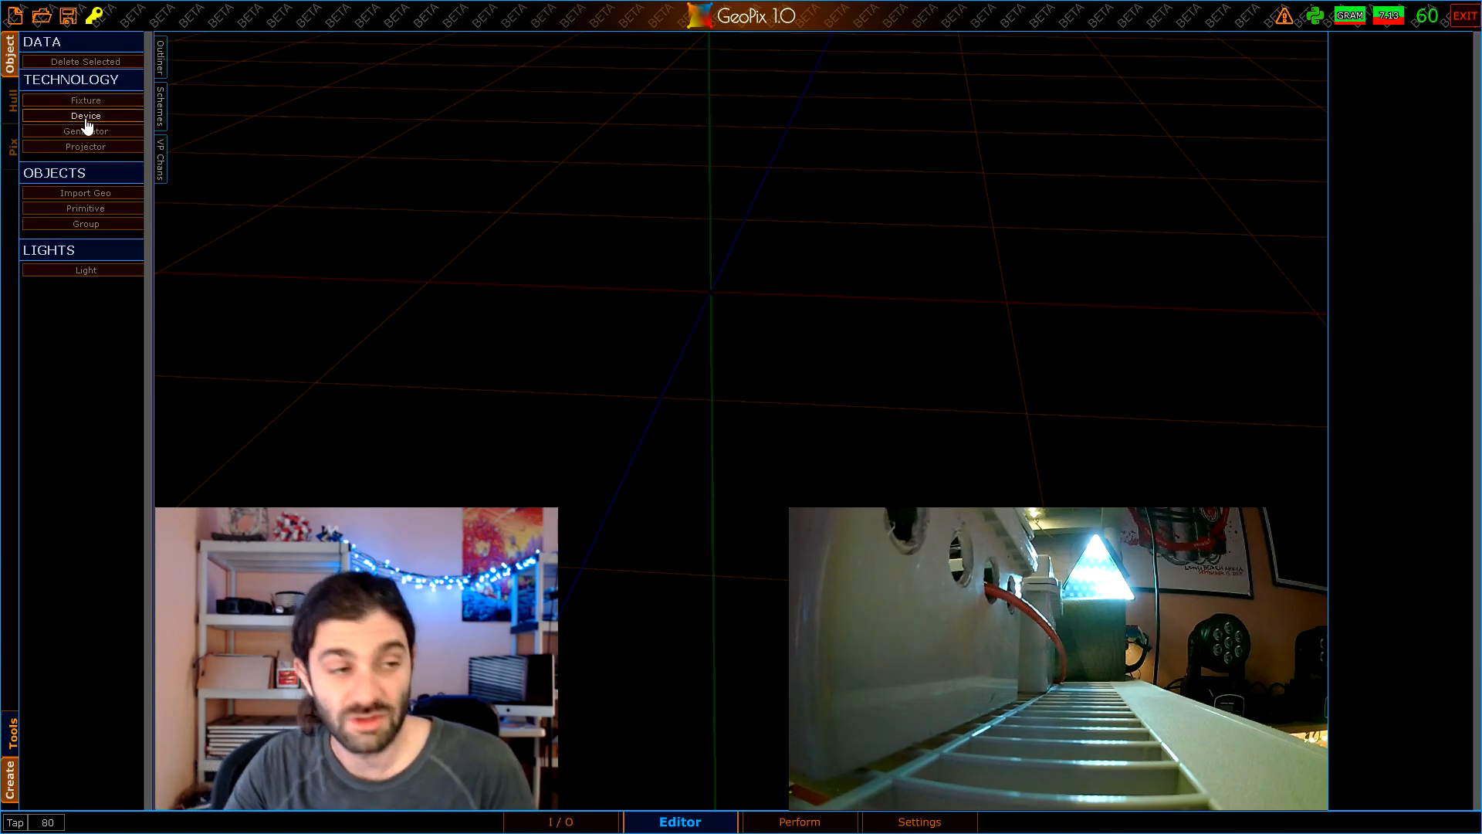
{"action": "left_click", "coordinate": [86, 115]}
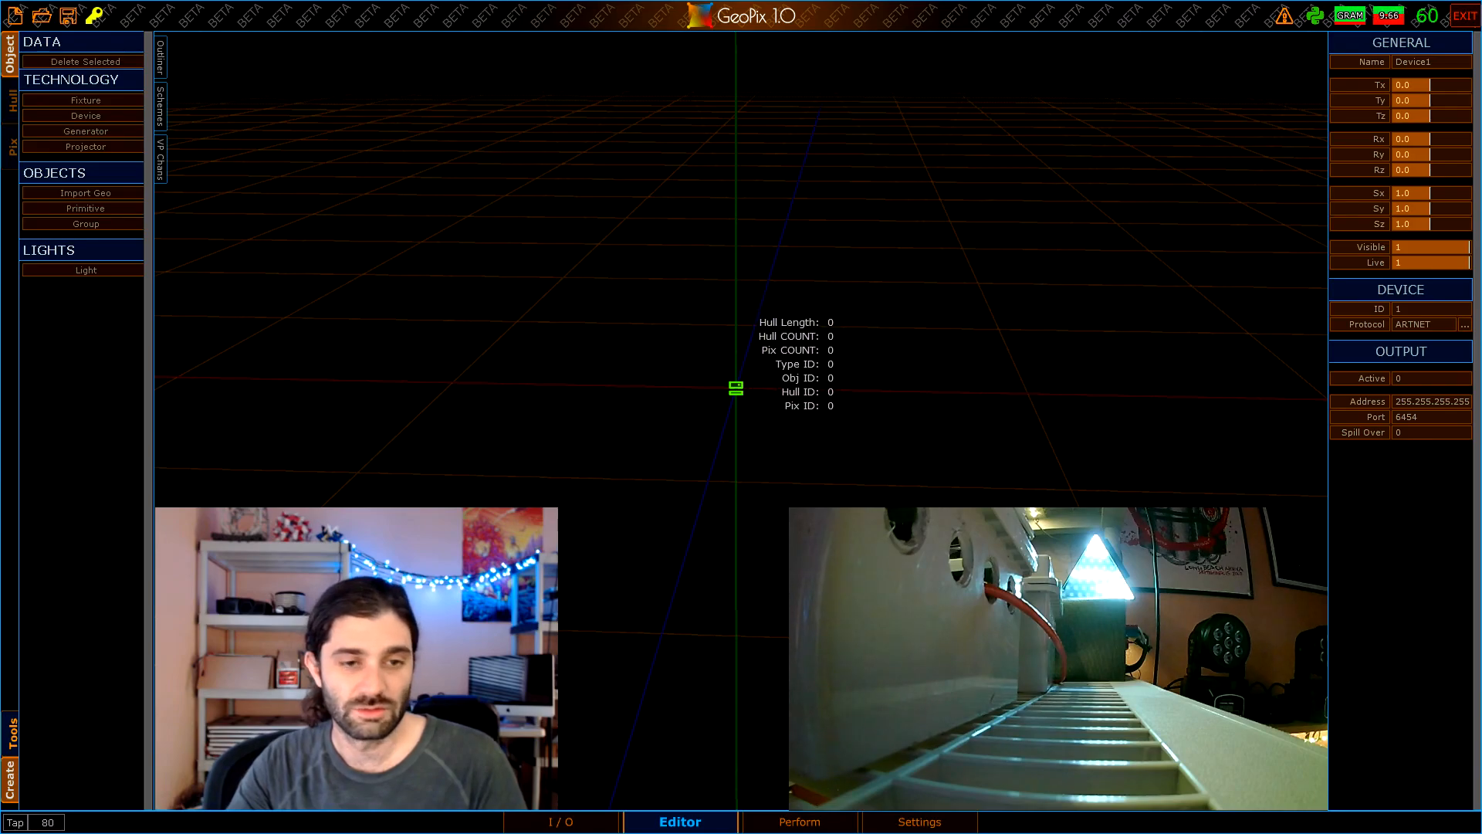
Orbit the viewport around the scene holding Device1
{"action": "left_click_drag", "start_coordinate": [736, 387], "coordinate": [463, 210]}
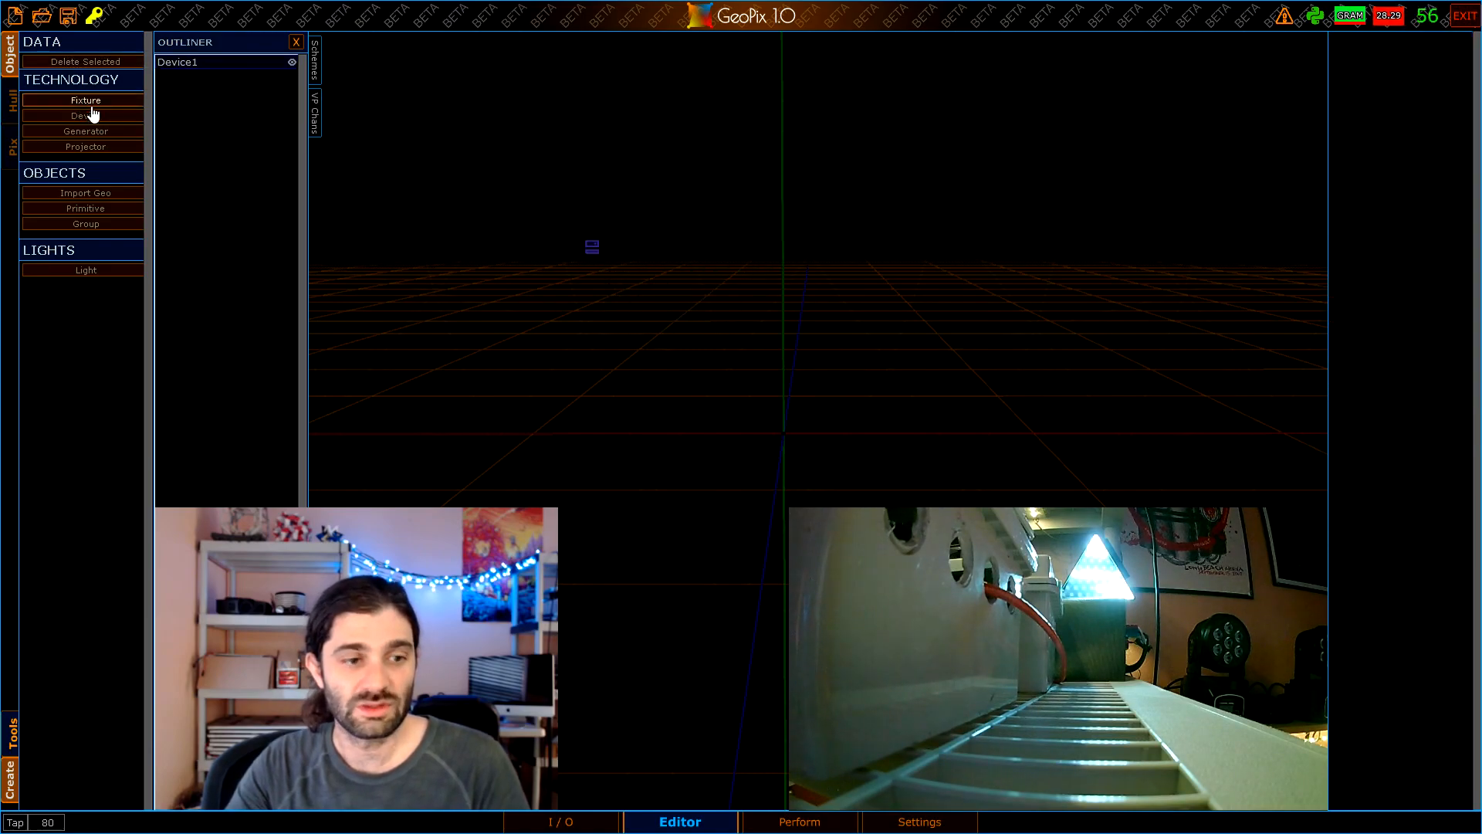
Add Fixture1, shift it right of Device1, and reselect Device1
{"action": "left_click", "coordinate": [85, 100]}
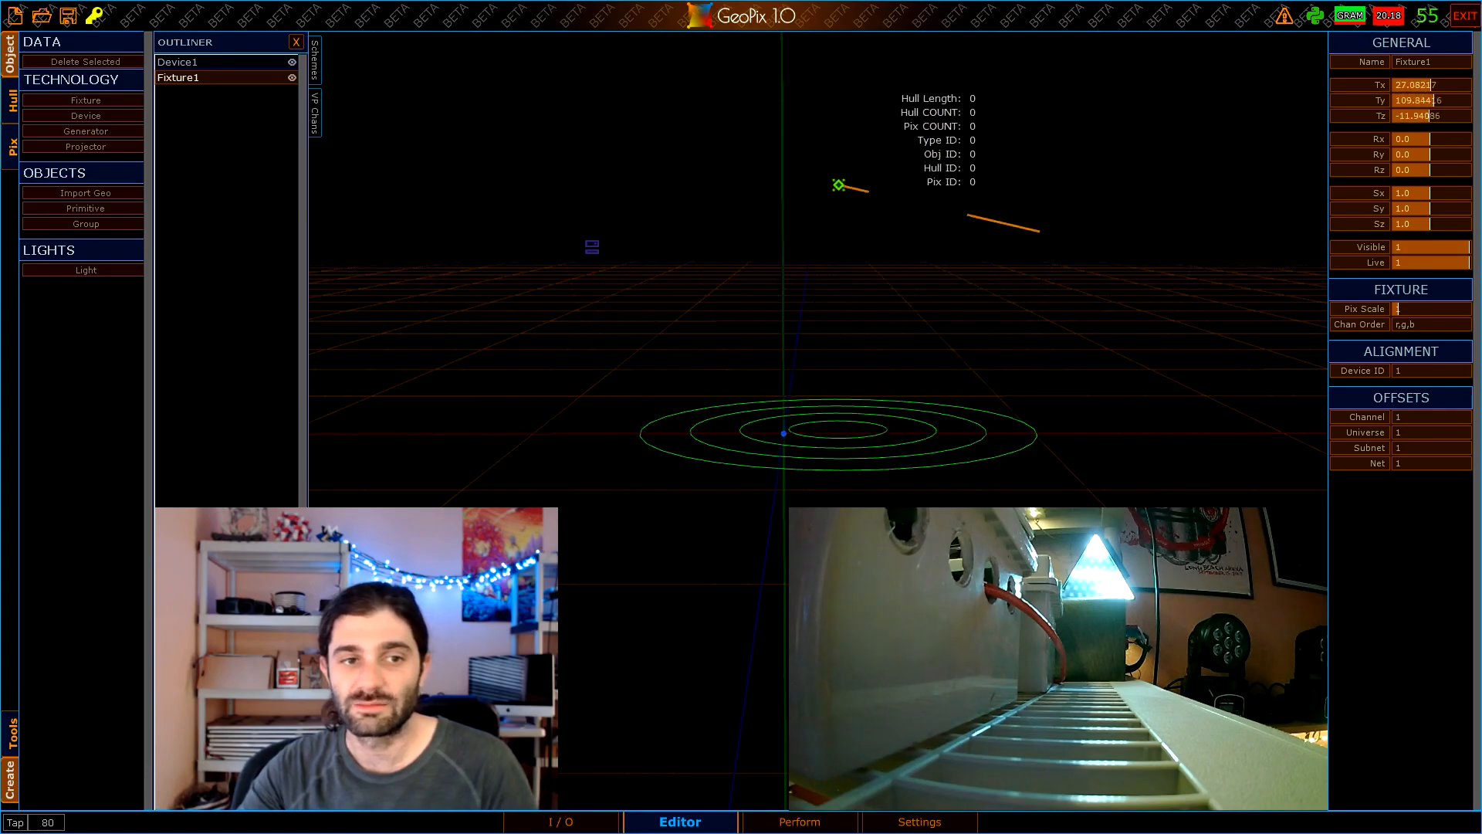
{"action": "left_click_drag", "start_coordinate": [837, 185], "coordinate": [1037, 231]}
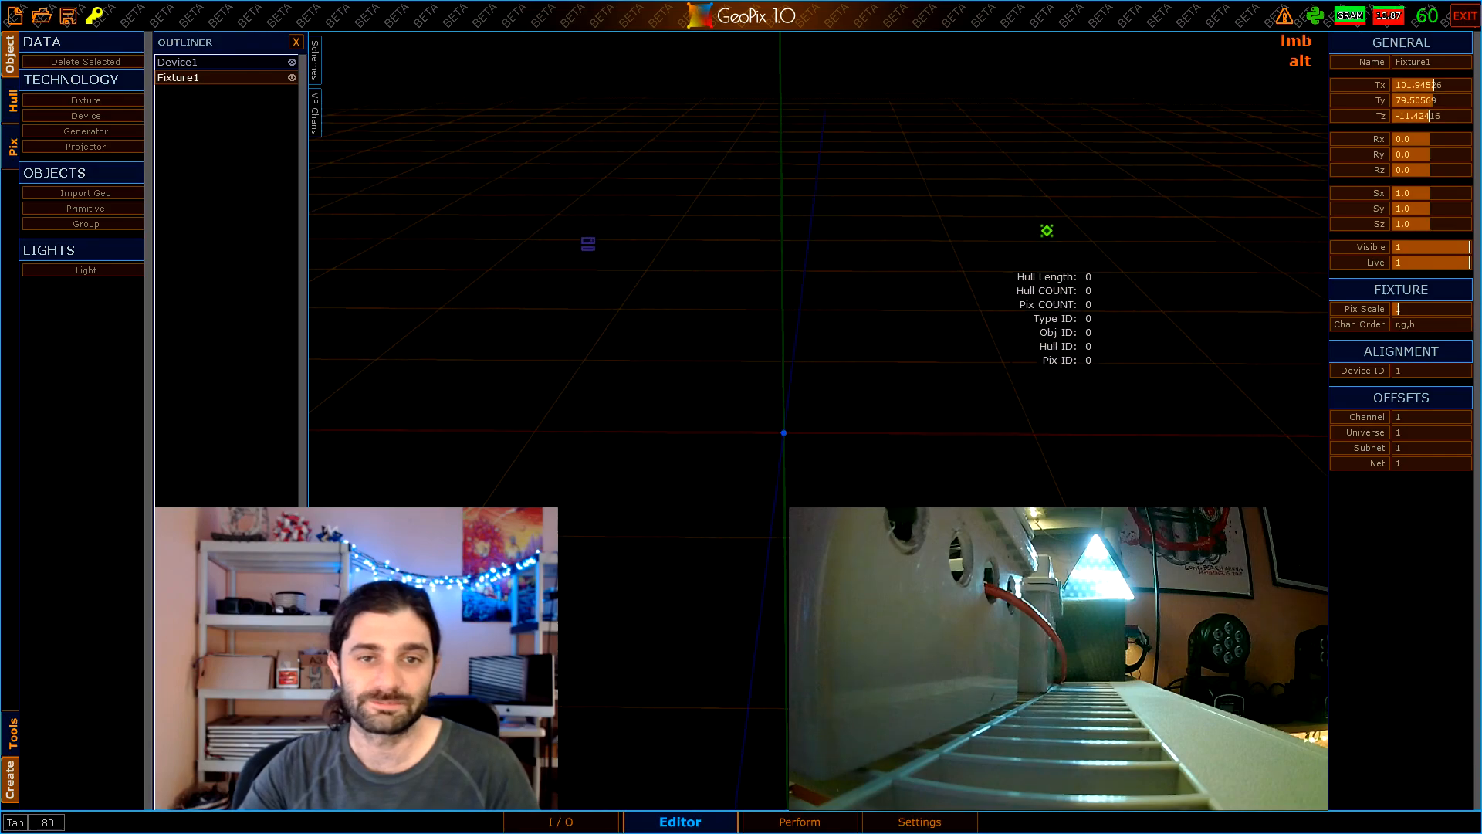
{"action": "left_click", "coordinate": [177, 62]}
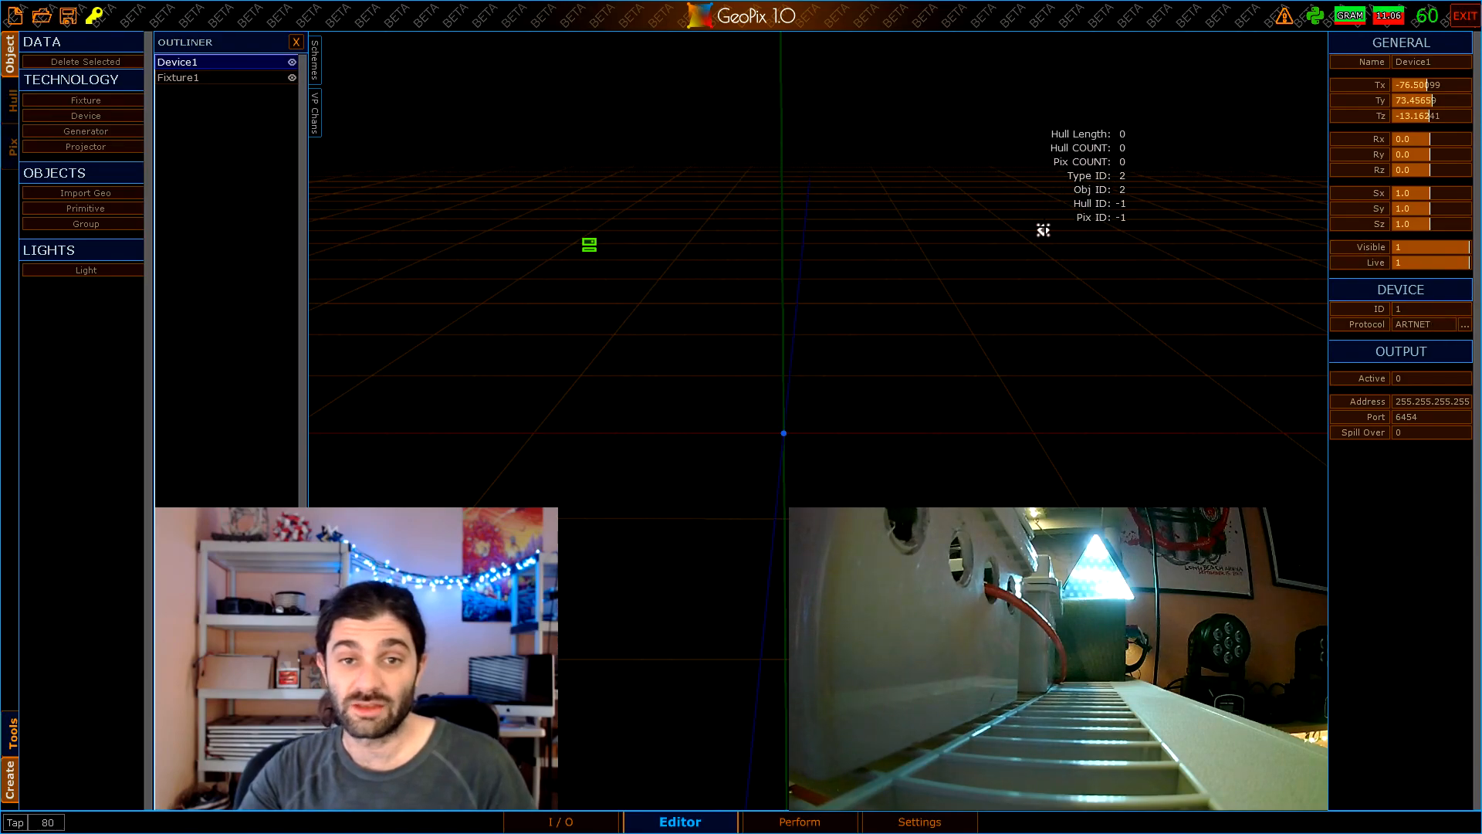
Set Device1's protocol to SERIAL: port Com3, output length 1200, 8 outputs
{"action": "left_click", "coordinate": [178, 77]}
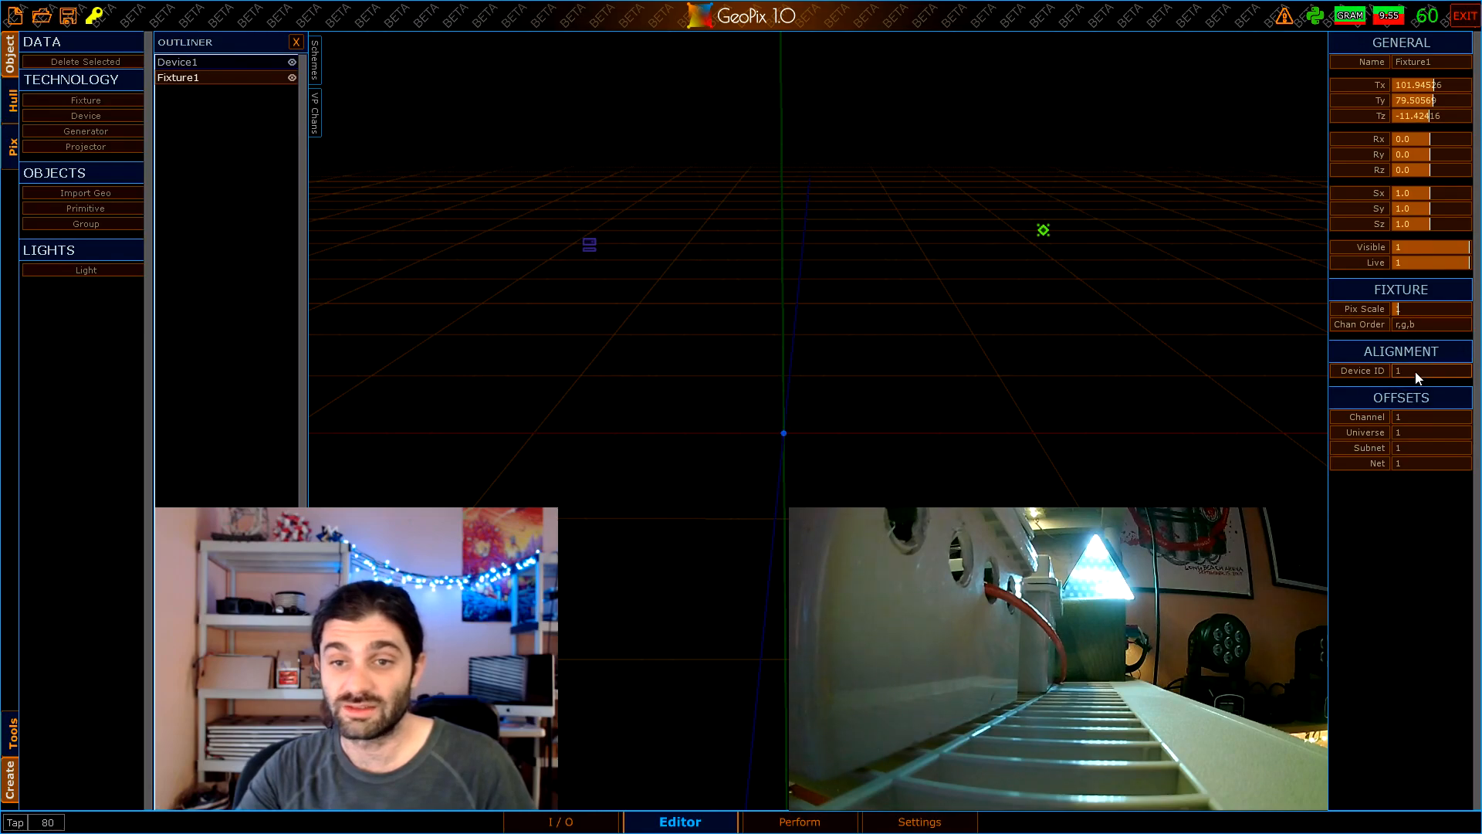
{"action": "left_click", "coordinate": [178, 61]}
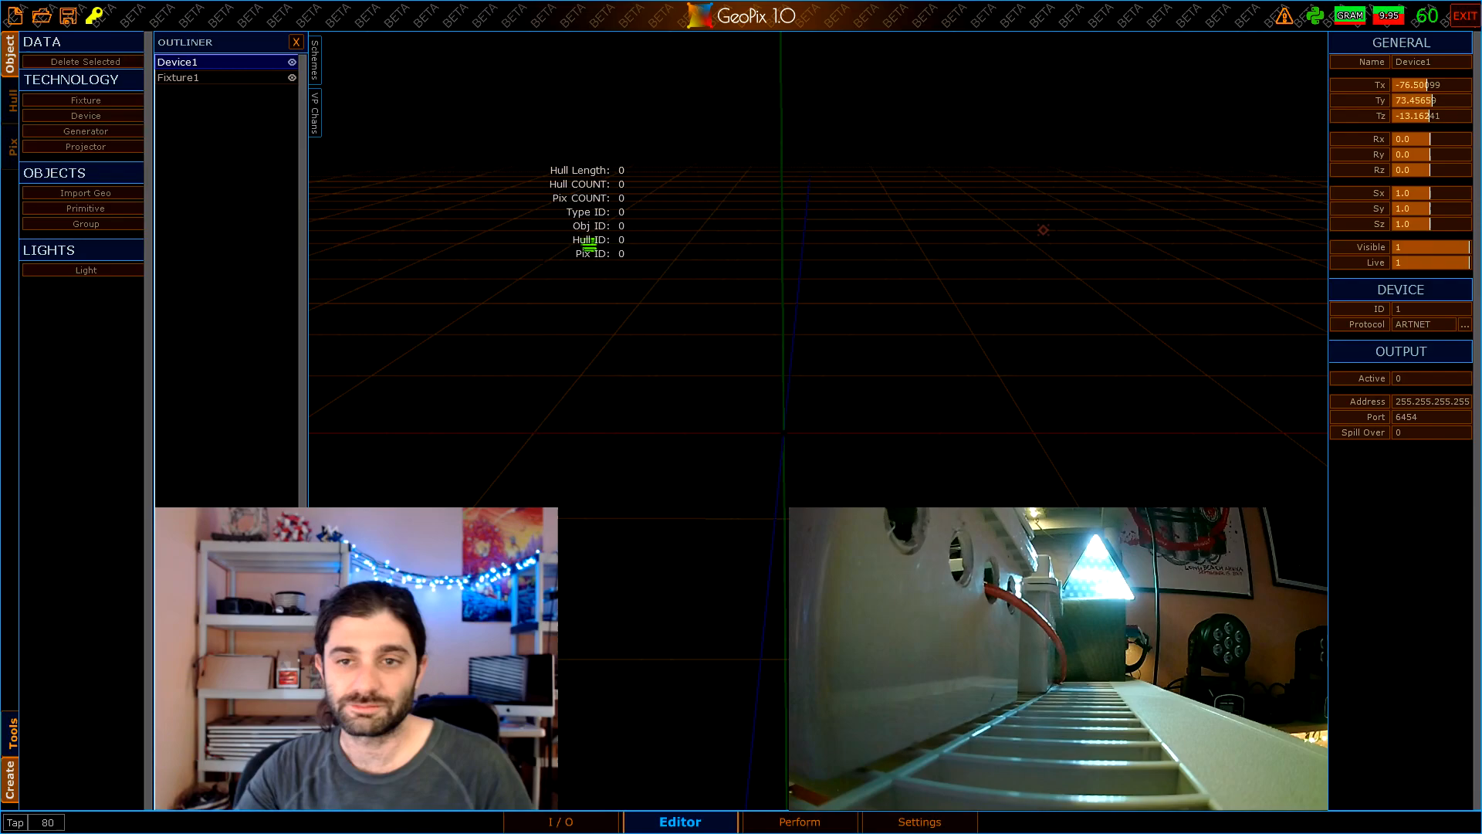
{"action": "left_click", "coordinate": [1466, 324]}
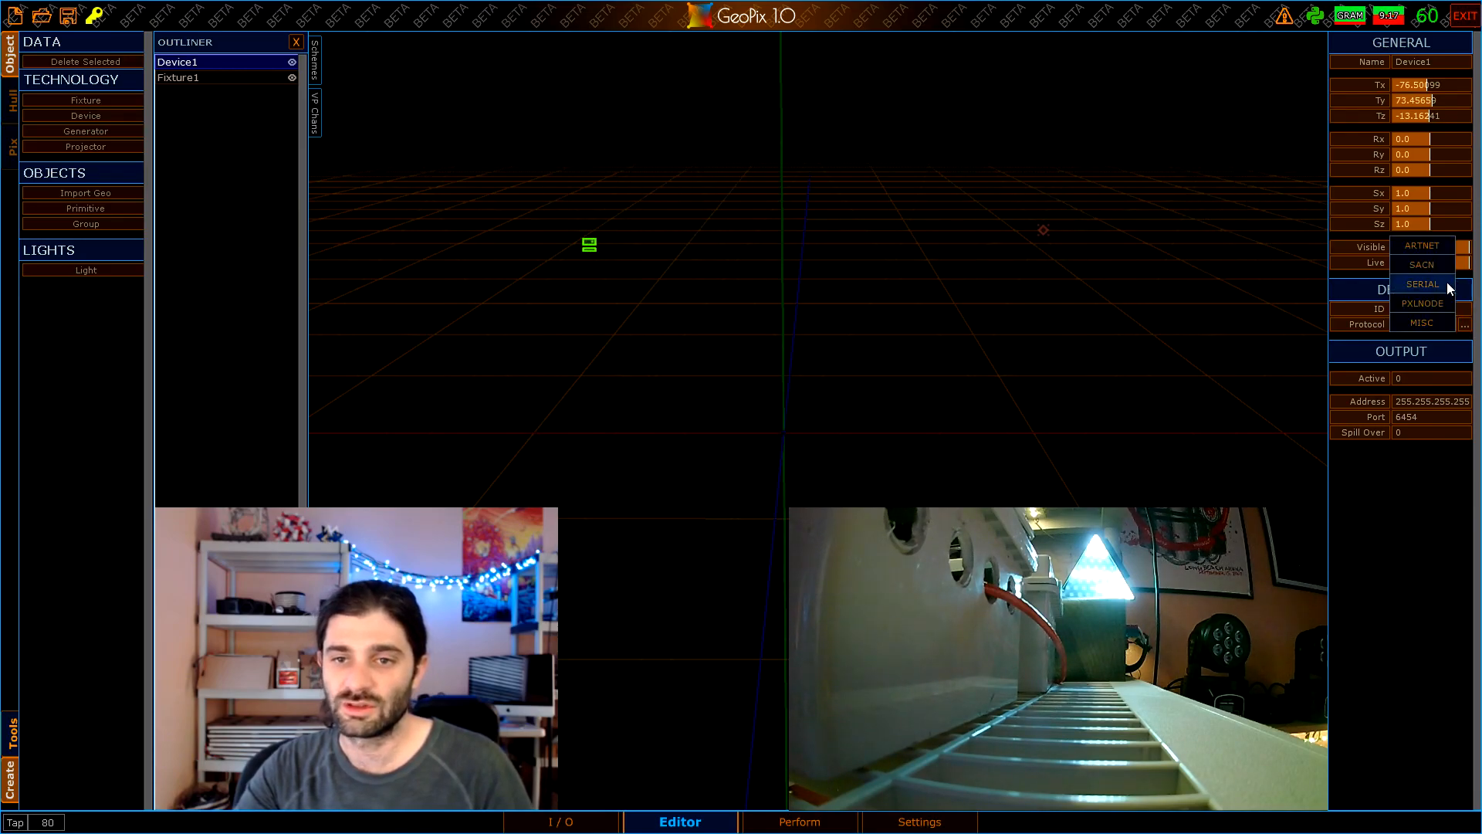
{"action": "left_click", "coordinate": [1422, 283]}
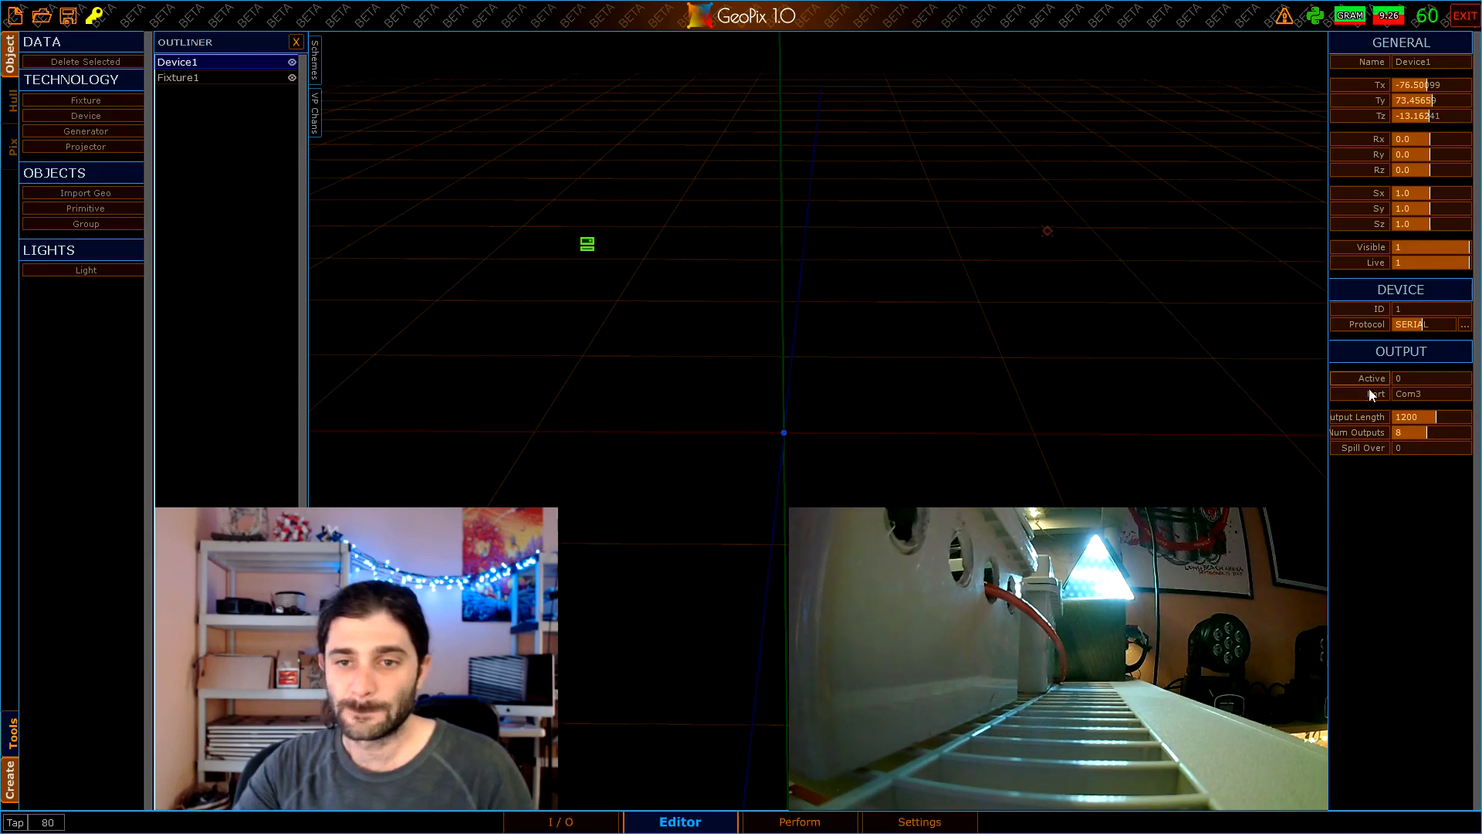
{"action": "mouse_move", "coordinate": [1238, 609]}
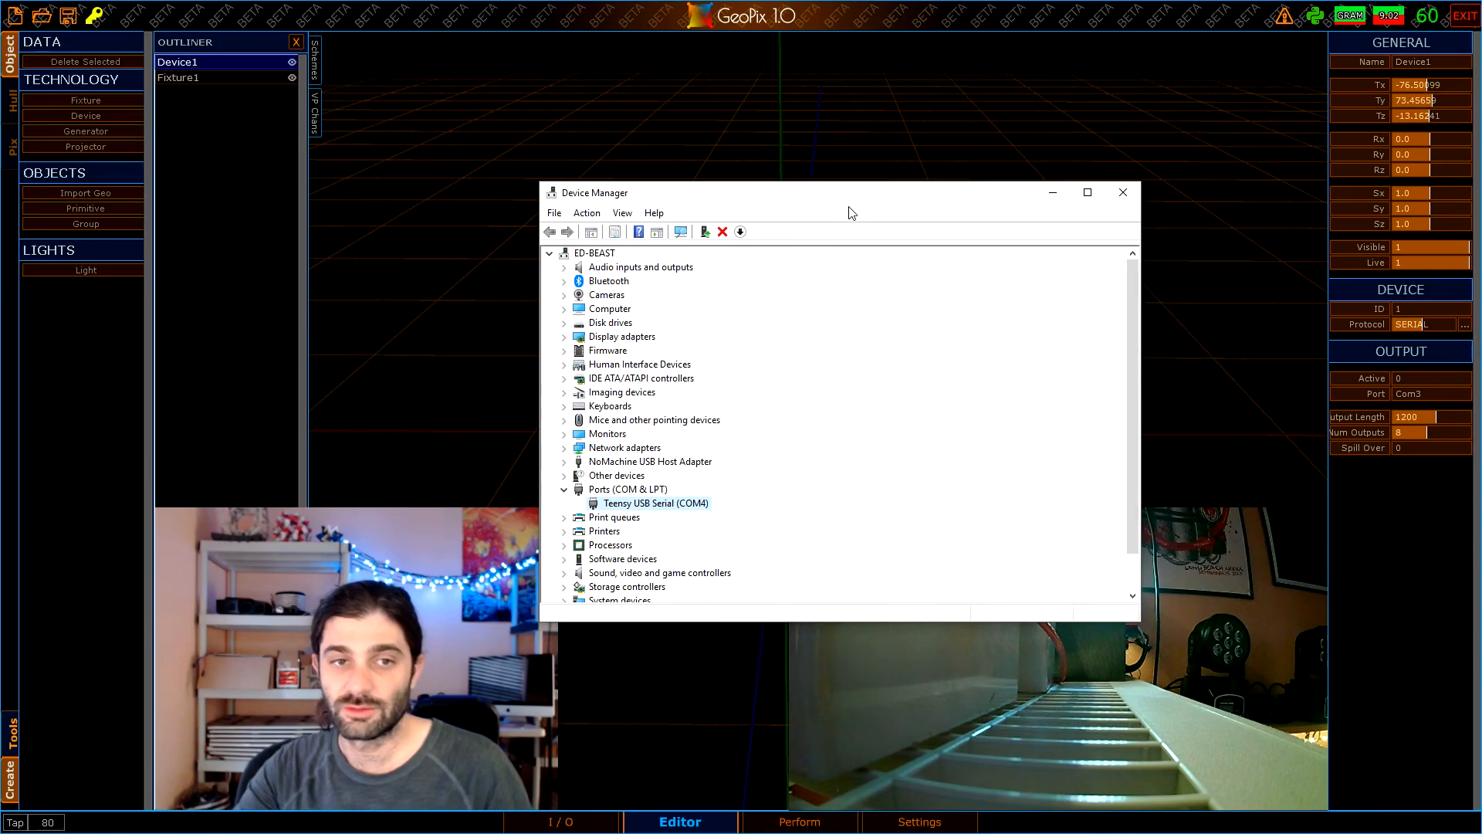
Set Device1's serial port to Com4, matching the Teensy's COM4 port
{"action": "left_click", "coordinate": [1122, 192]}
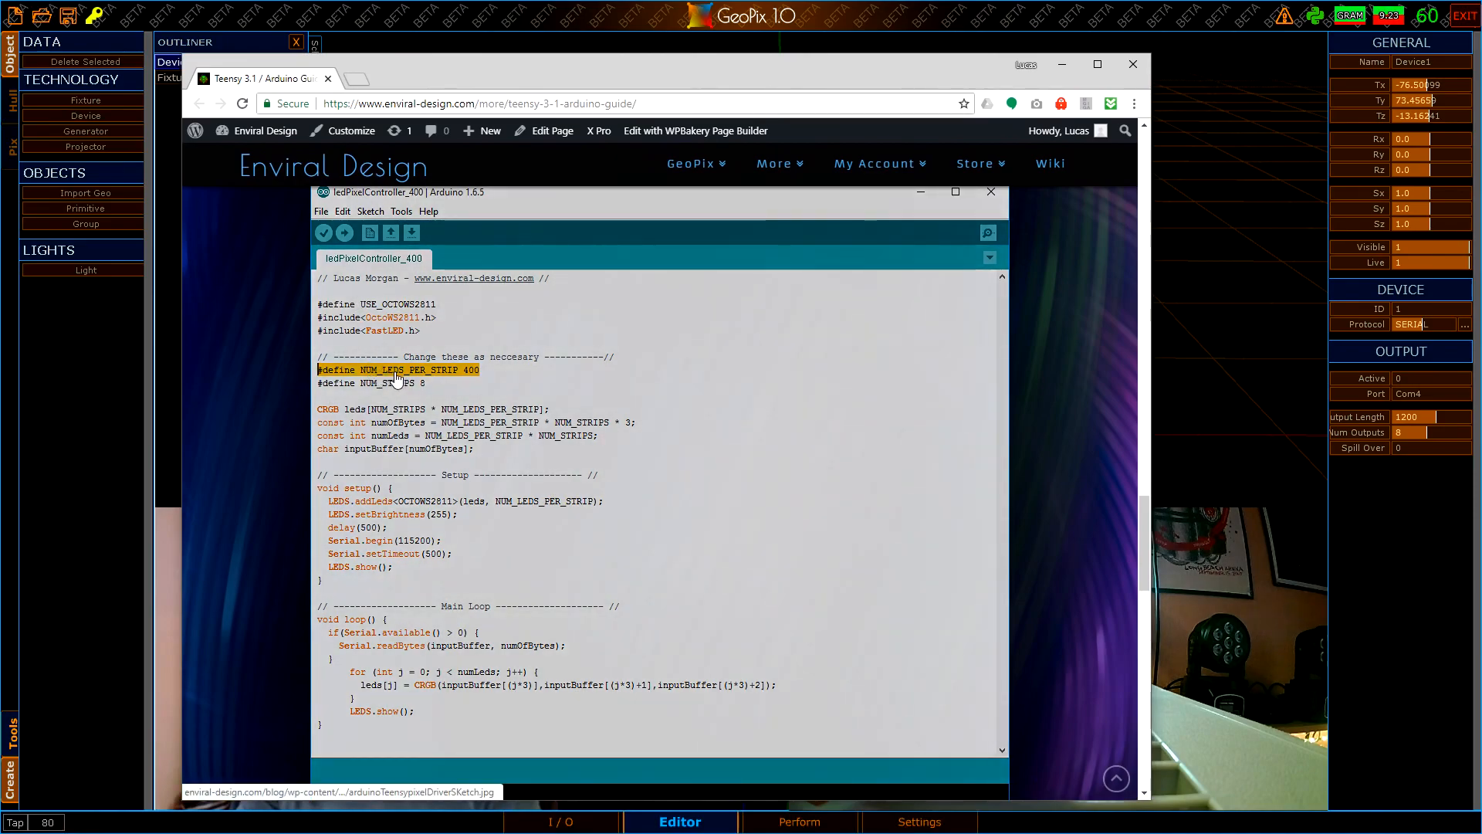
{"action": "mouse_move", "coordinate": [482, 371]}
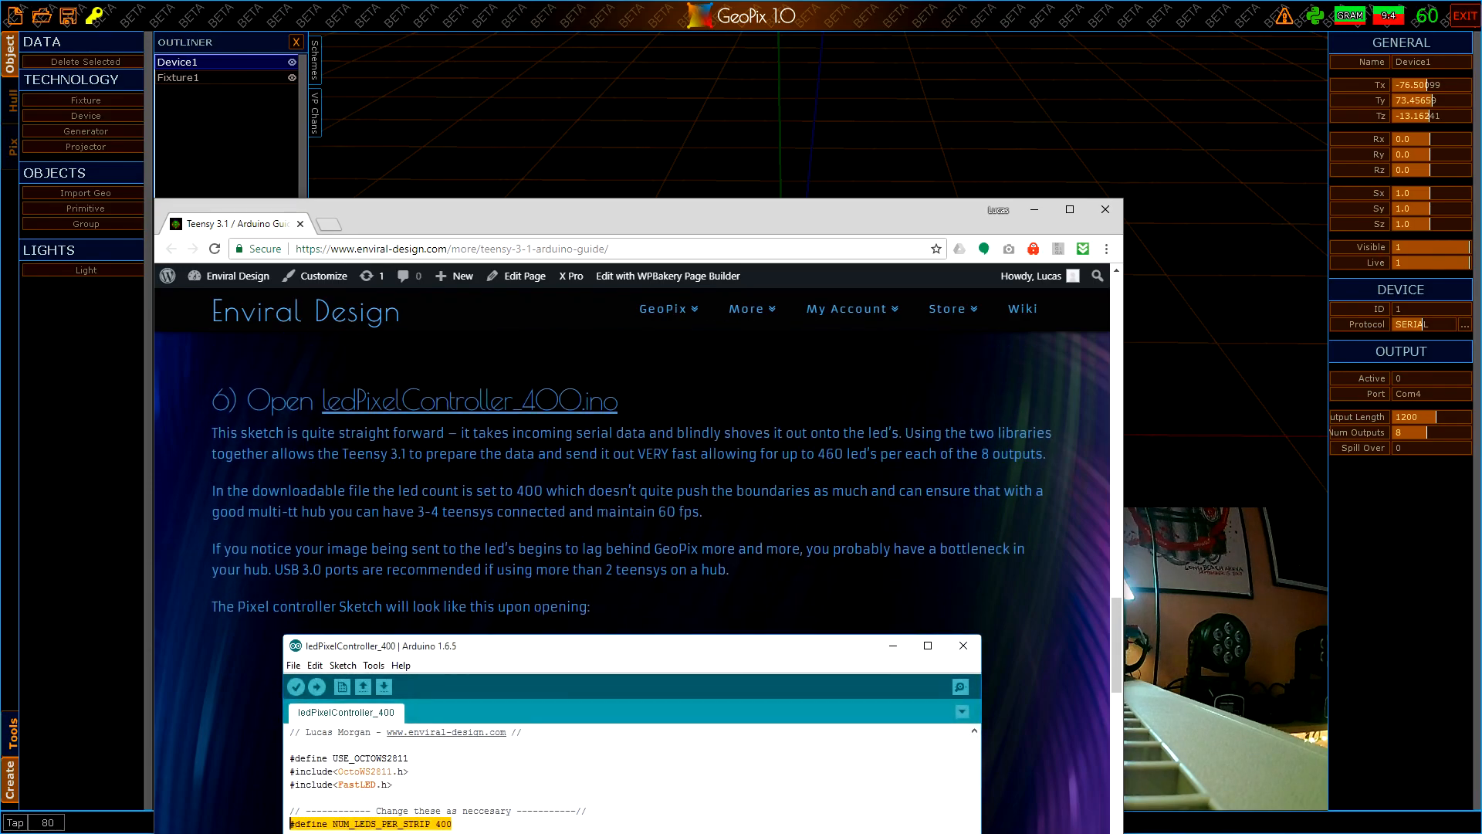
Scroll to the ledPixelController_400 sketch defining 400 LEDs per strip and 8 strips
{"action": "scroll", "scroll_direction": "down", "scroll_amount": 3}
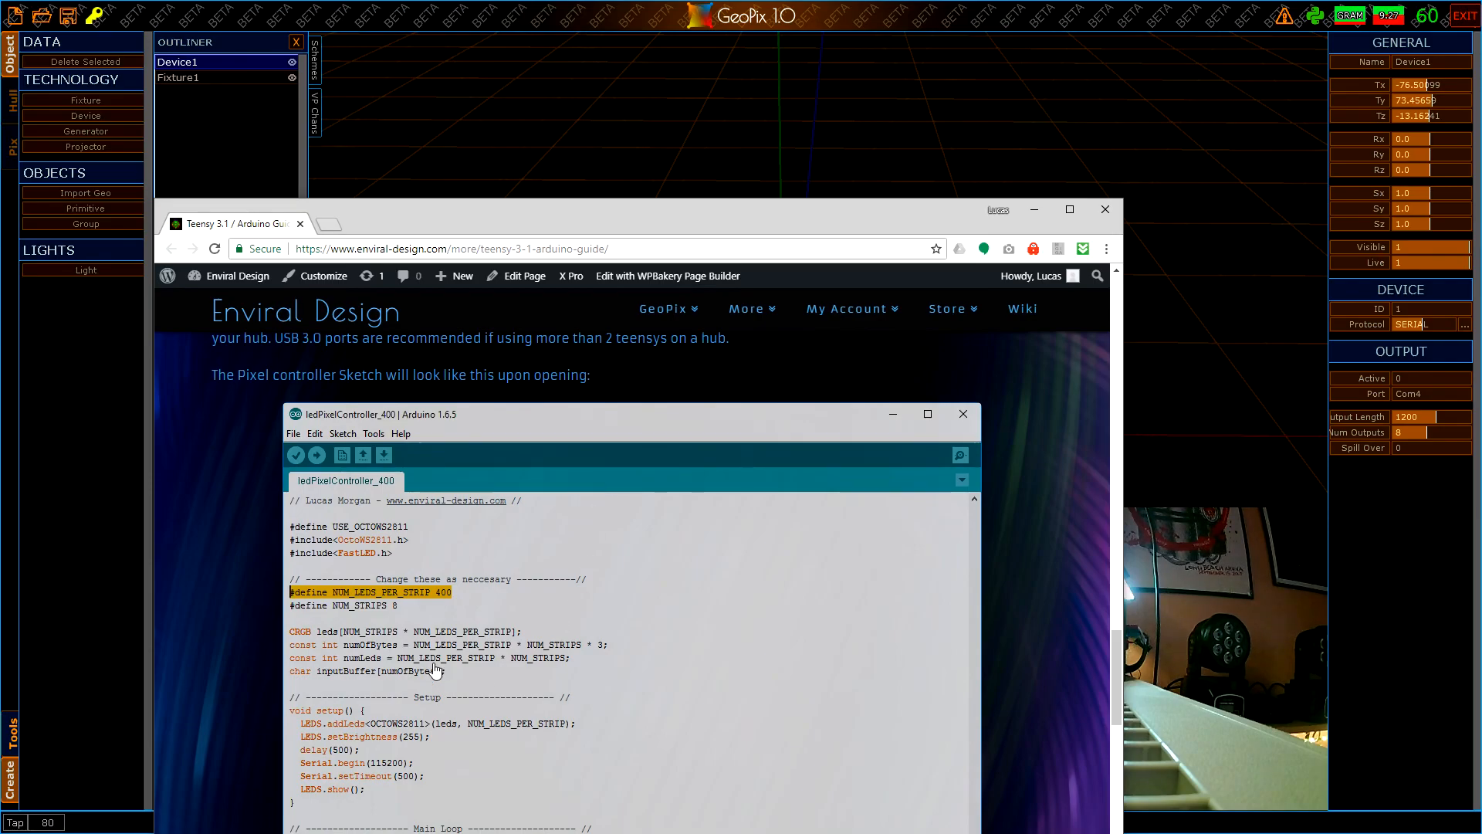
{"action": "mouse_move", "coordinate": [393, 635]}
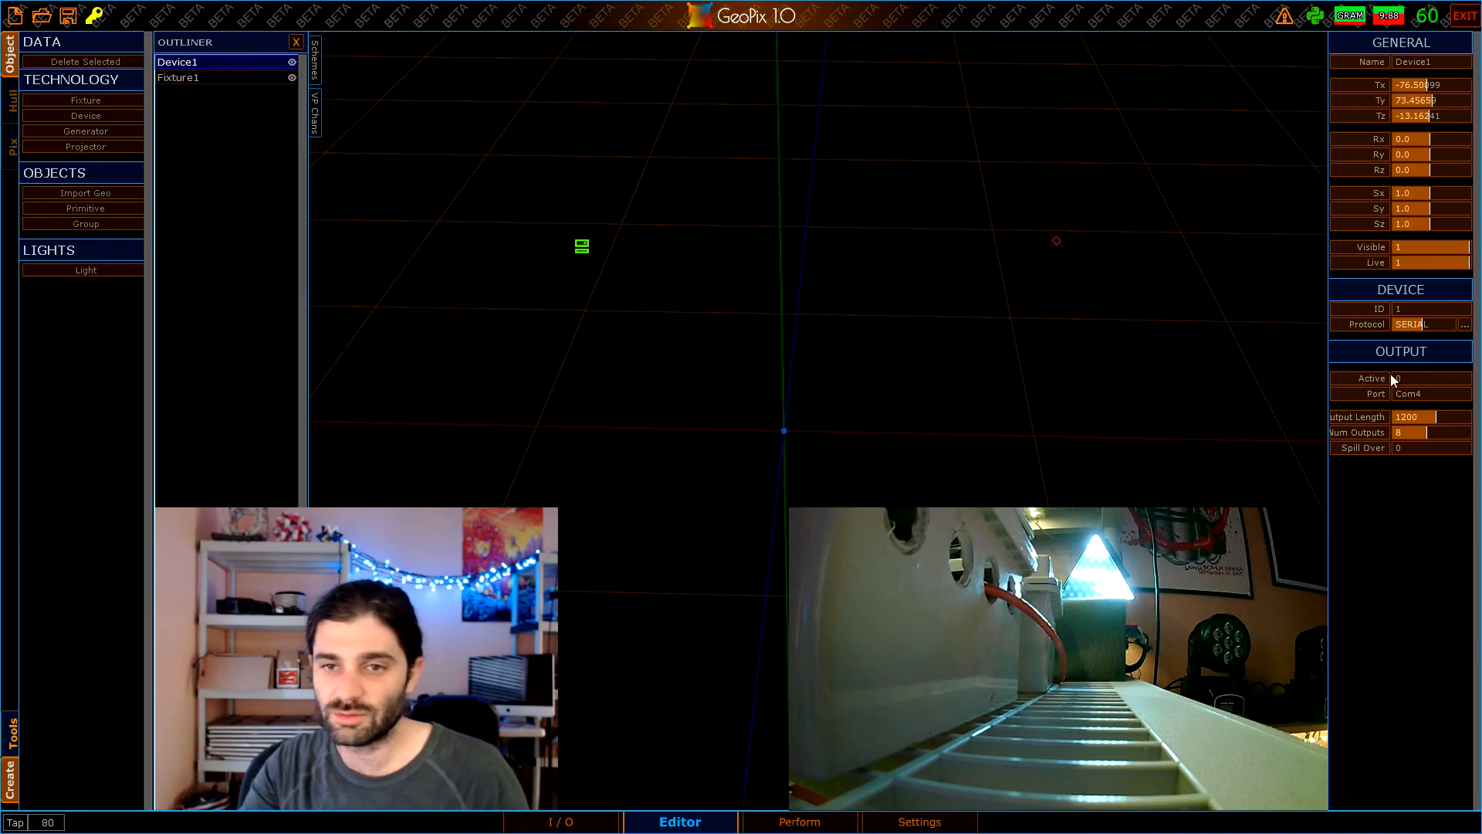
Set Device1's output Active, confirm Fixture1 uses Device ID 1, and enter hull editing
{"action": "left_click", "coordinate": [1428, 377]}
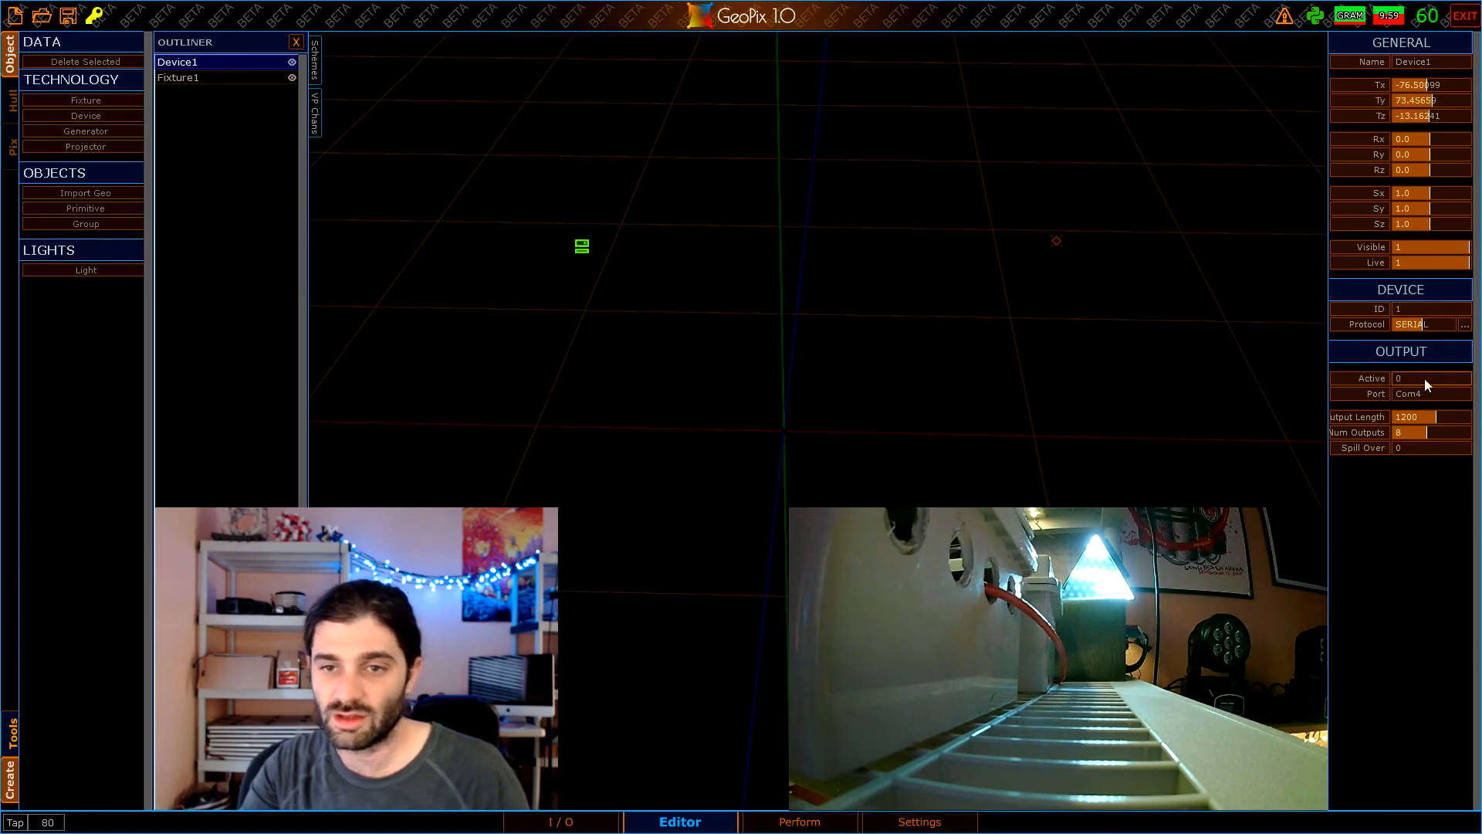
{"action": "left_click", "coordinate": [1431, 379]}
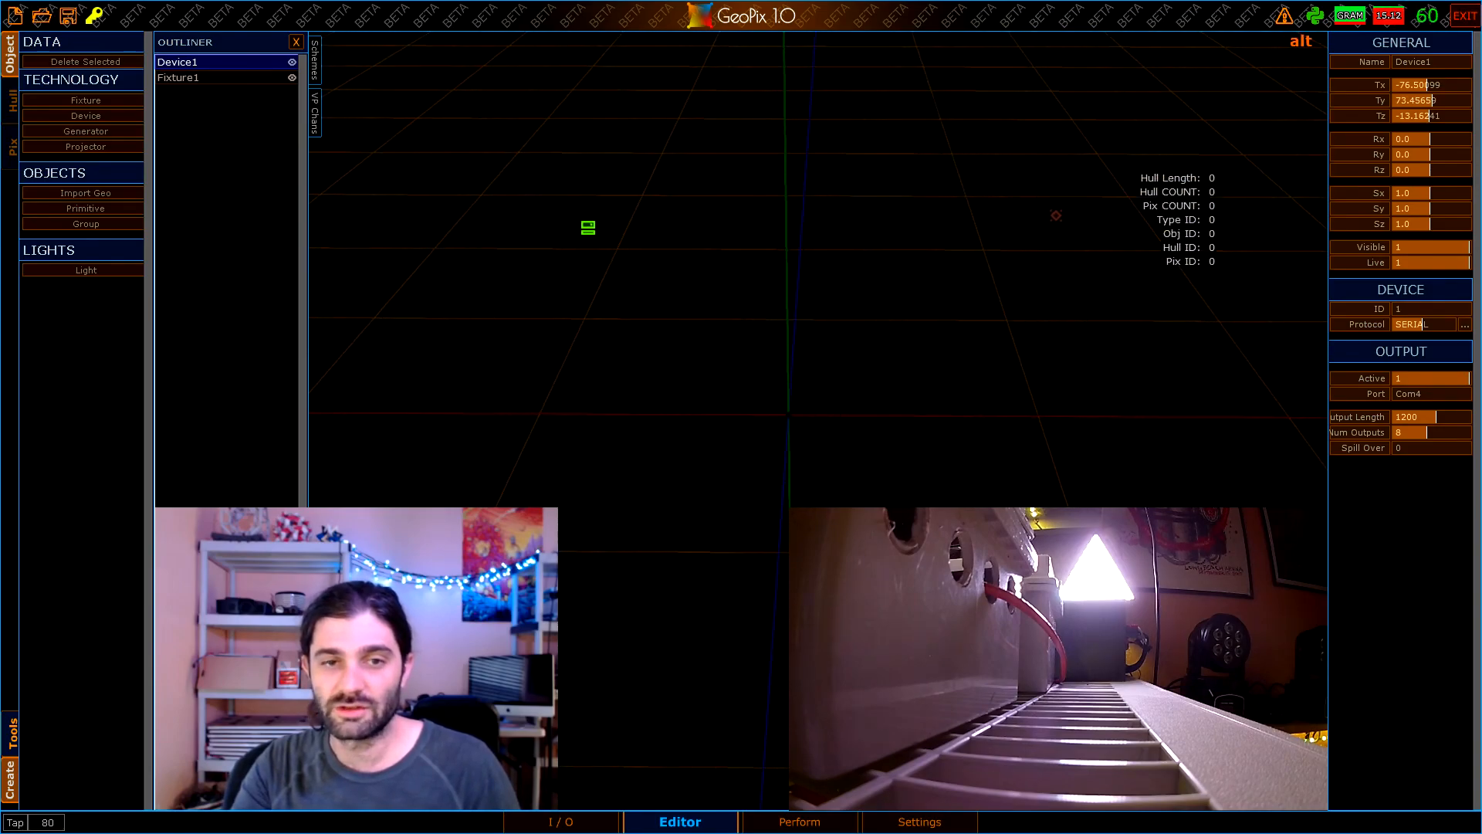
{"action": "left_click", "coordinate": [179, 77]}
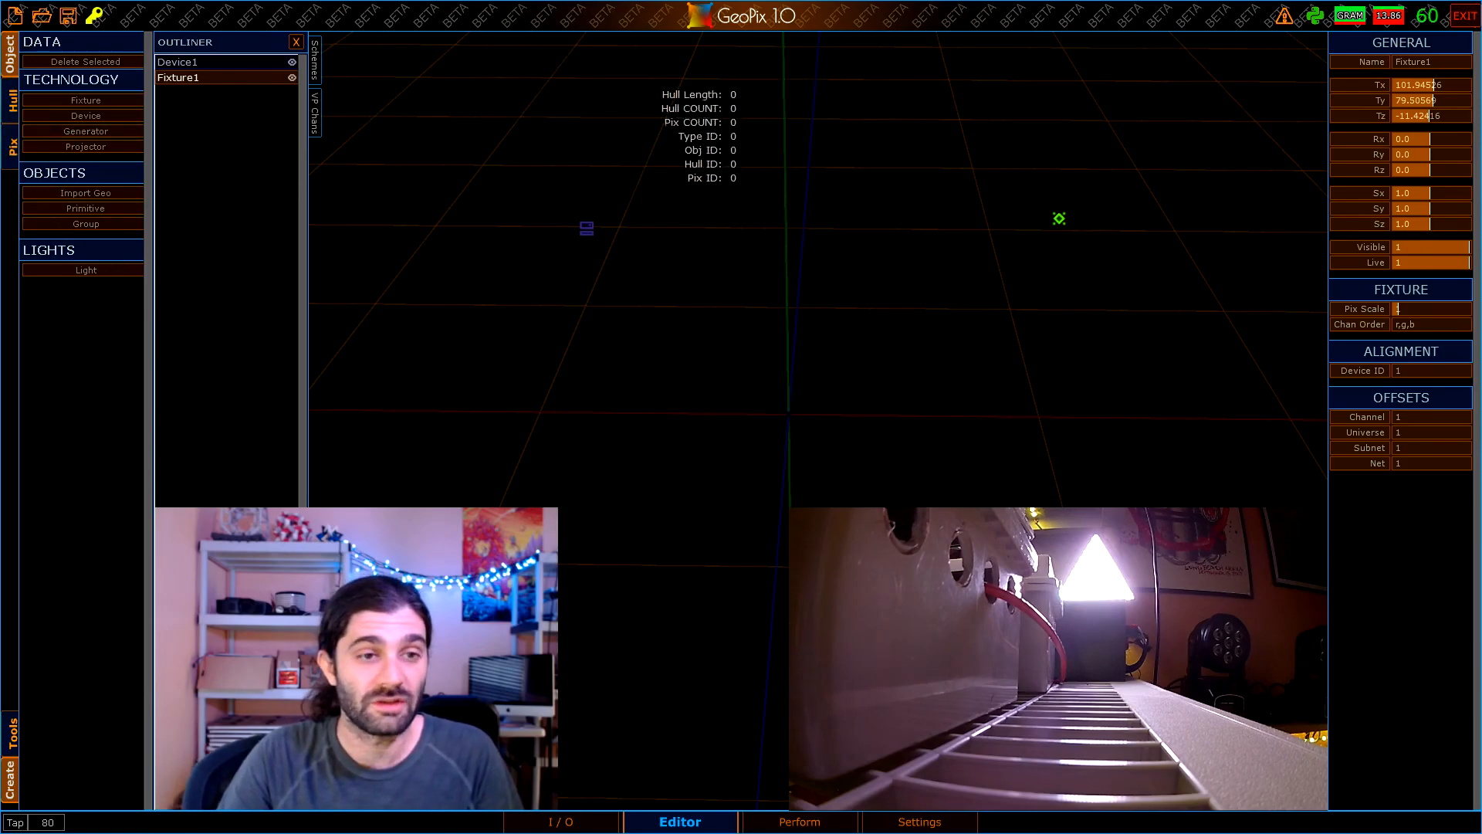
{"action": "left_click", "coordinate": [178, 62]}
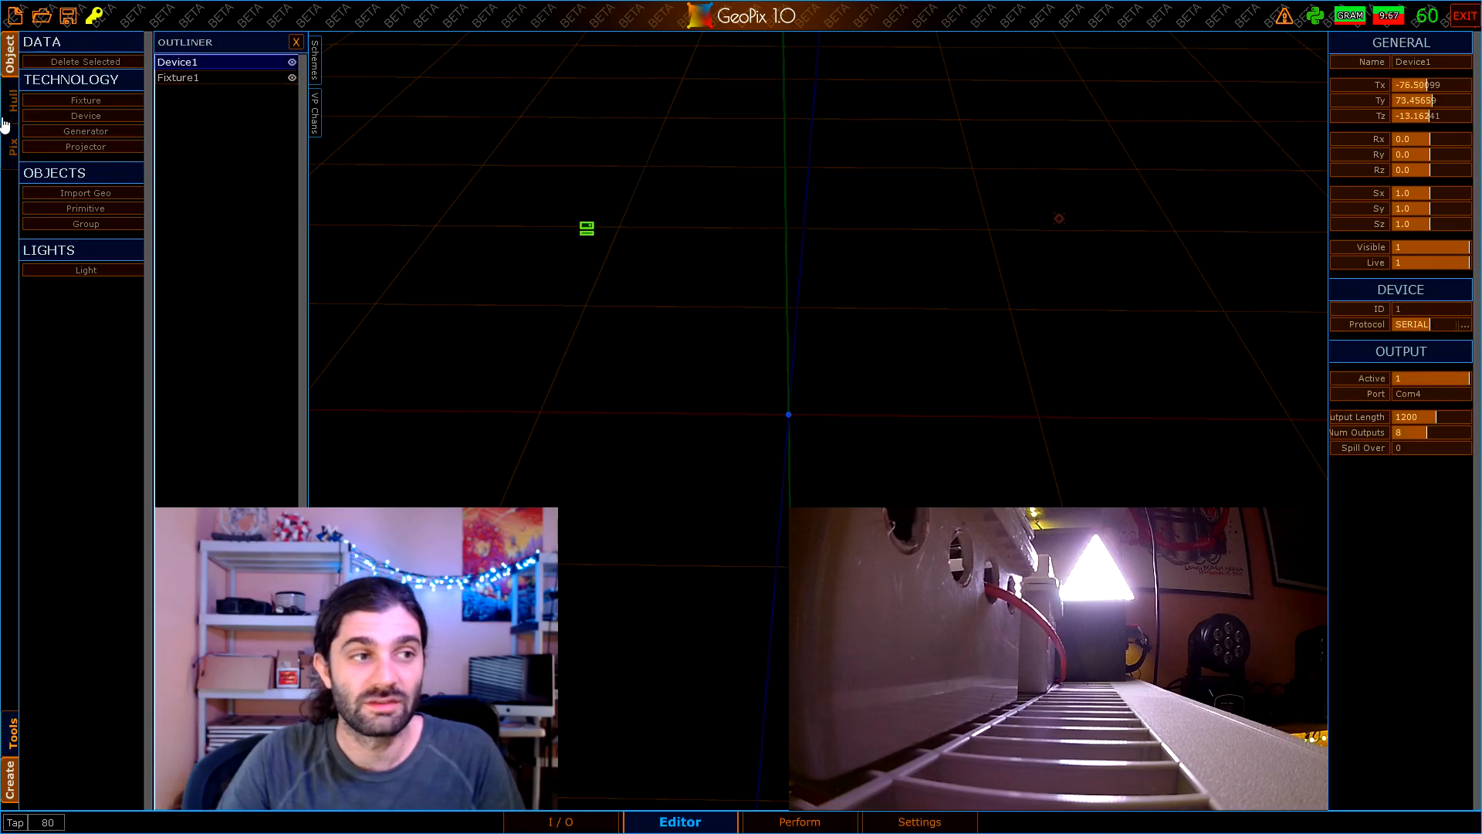
{"action": "left_click", "coordinate": [178, 77]}
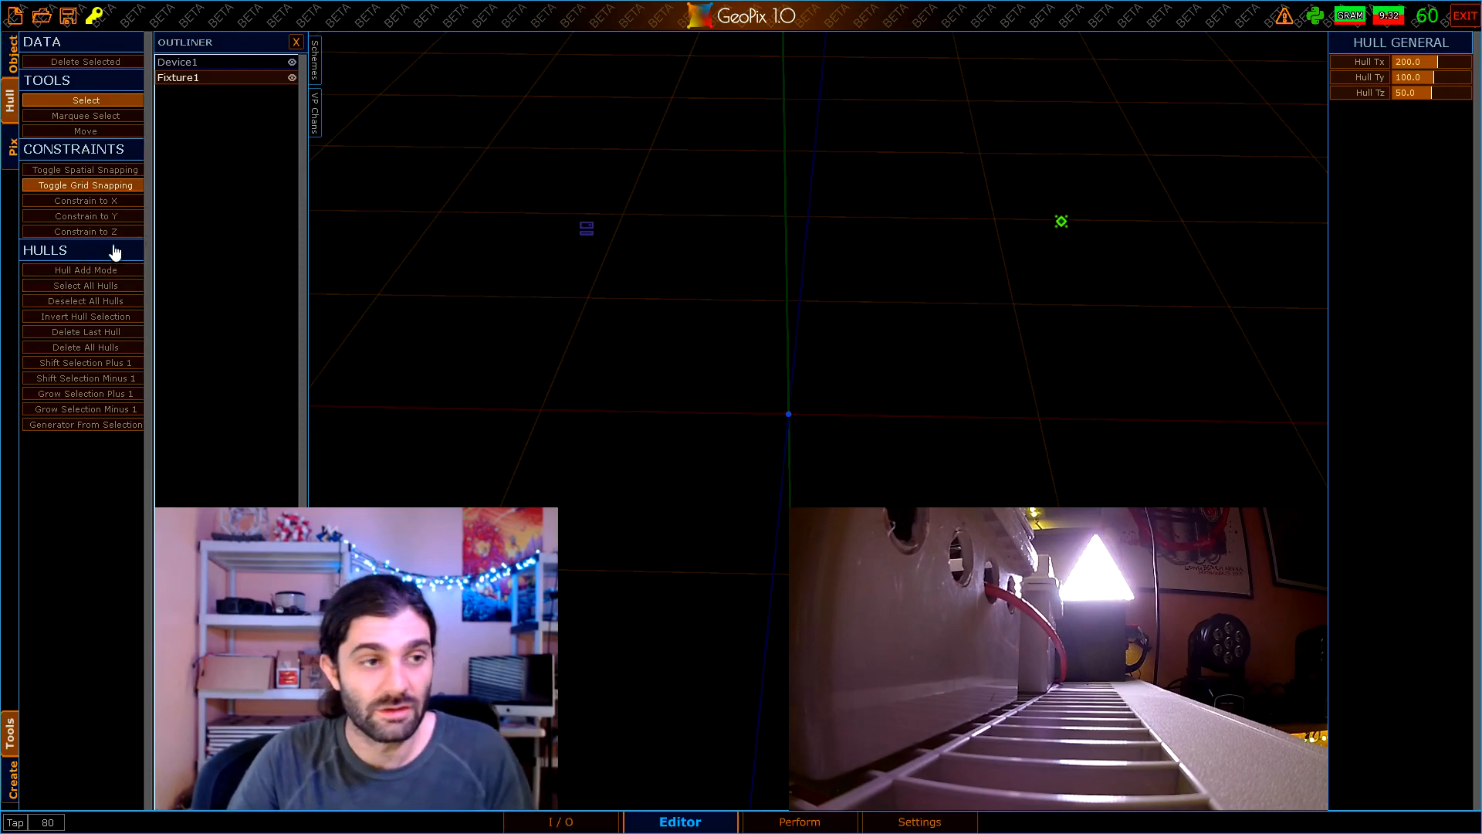
{"action": "mouse_move", "coordinate": [67, 192]}
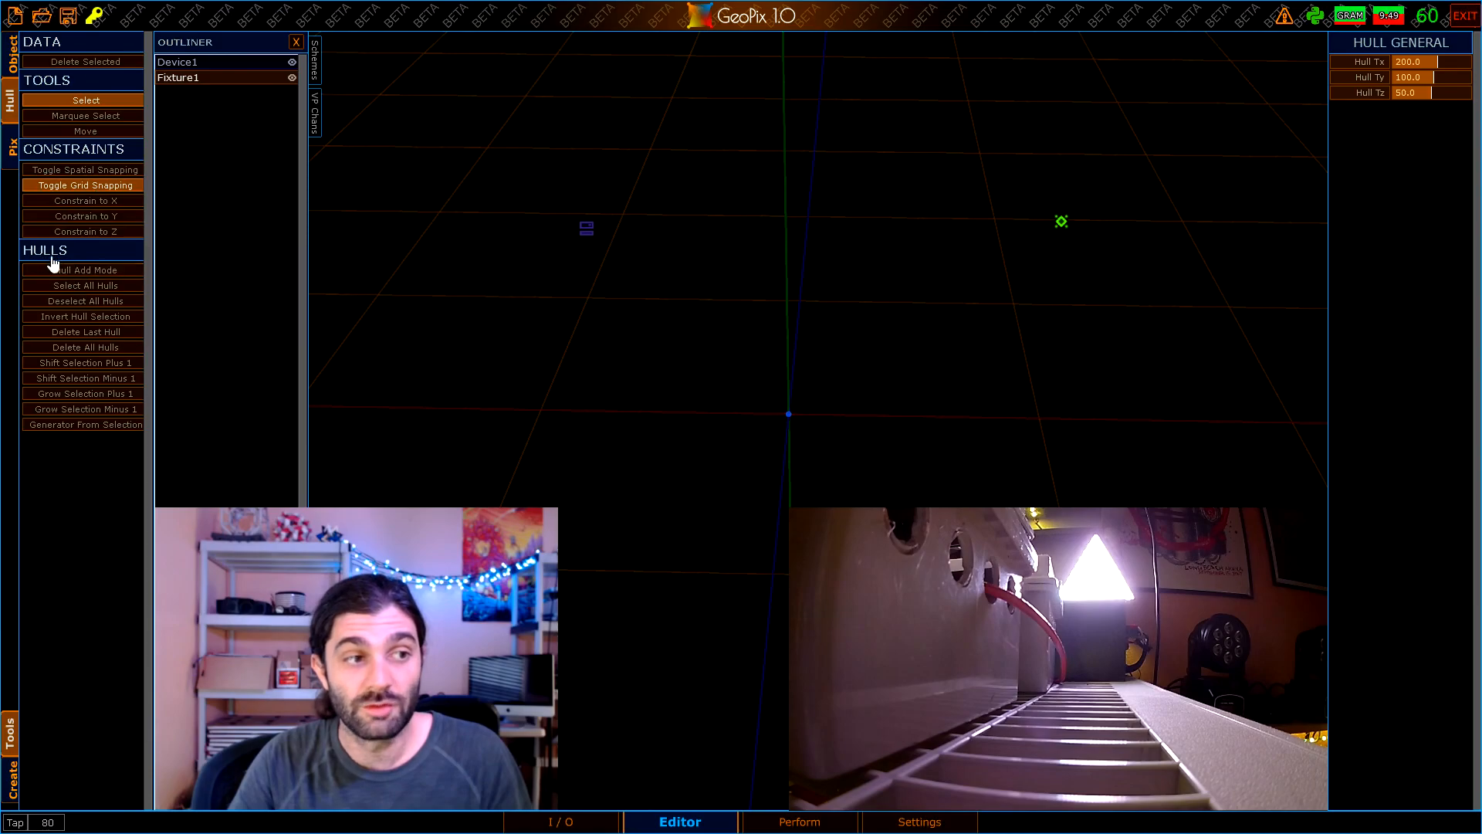
{"action": "left_click", "coordinate": [84, 270]}
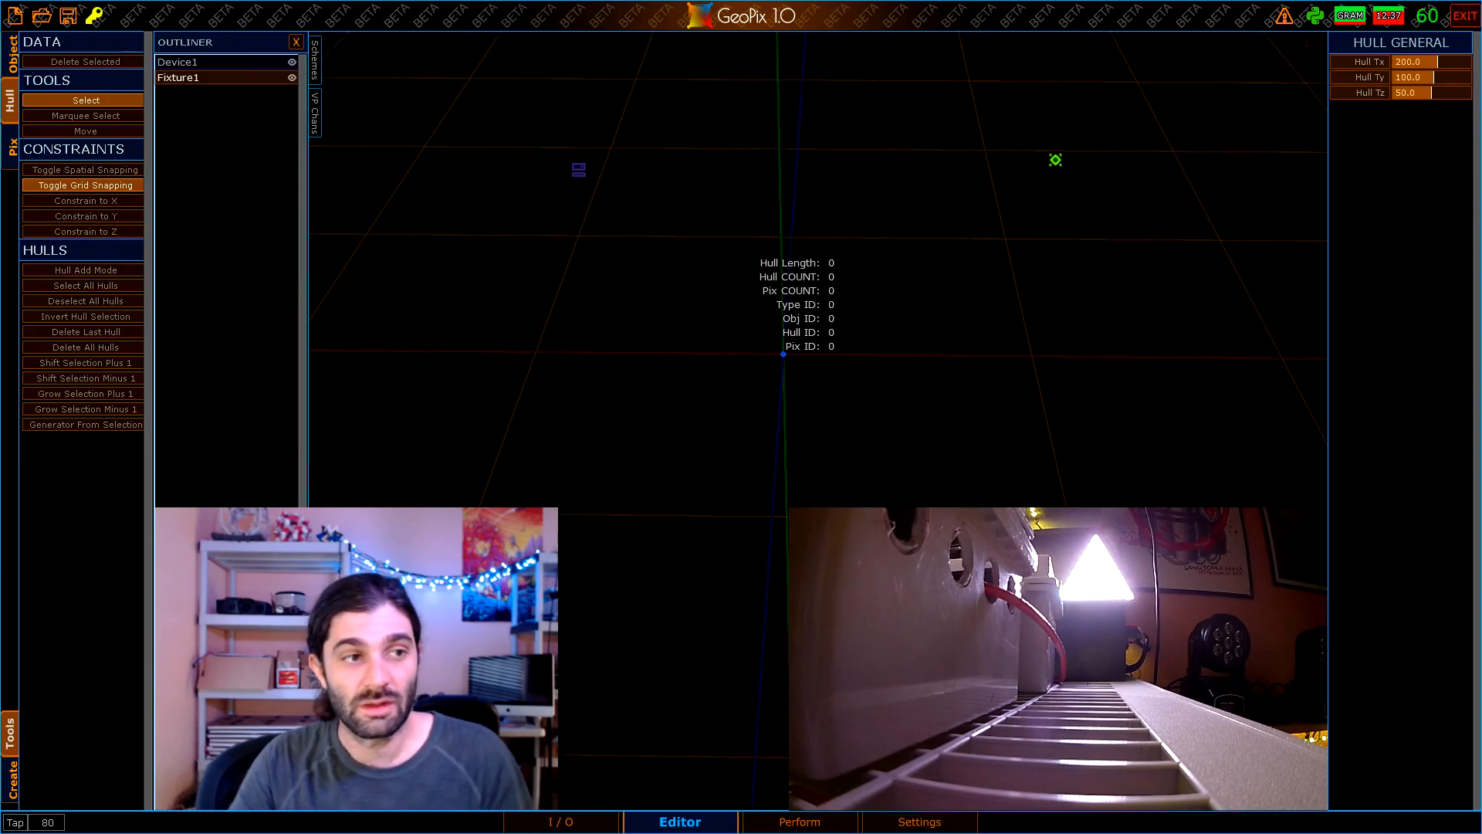
{"action": "left_click", "coordinate": [84, 270]}
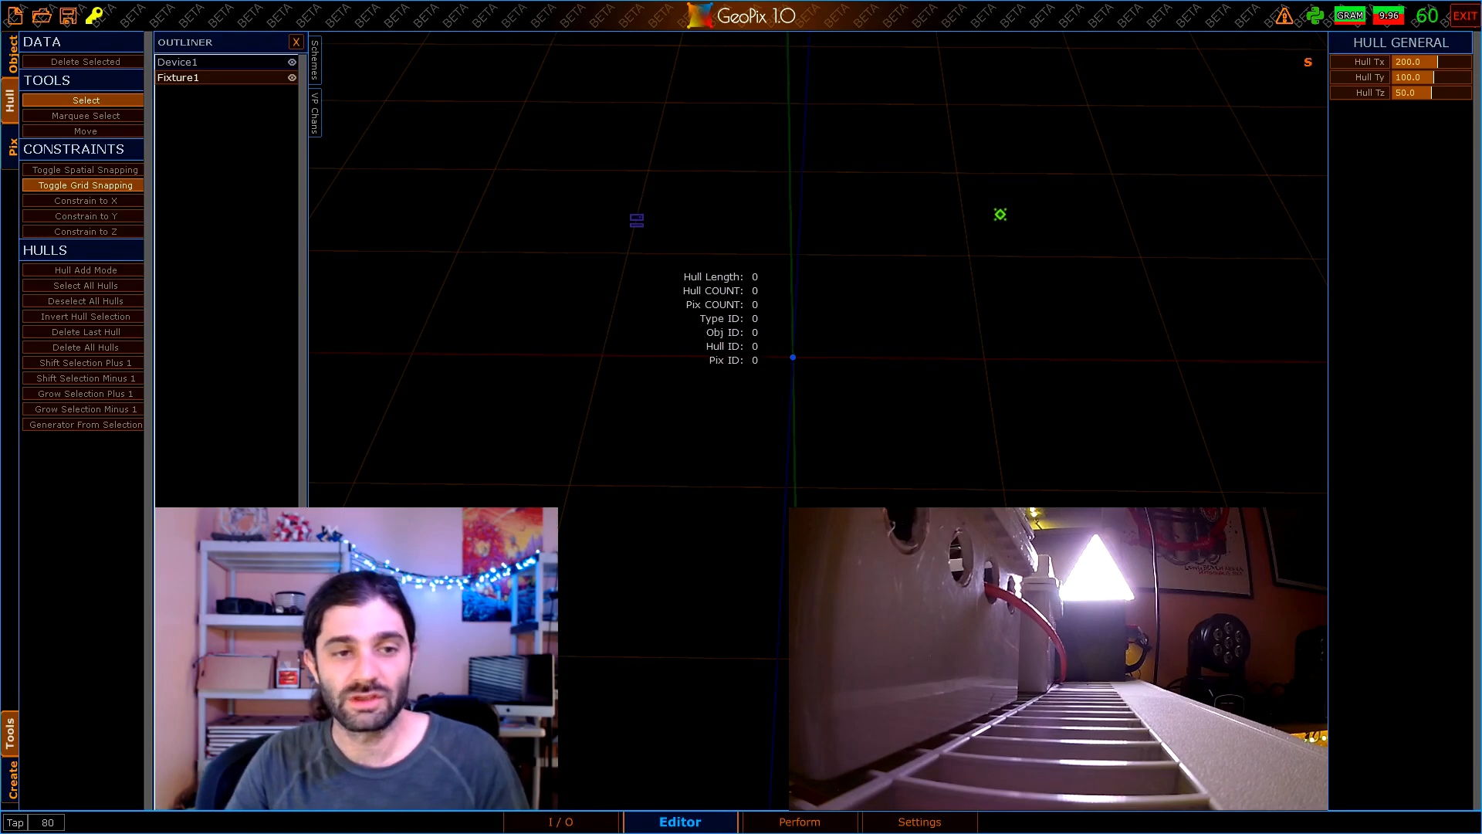
Draw a 200-unit hull on Fixture1 and generate a 10-pixel strip Generator1 from it
{"action": "left_click", "coordinate": [83, 270]}
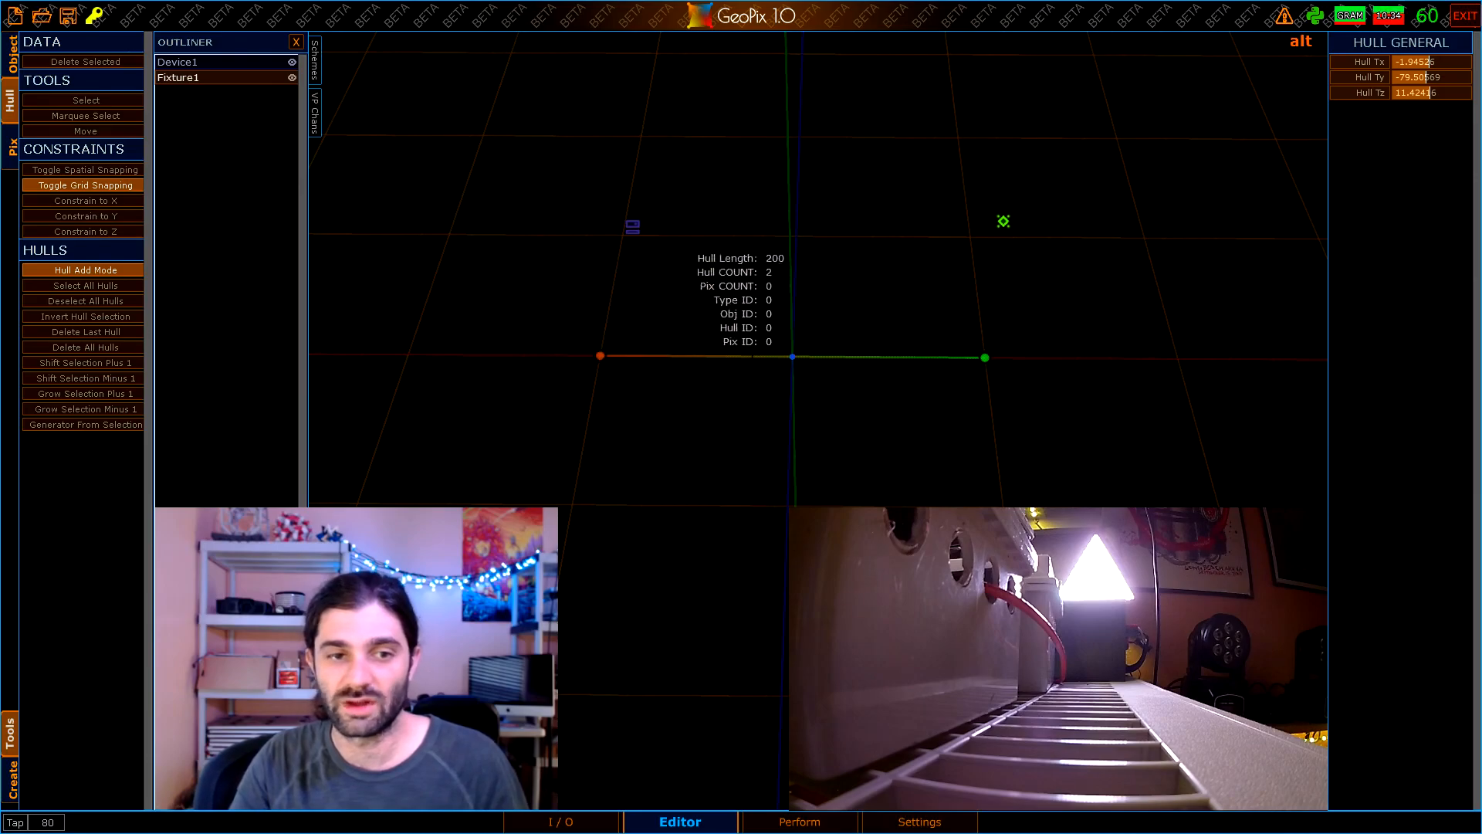
{"action": "left_click", "coordinate": [85, 100]}
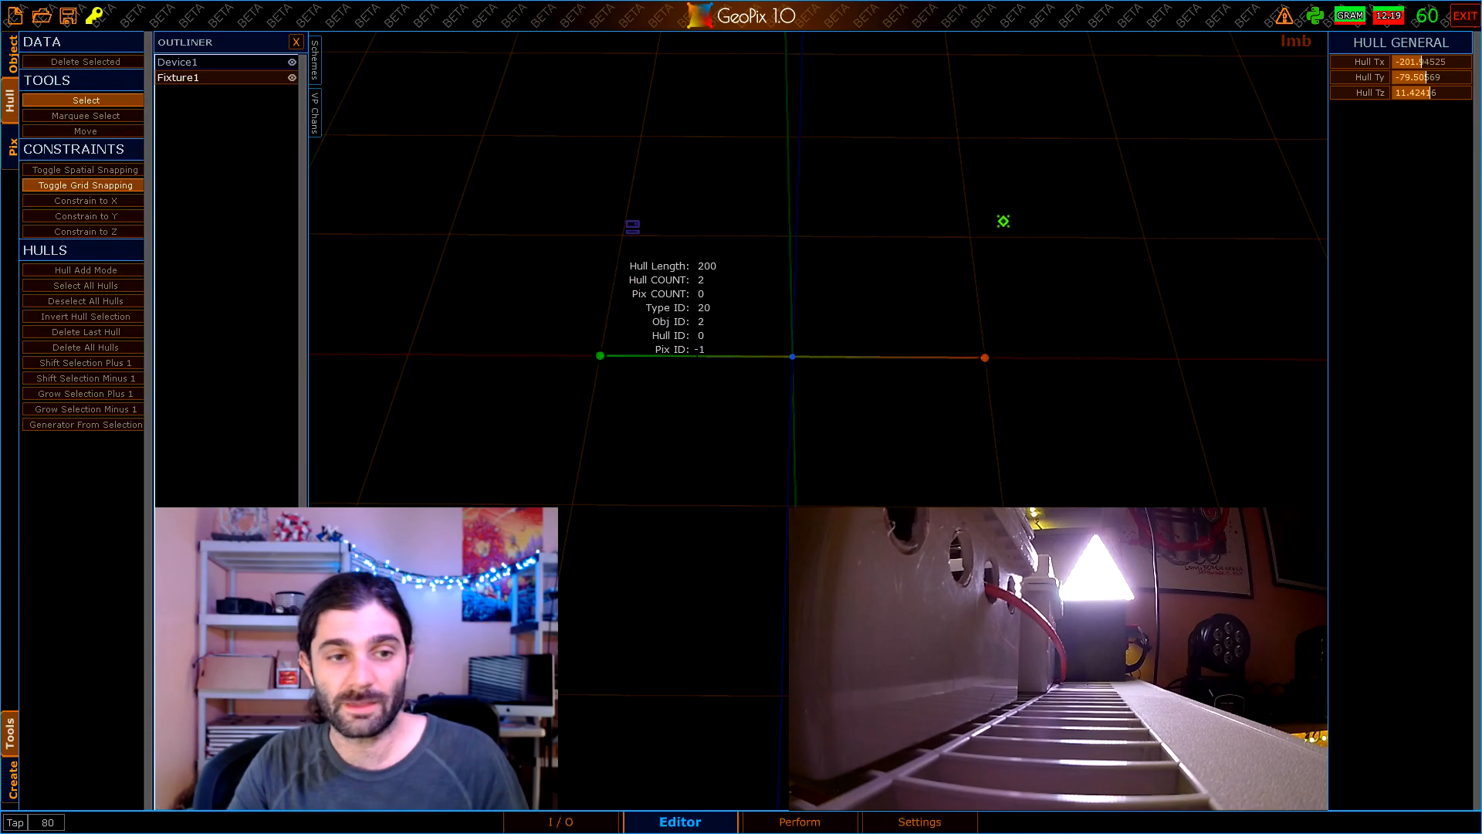
{"action": "left_click", "coordinate": [83, 169]}
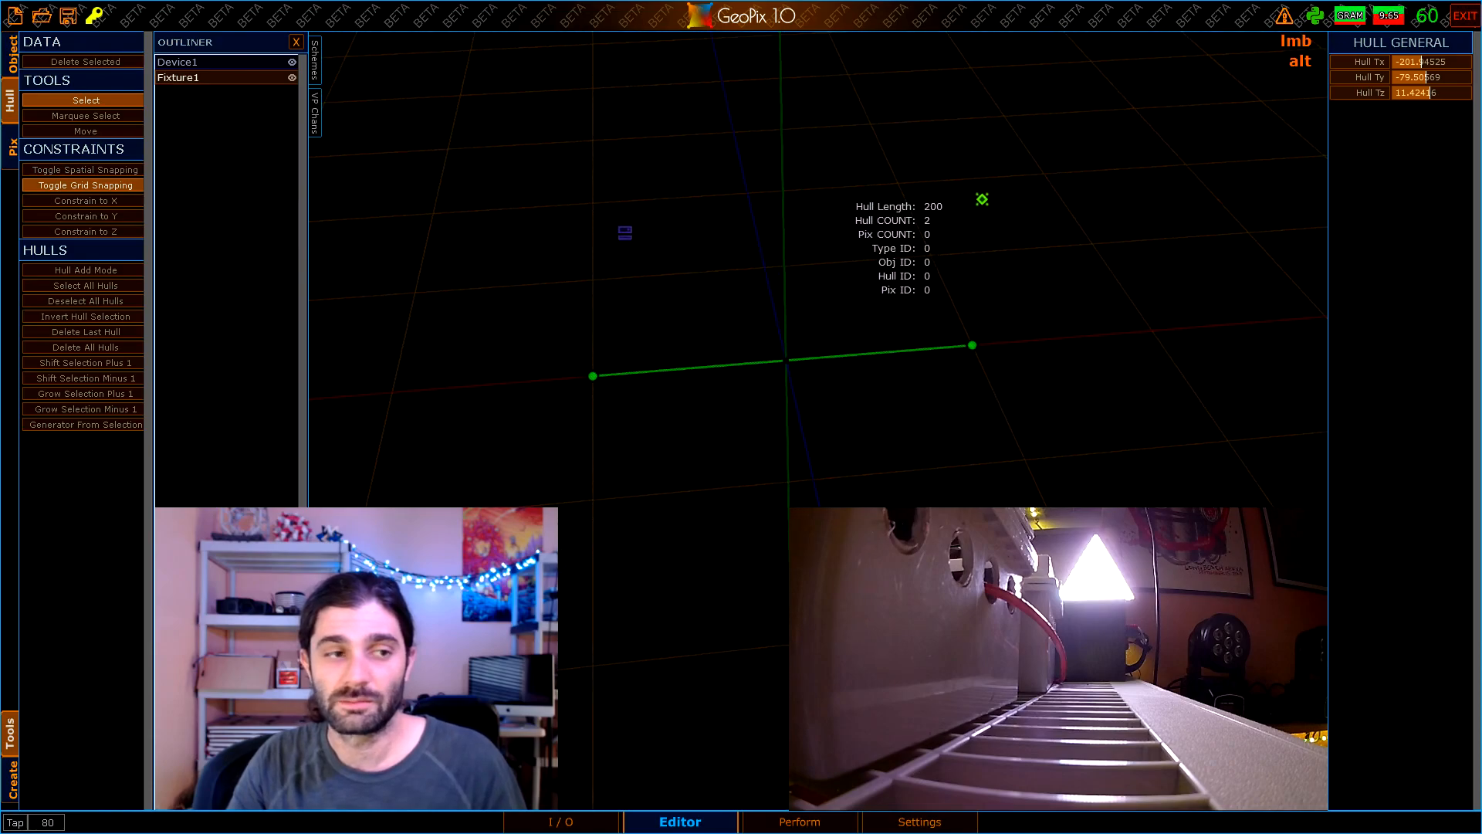
{"action": "left_click", "coordinate": [84, 424]}
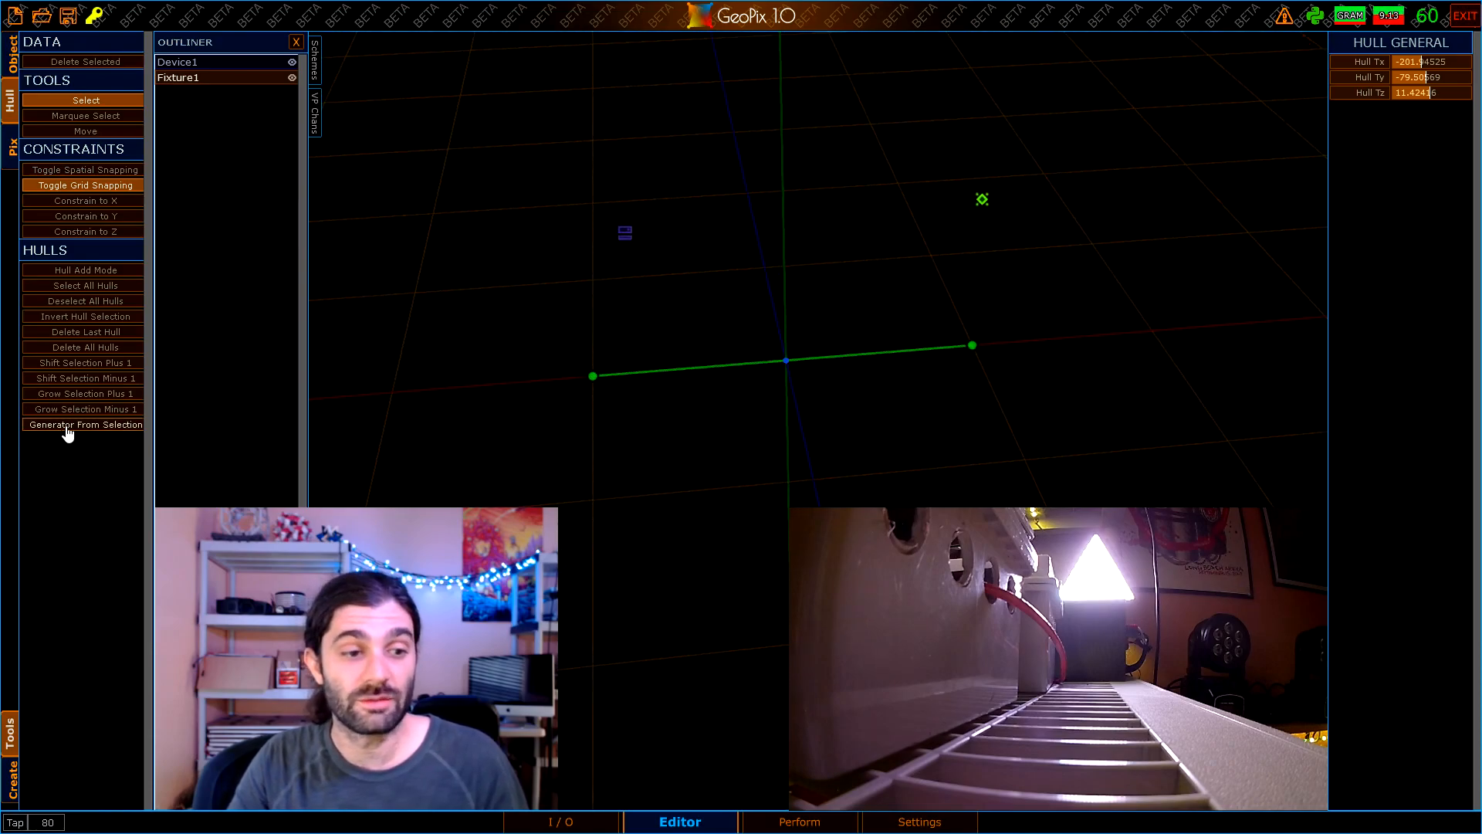
{"action": "left_click", "coordinate": [83, 424]}
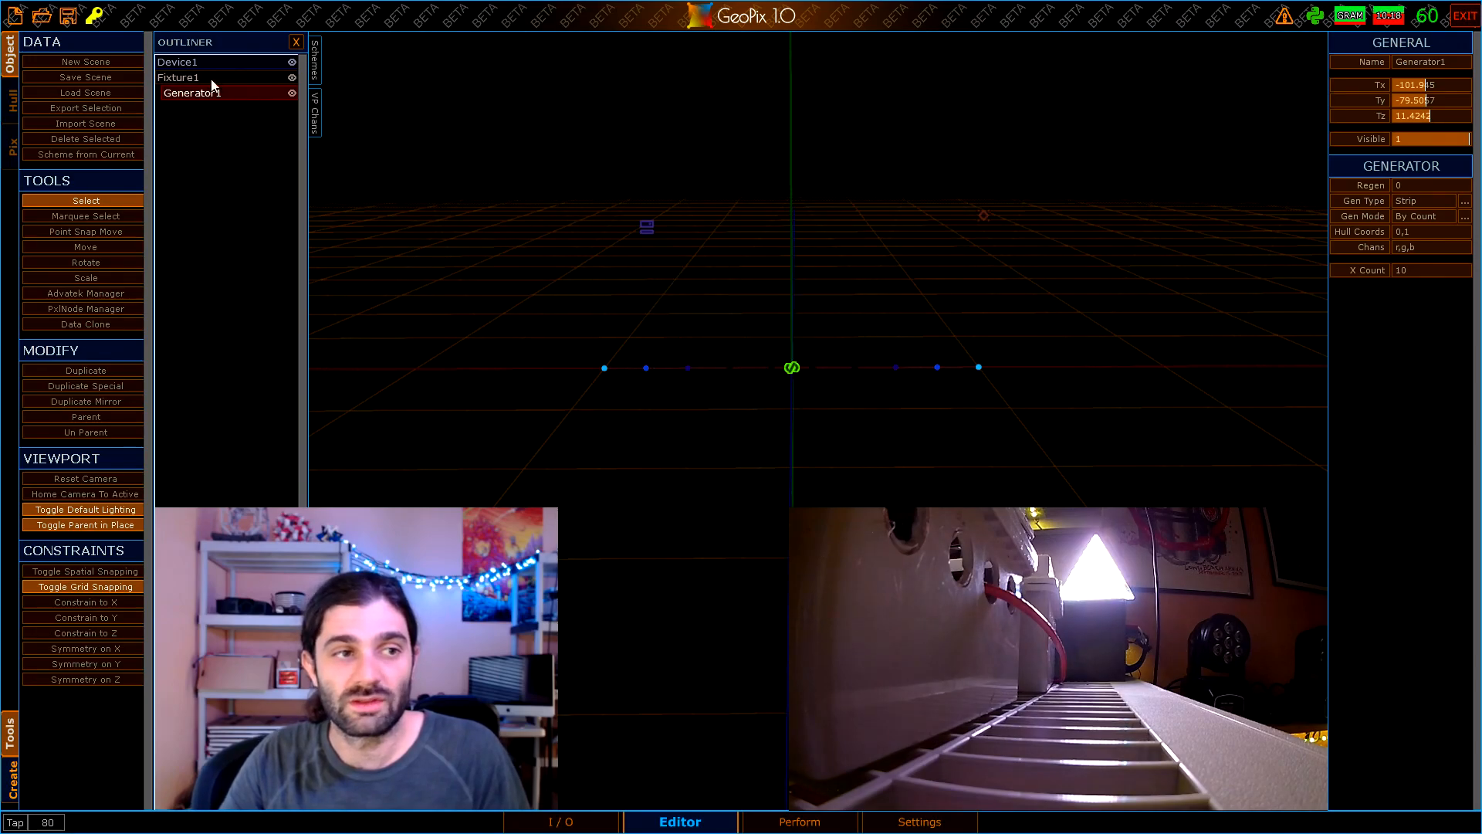
Select Generator1 in the Outliner and set its X Count to 45 pixels
{"action": "left_click", "coordinate": [85, 247]}
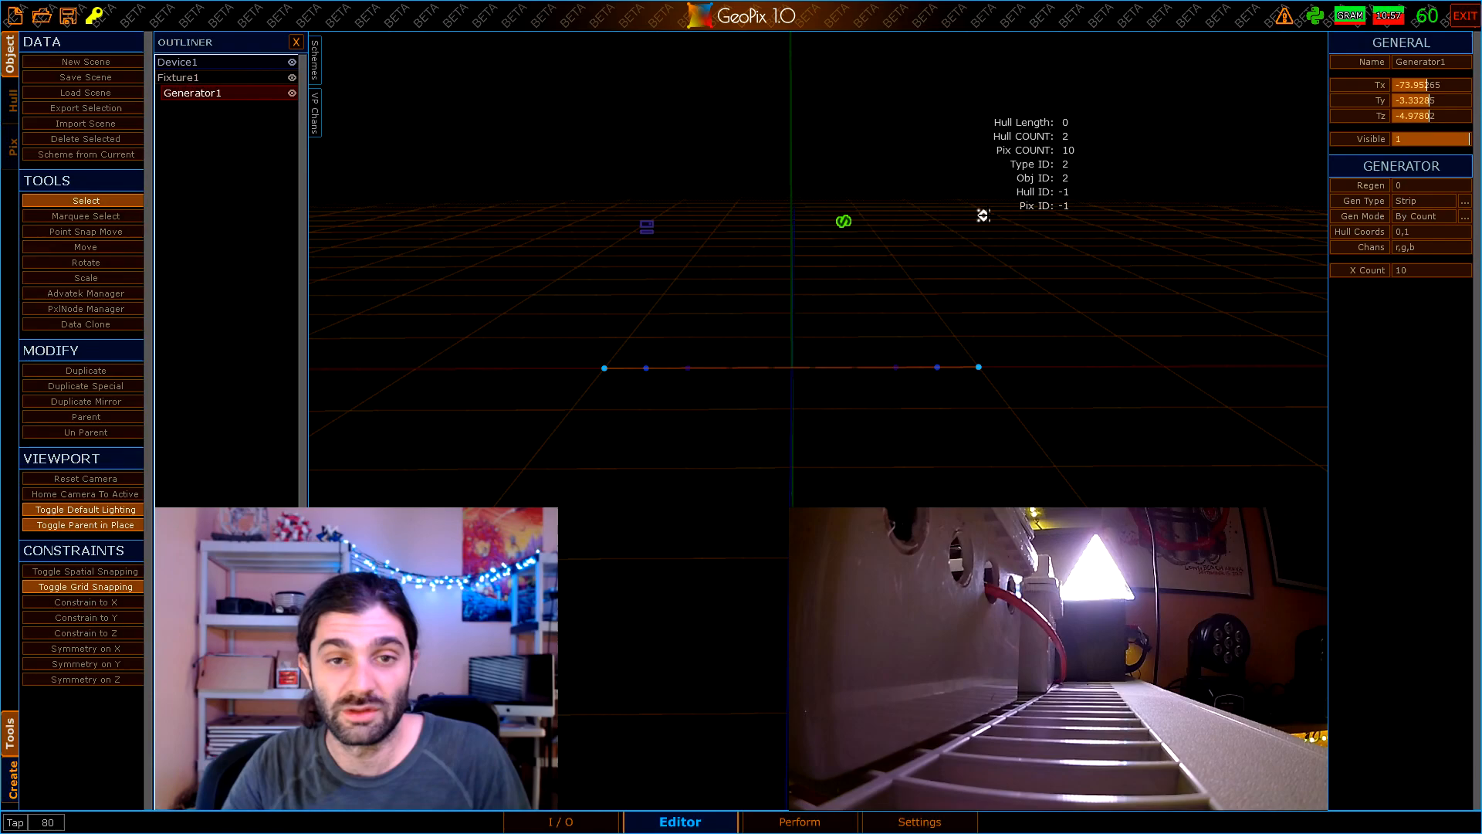
{"action": "left_click", "coordinate": [193, 77]}
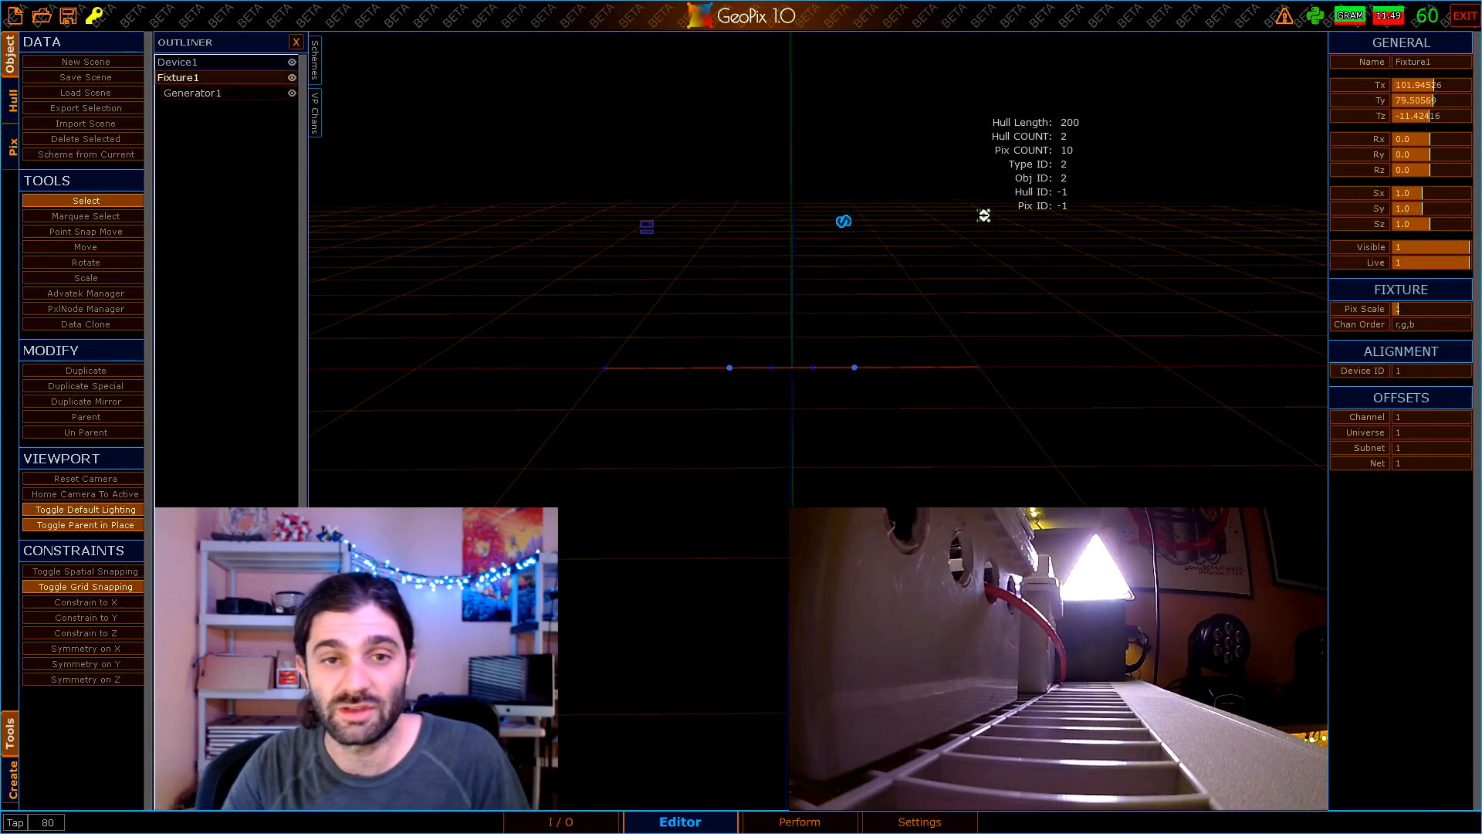
{"action": "left_click", "coordinate": [84, 247]}
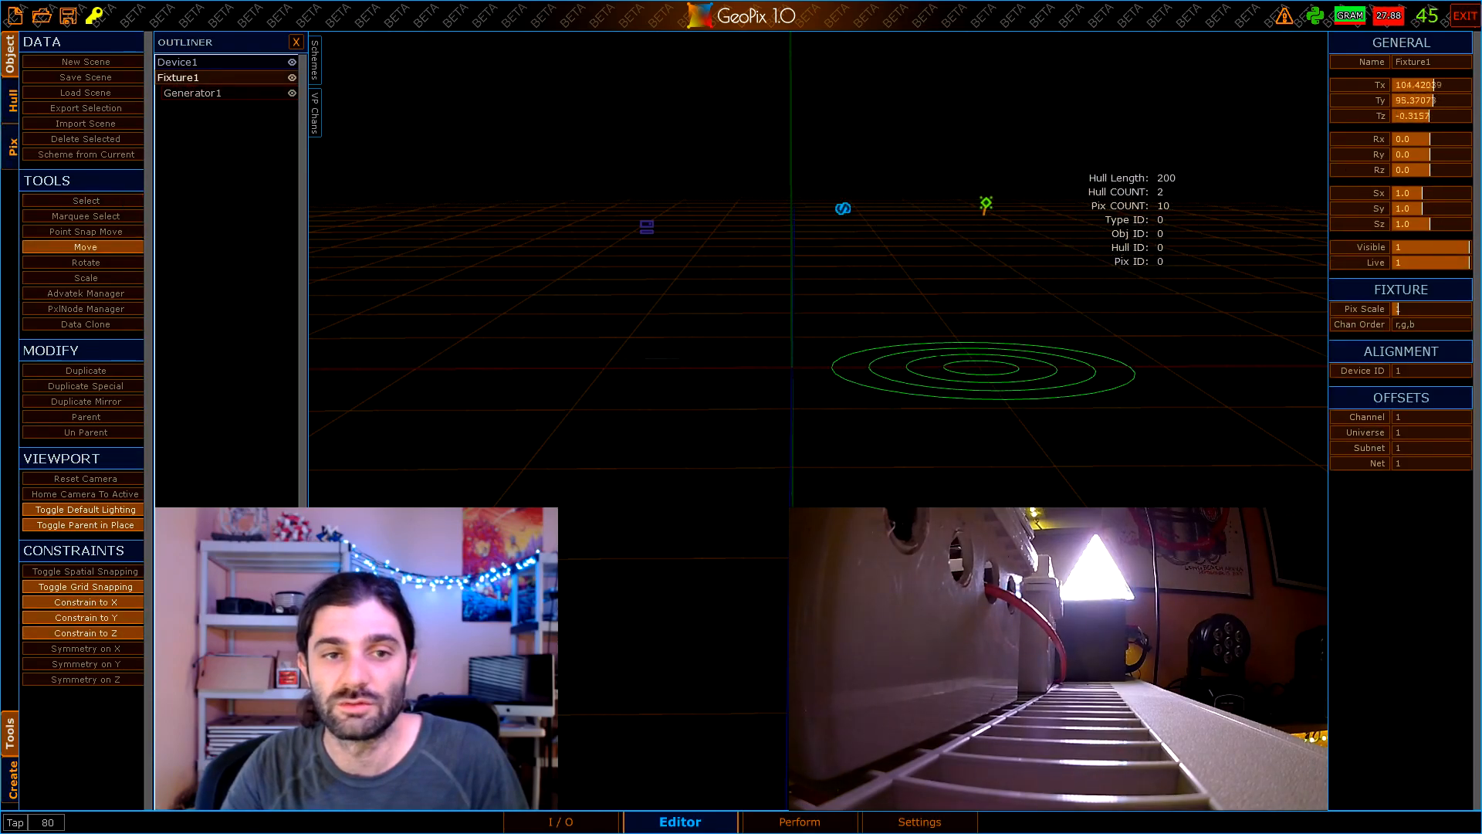
{"action": "left_click", "coordinate": [84, 200]}
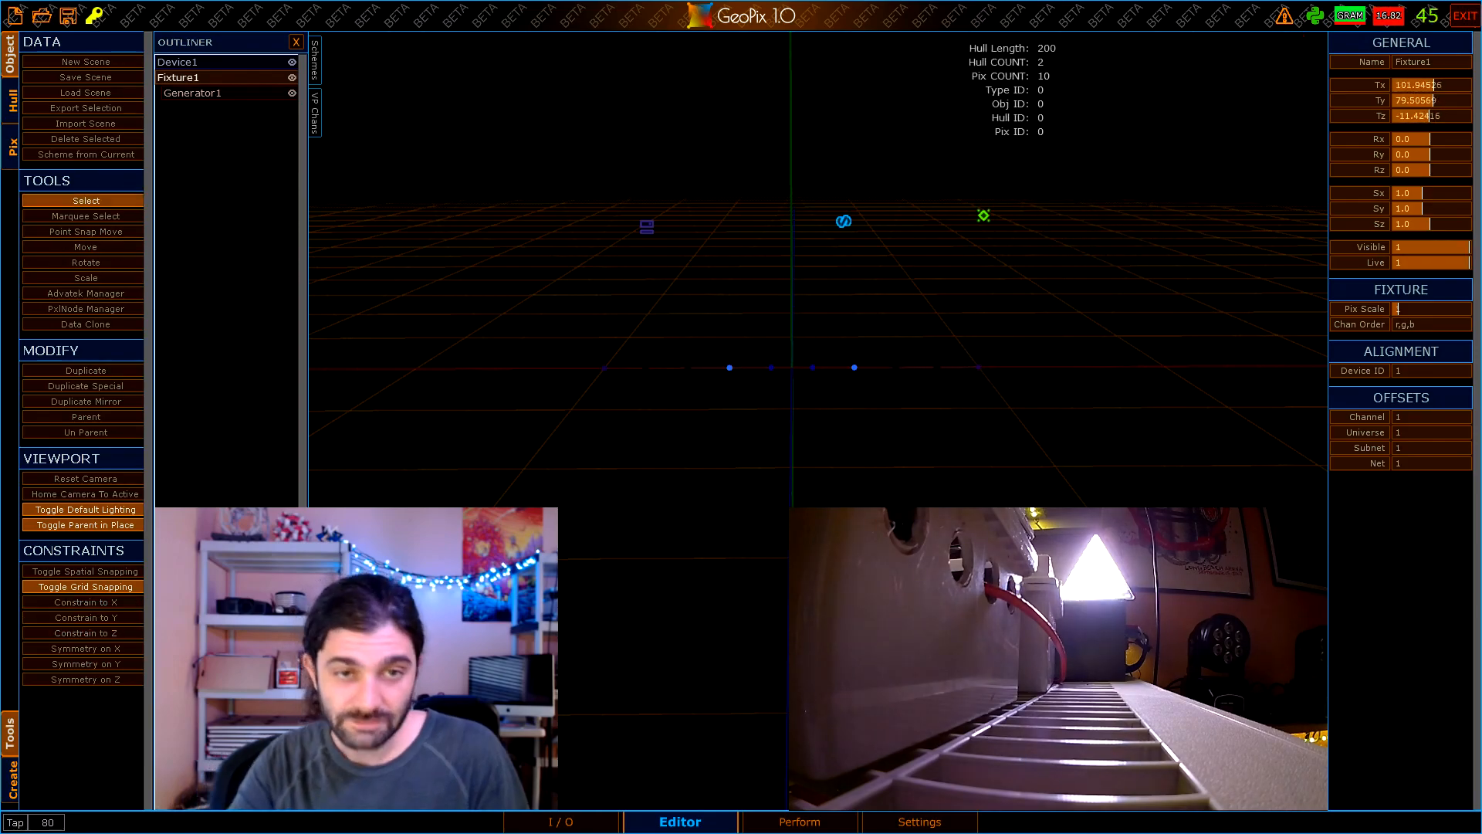
{"action": "left_click", "coordinate": [192, 92]}
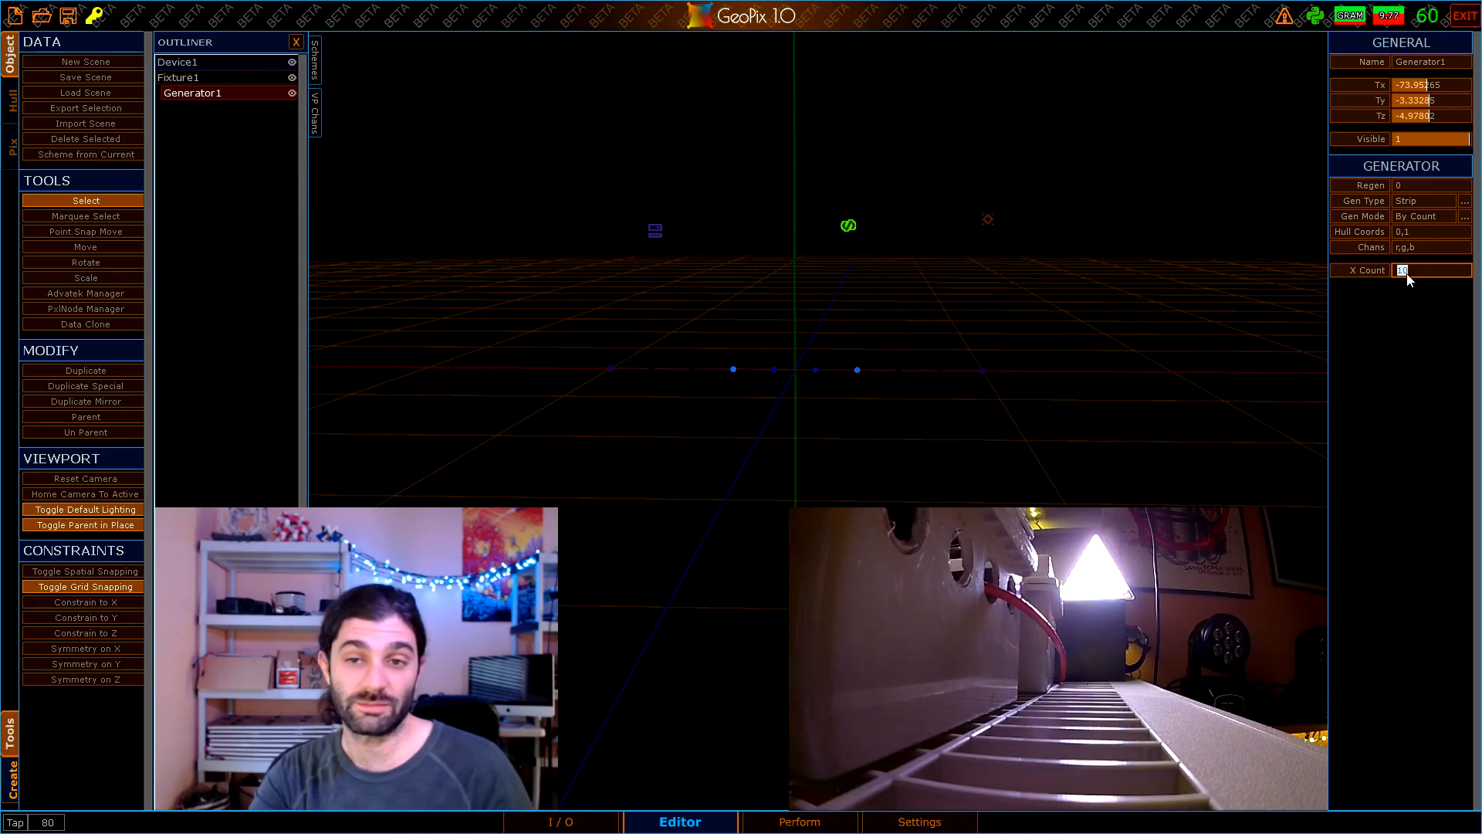
{"action": "type", "text": "45"}
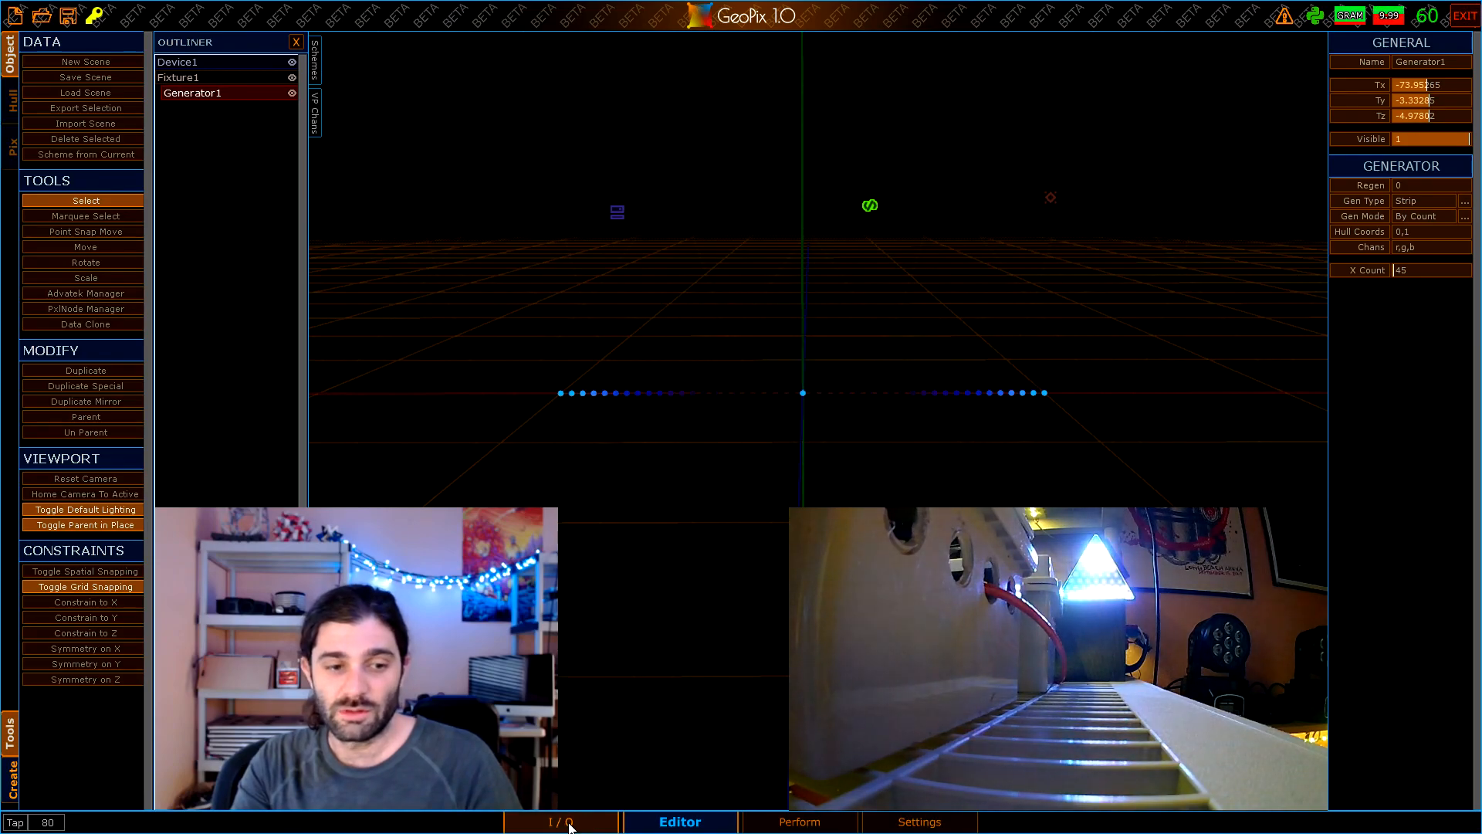
{"action": "left_click", "coordinate": [562, 820]}
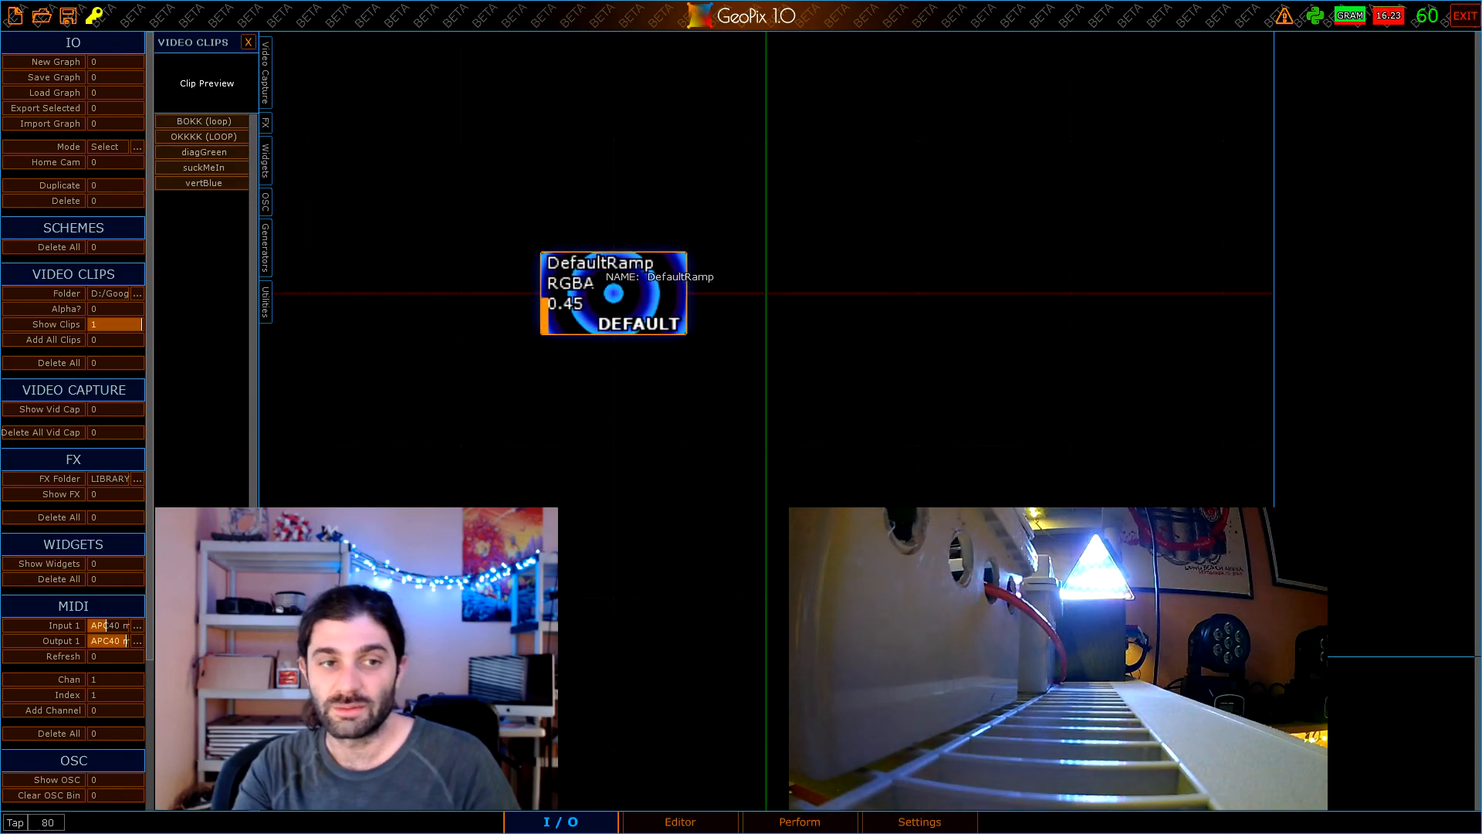
Inspect the DefaultRamp node's Circular style and GeoPix Blue preset, then return to the editor
{"action": "left_click", "coordinate": [614, 290]}
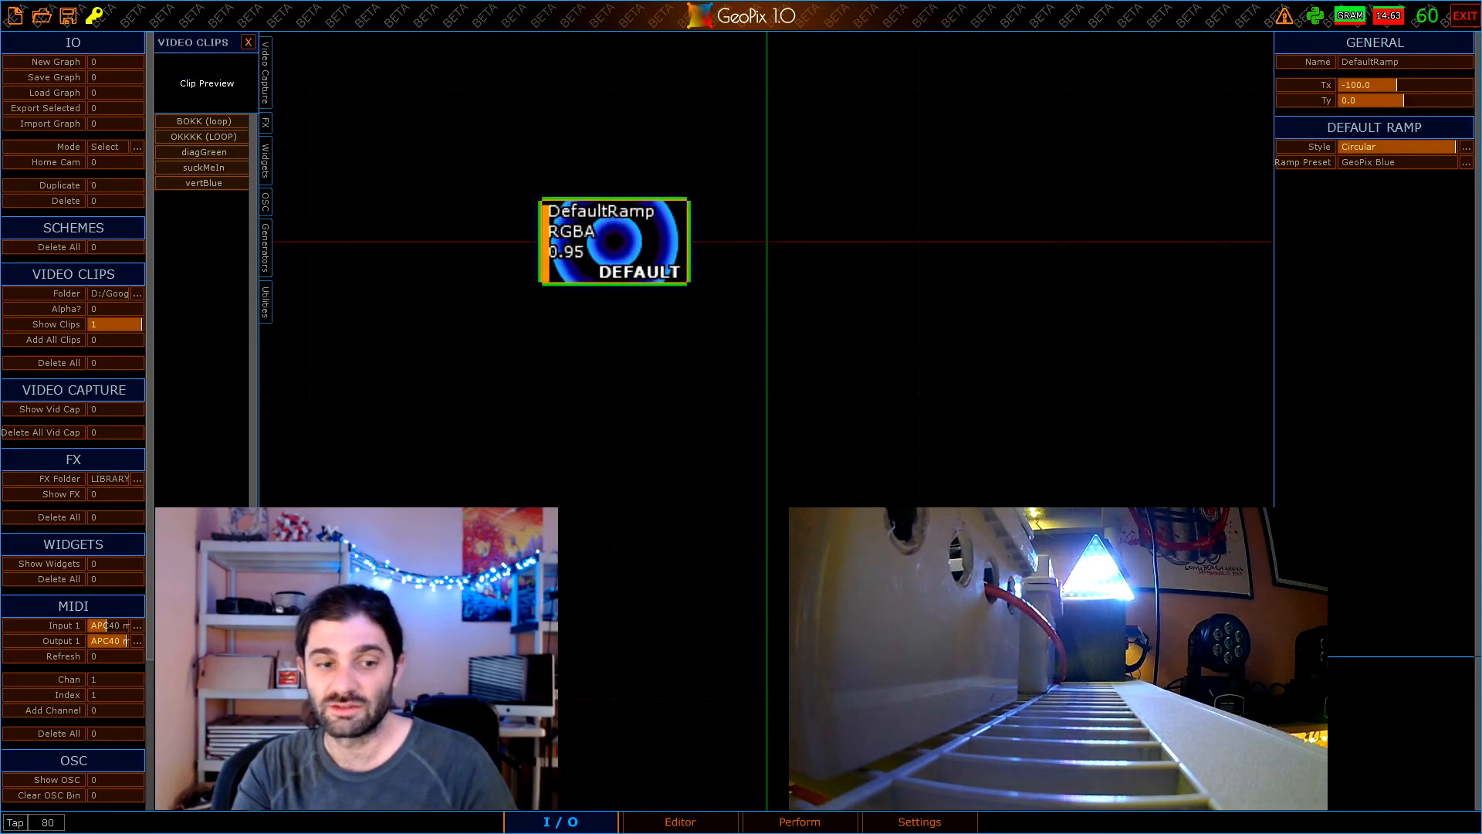
{"action": "left_click", "coordinate": [679, 821]}
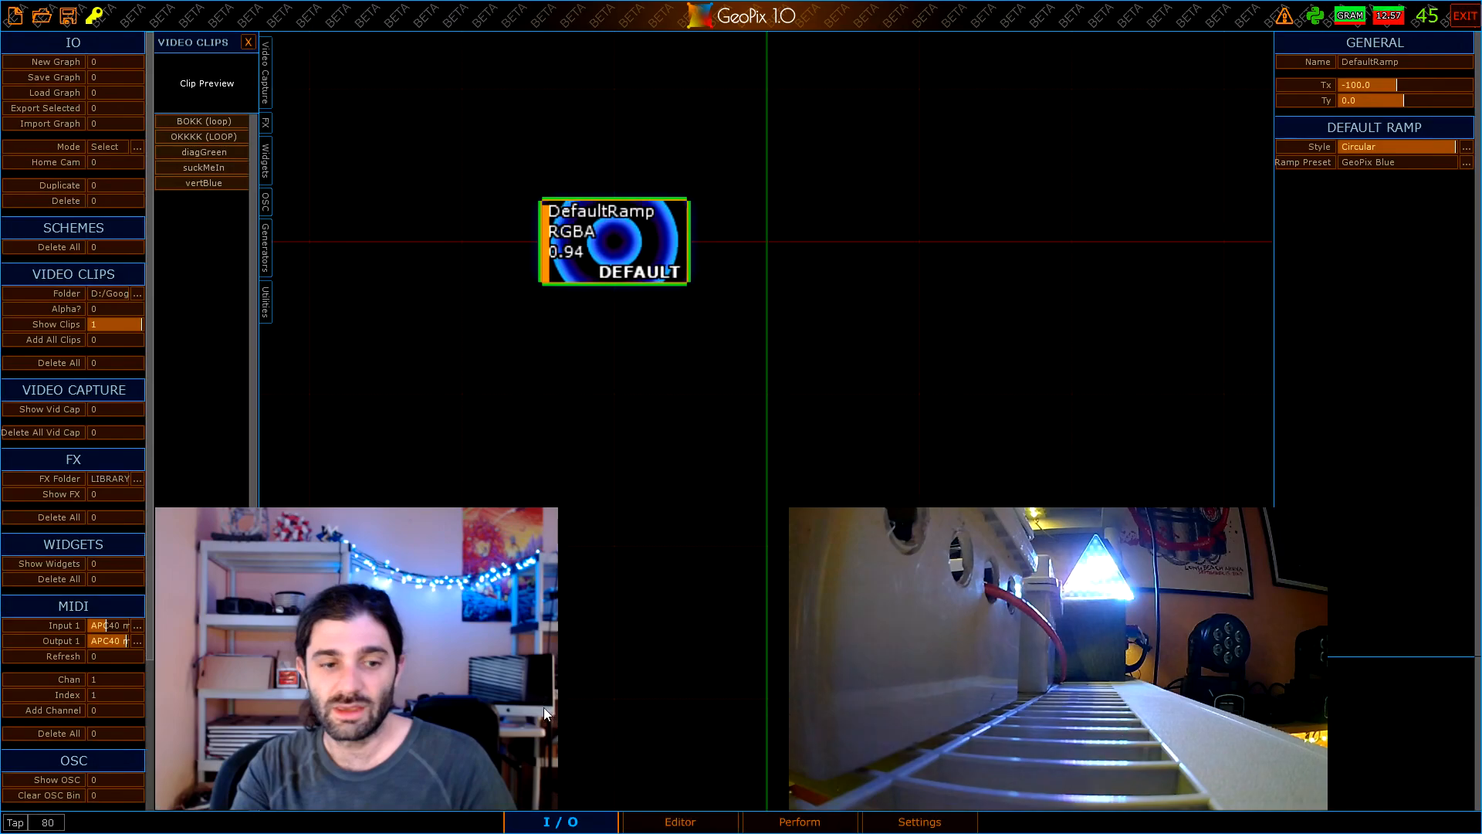
{"action": "left_click", "coordinate": [679, 821]}
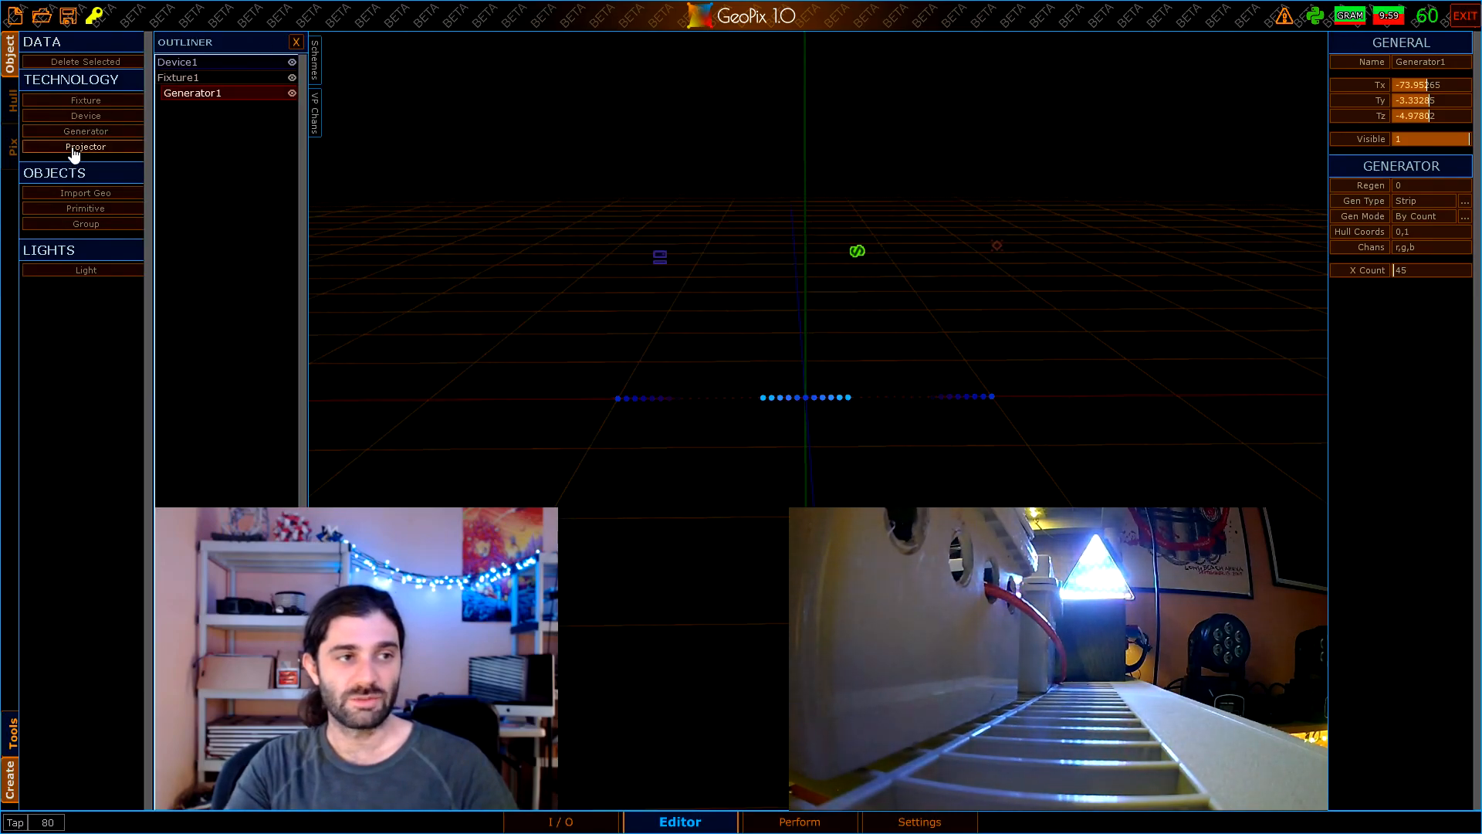
Add Projector1 casting DefaultRamp, stretched to Sx 2.5 and Sz 0.34 with lower opacity
{"action": "left_click", "coordinate": [85, 147]}
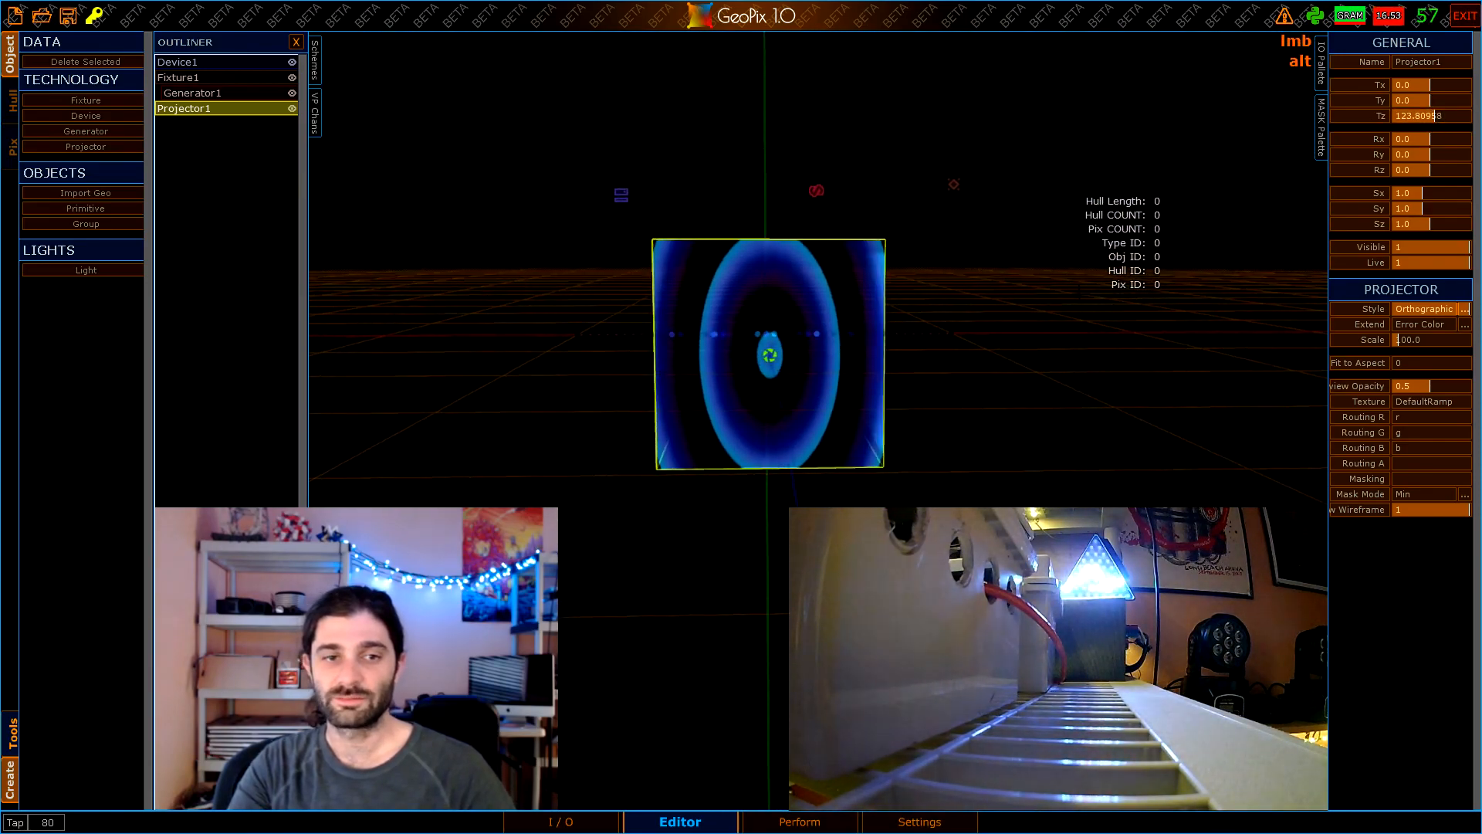
{"action": "left_click", "coordinate": [1418, 193]}
{"action": "type", "text": "2.5"}
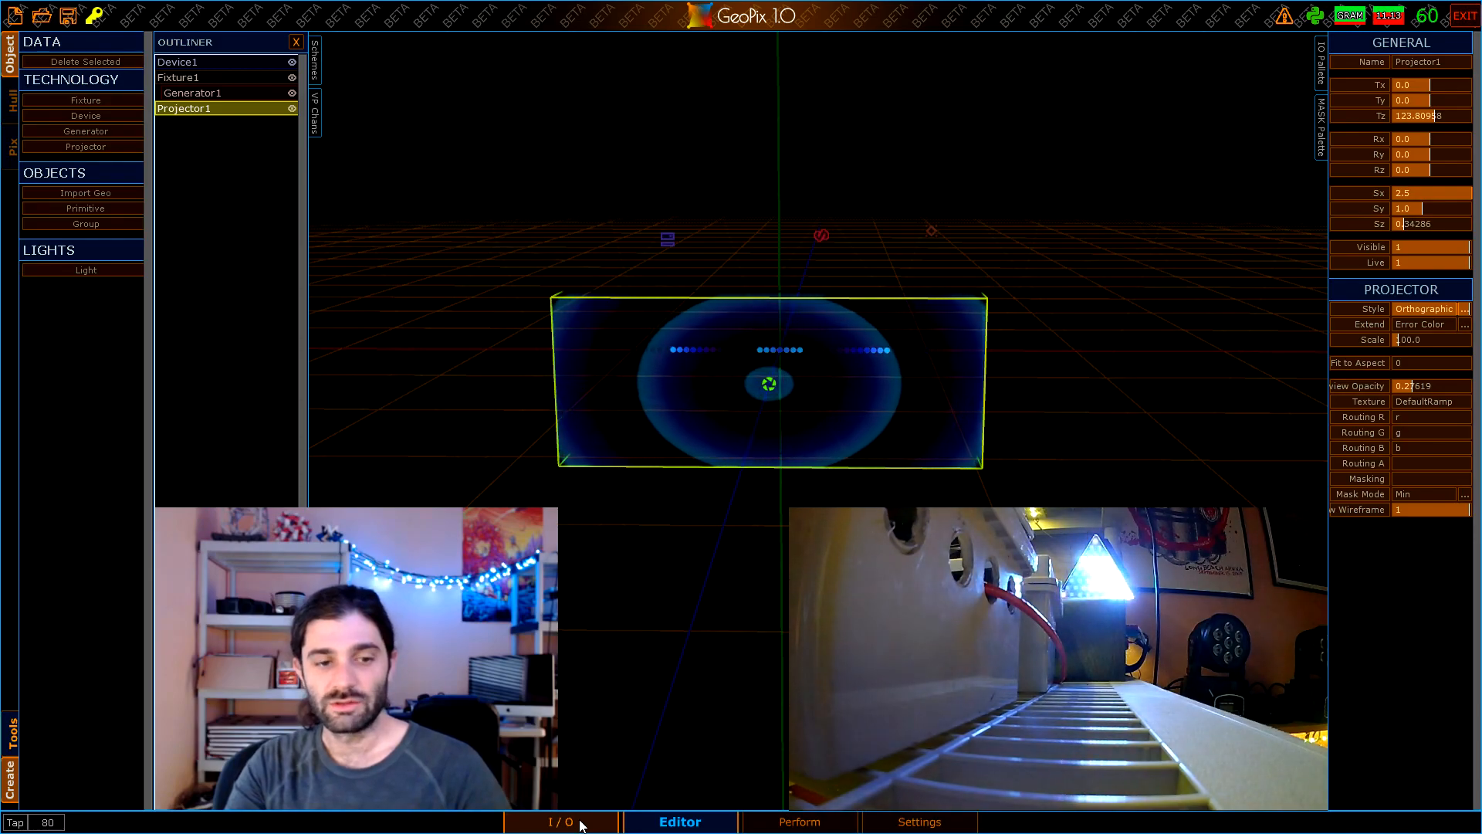
{"action": "left_click", "coordinate": [560, 822]}
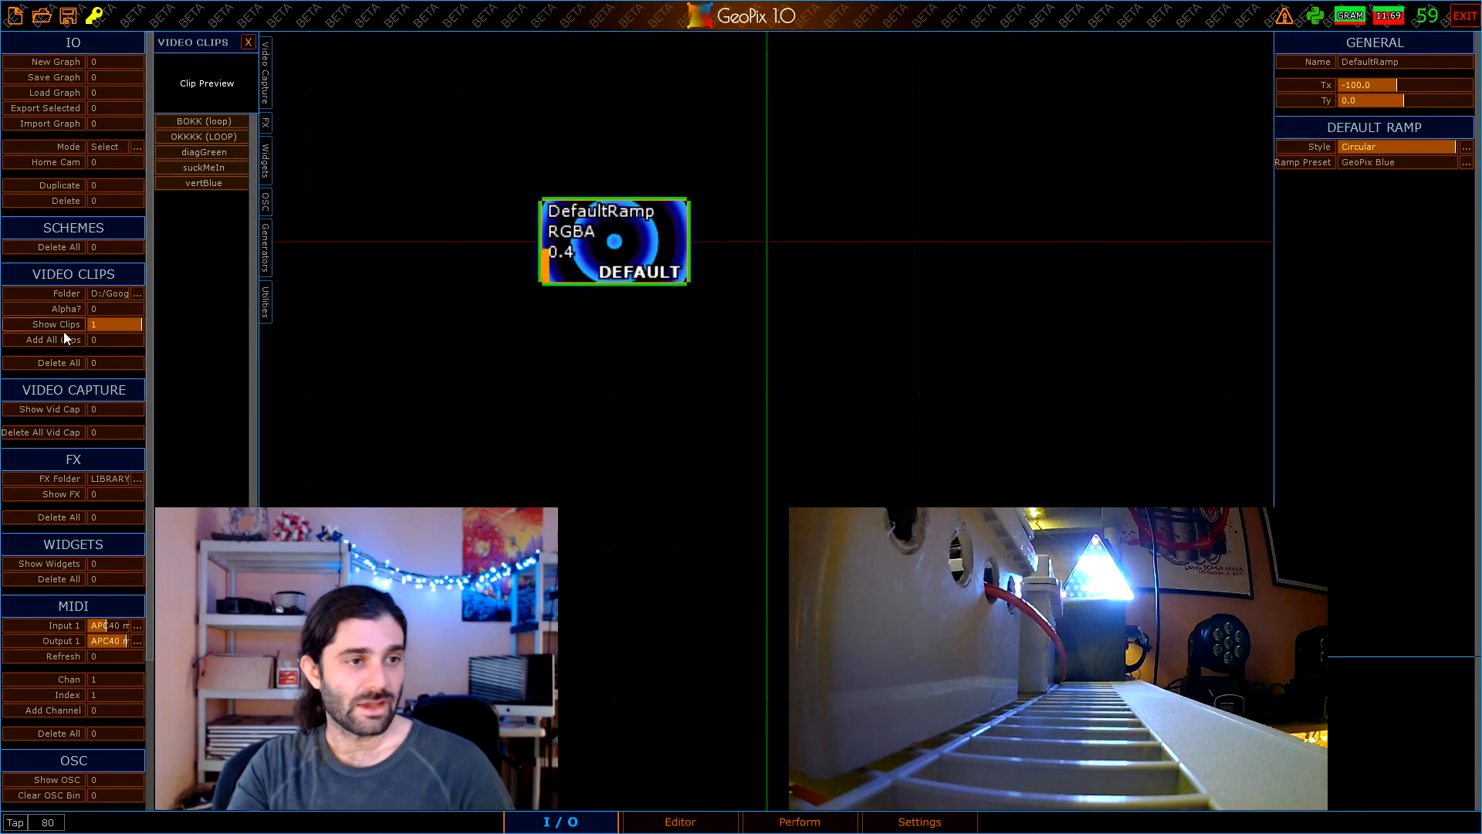
Clear the Video Clips folder field and bring up its folder picker
{"action": "scroll", "scroll_direction": "down", "scroll_amount": 3}
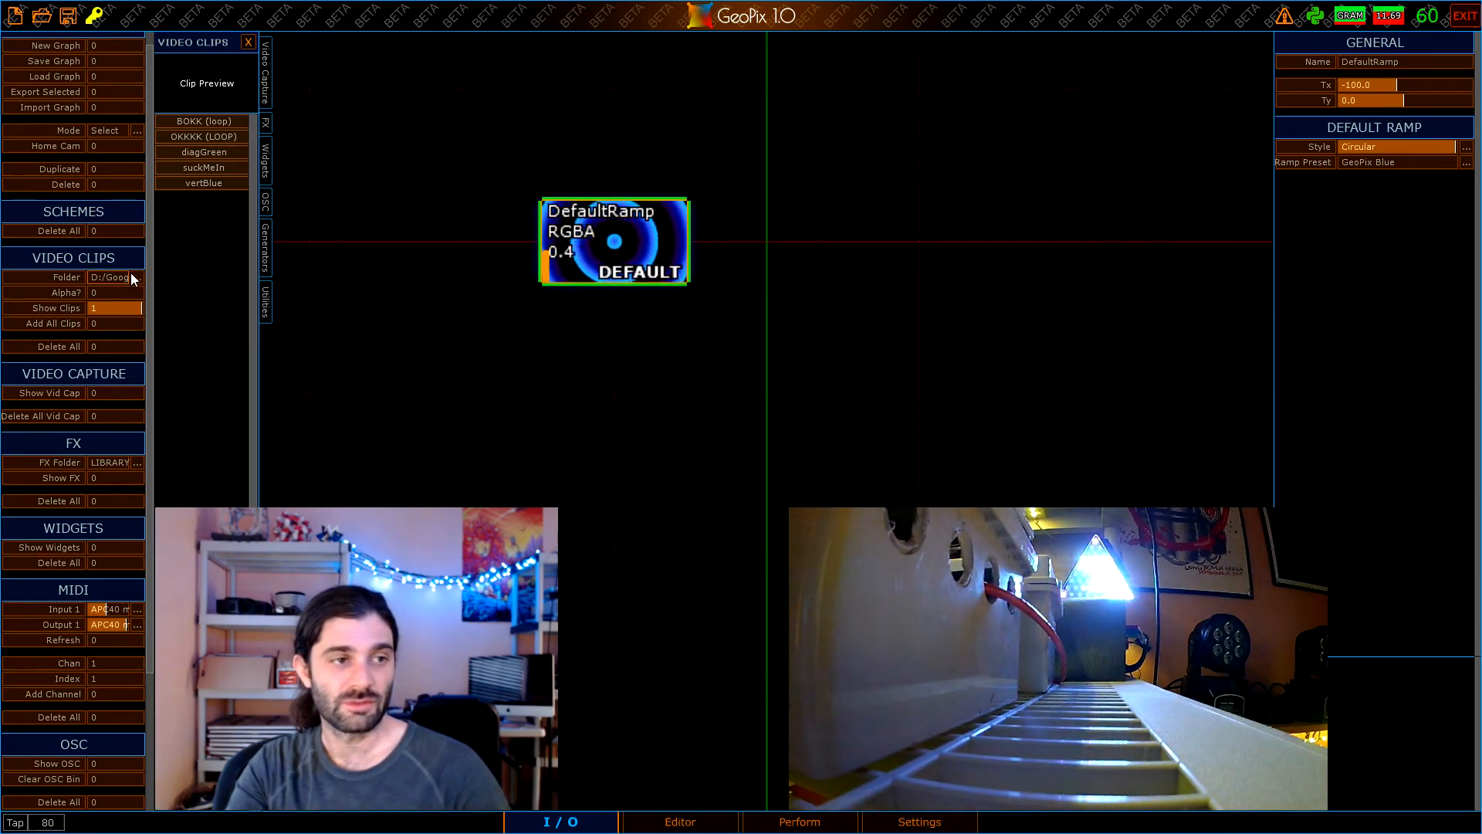
{"action": "left_click", "coordinate": [114, 277]}
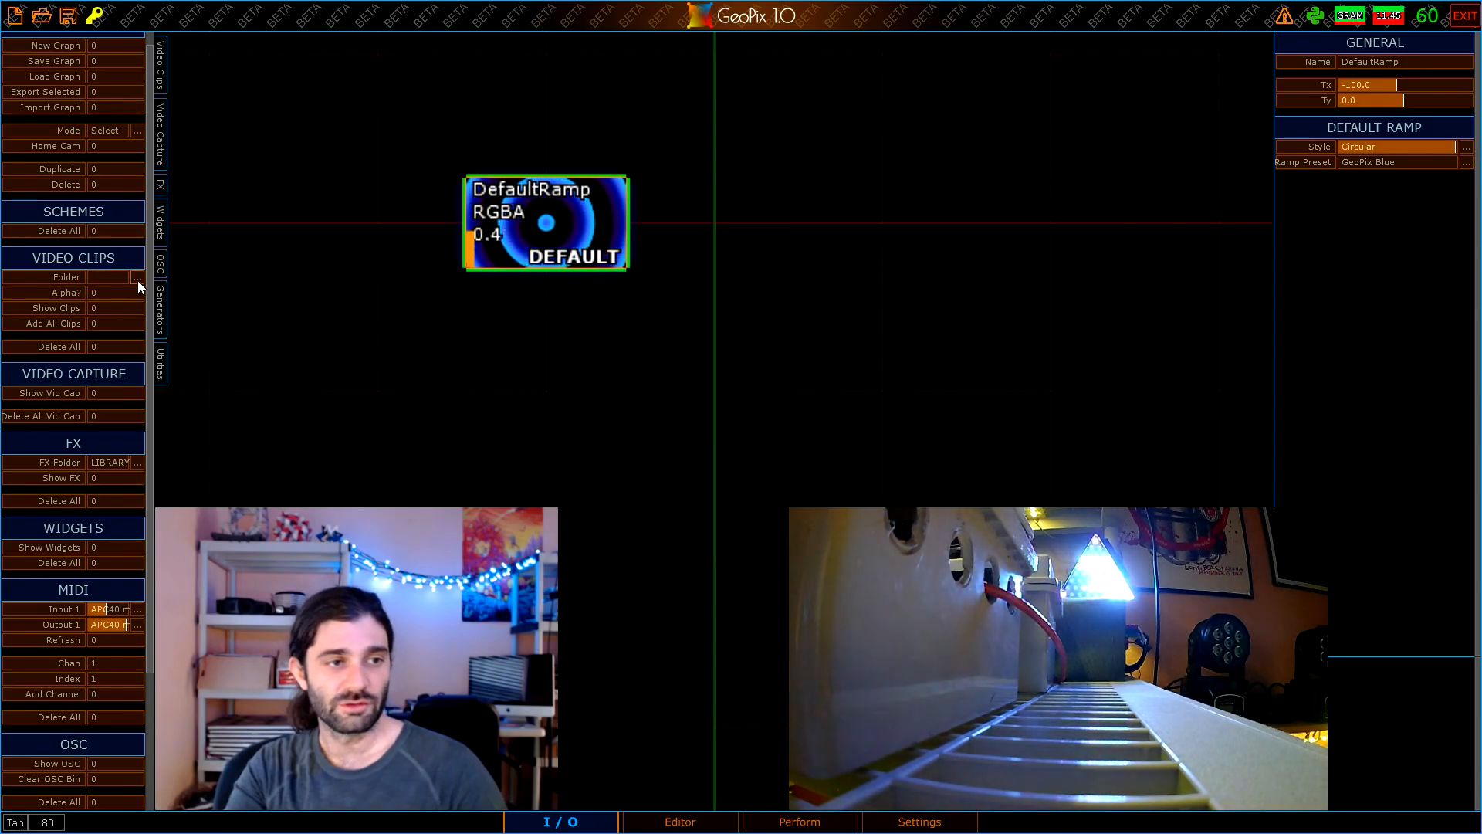
{"action": "left_click", "coordinate": [138, 277]}
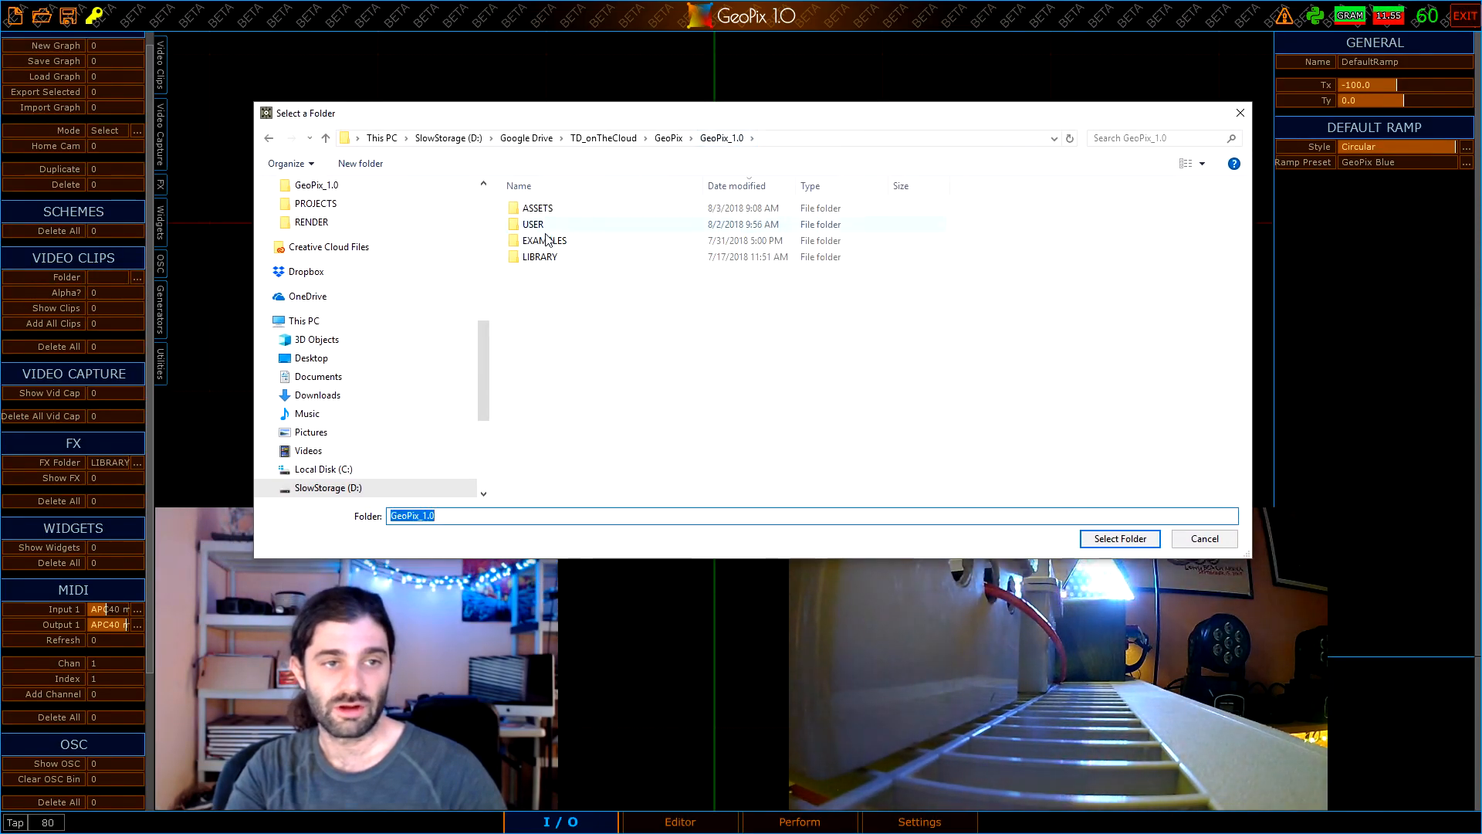
Choose GeoPix_1.0\LIBRARY\CLIPS as the video clips folder
{"action": "double_click", "coordinate": [544, 240]}
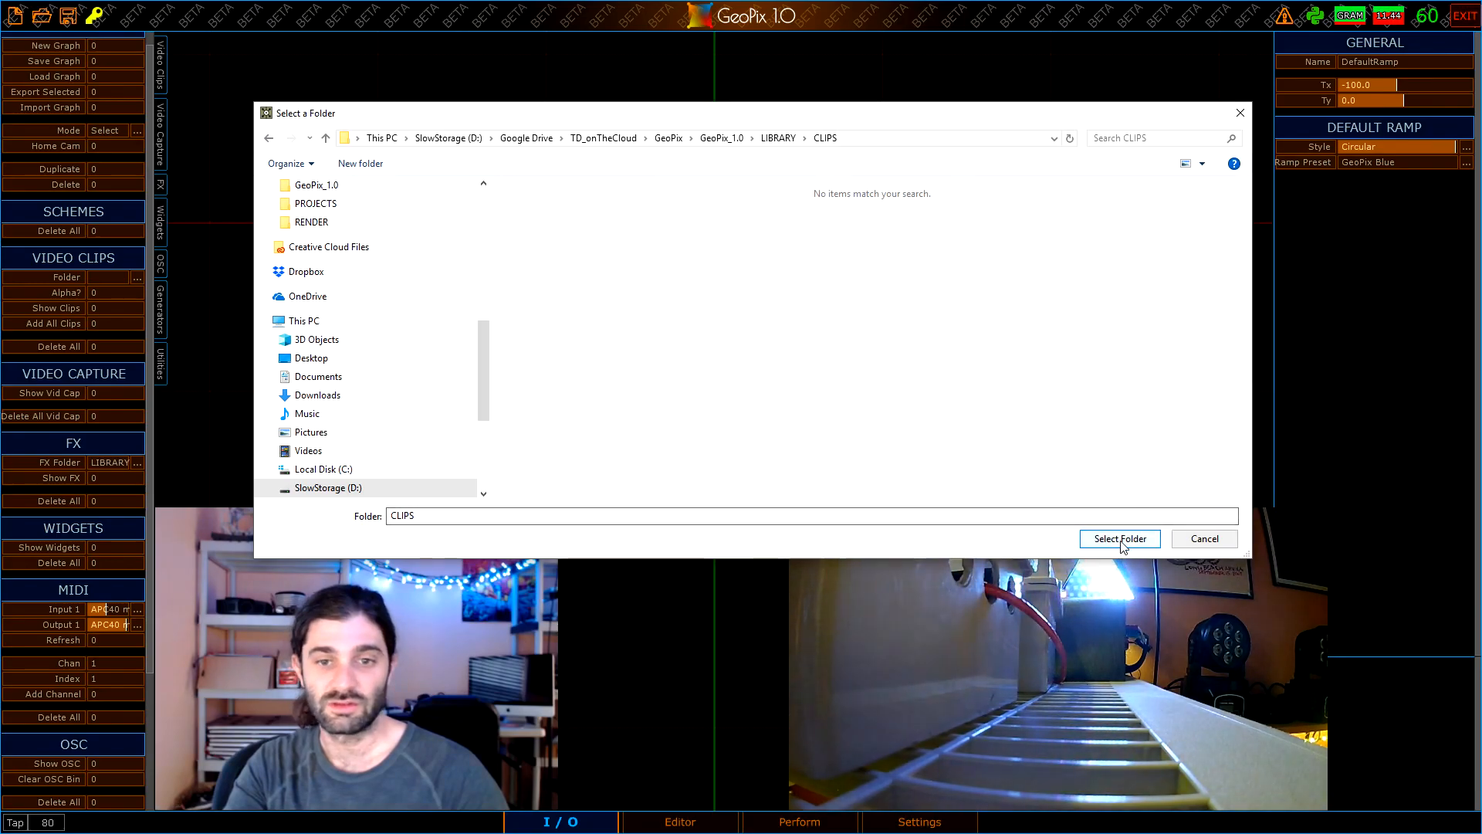
{"action": "left_click", "coordinate": [1120, 538]}
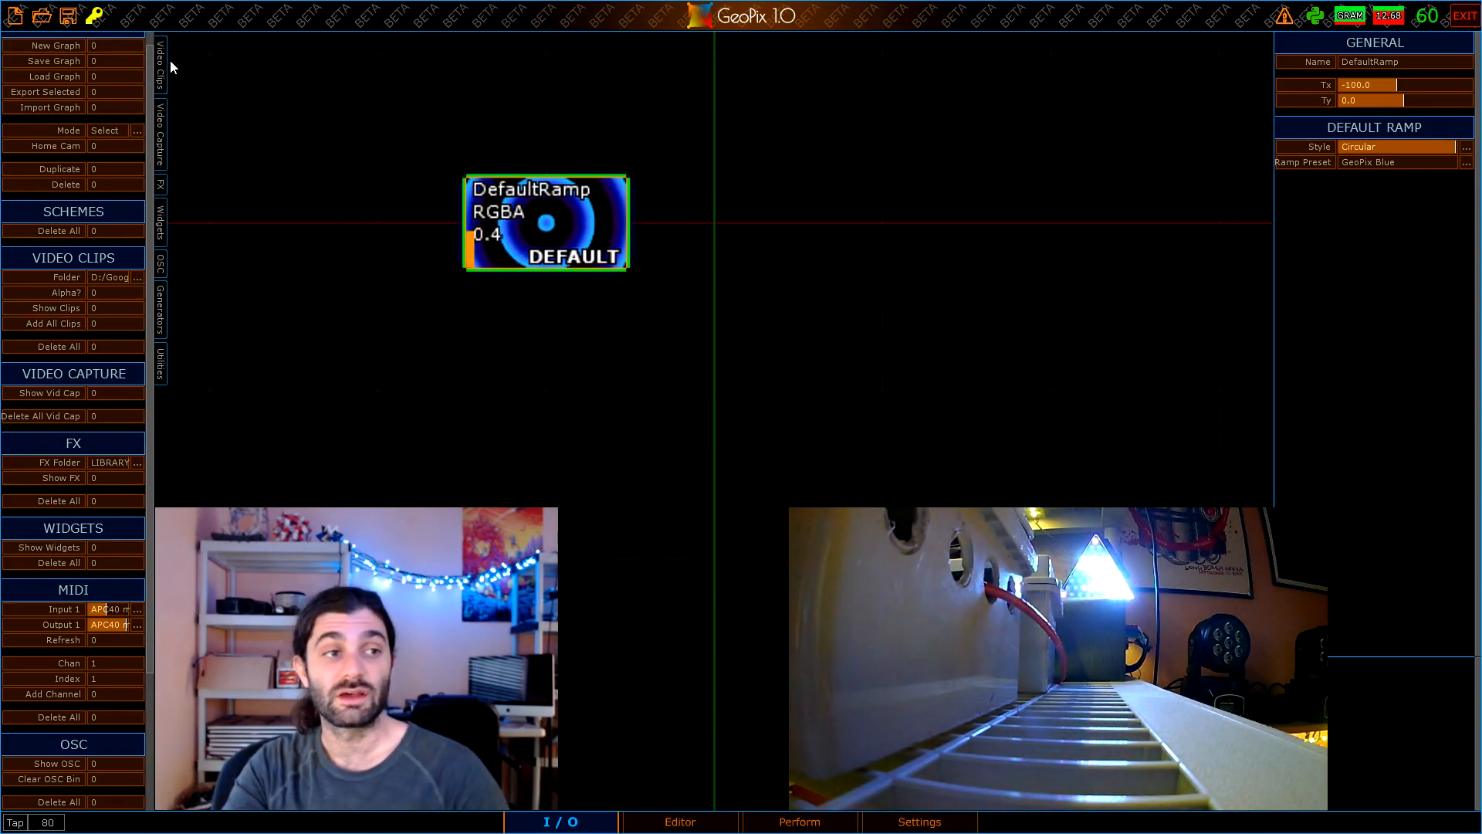
Preview suckMeIn and add diagGreen, OKKKK, BOKK and suckMeIn as clip nodes in the graph
{"action": "left_click", "coordinate": [159, 74]}
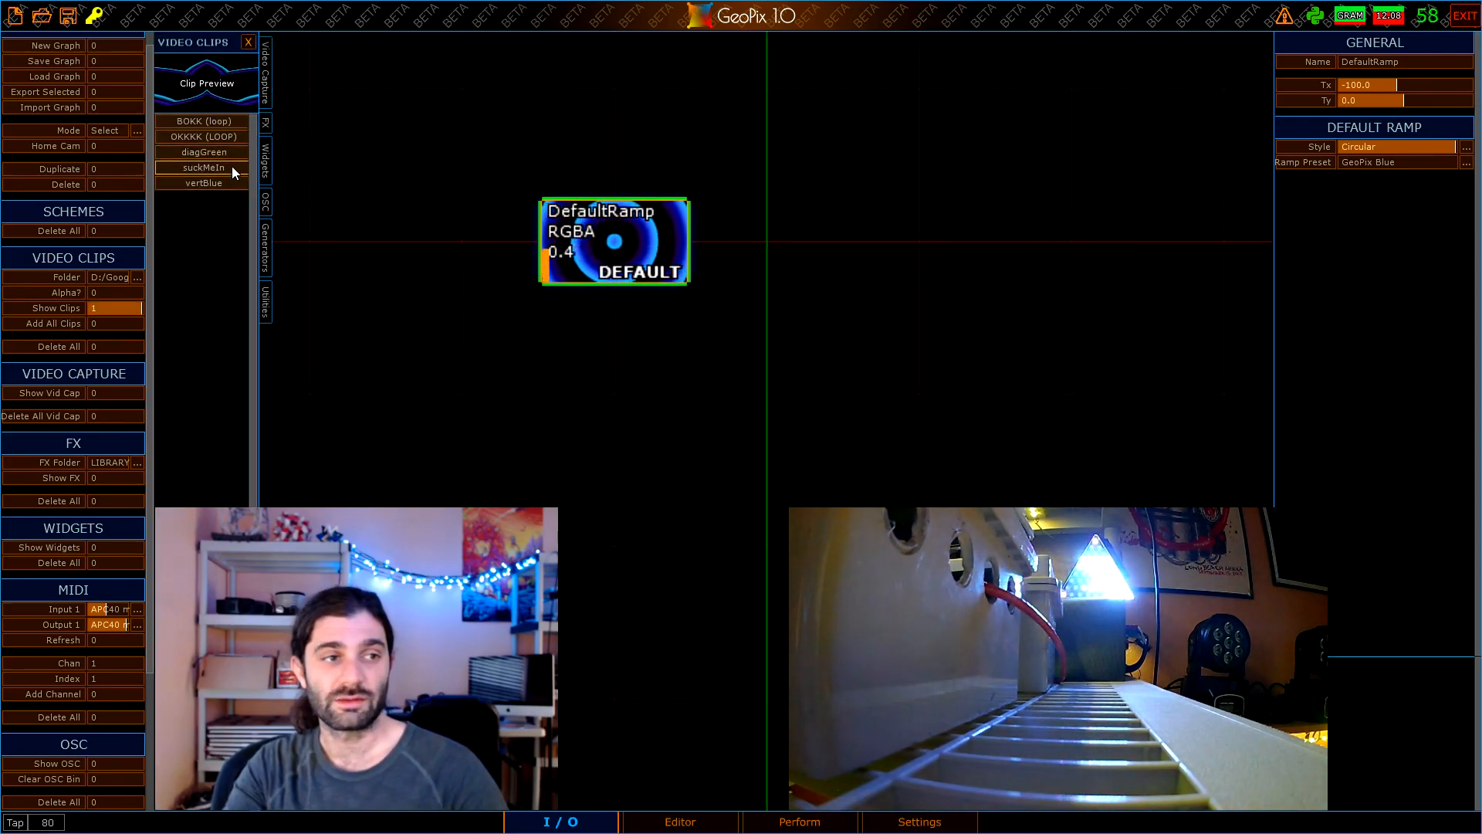
{"action": "left_click", "coordinate": [203, 152]}
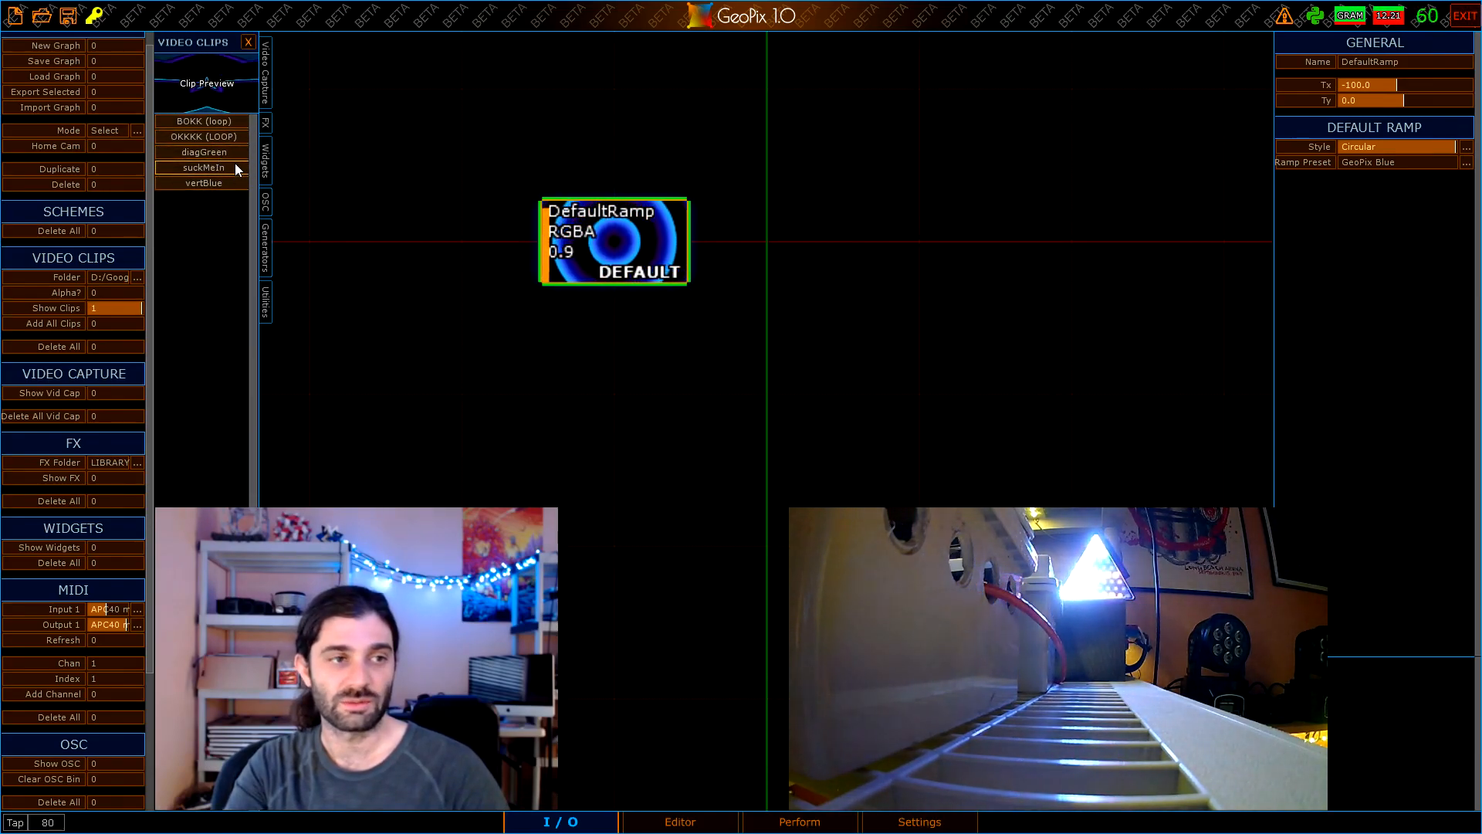
{"action": "left_click", "coordinate": [203, 152]}
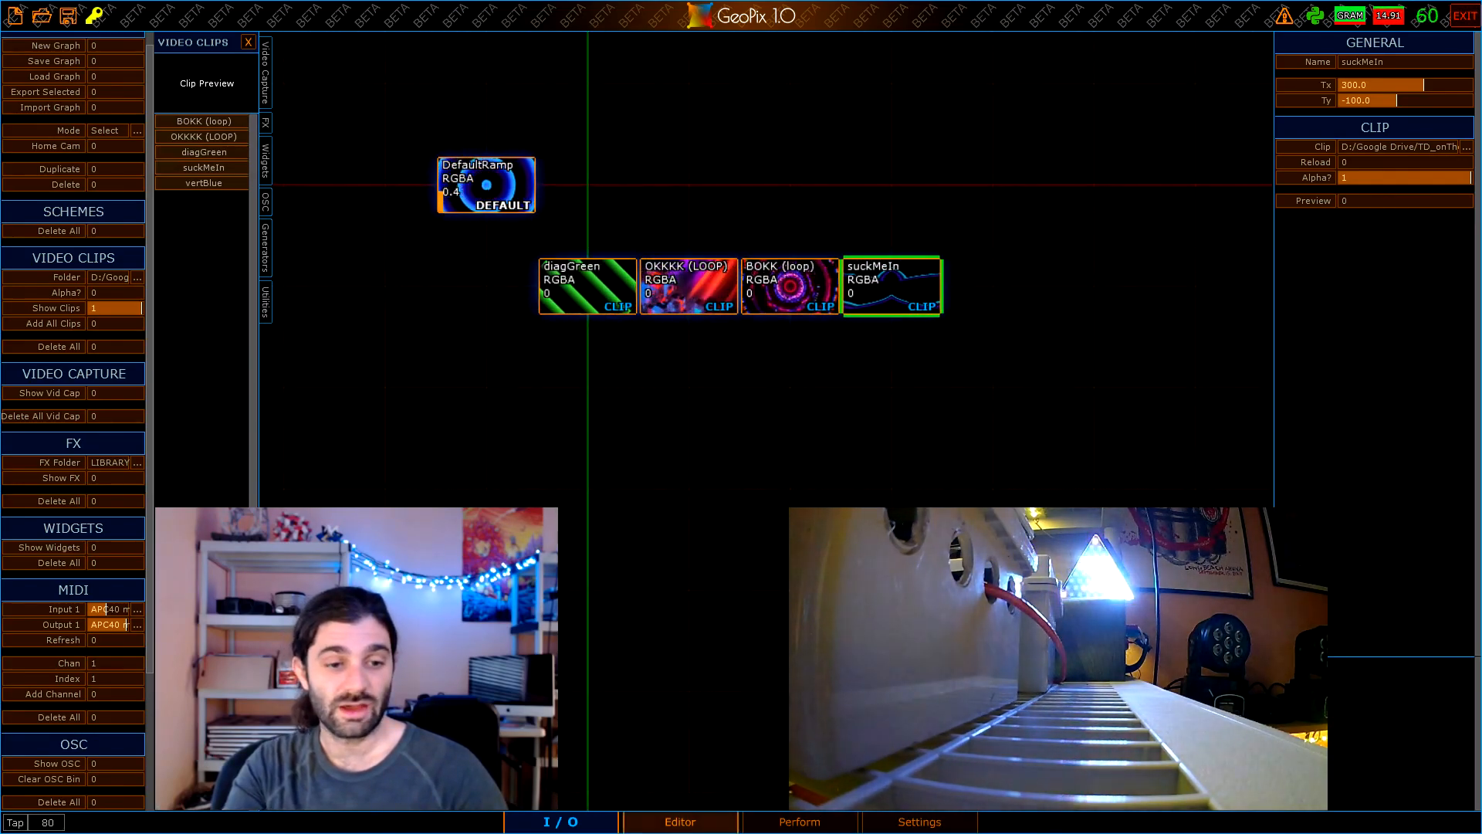
{"action": "left_click", "coordinate": [678, 820]}
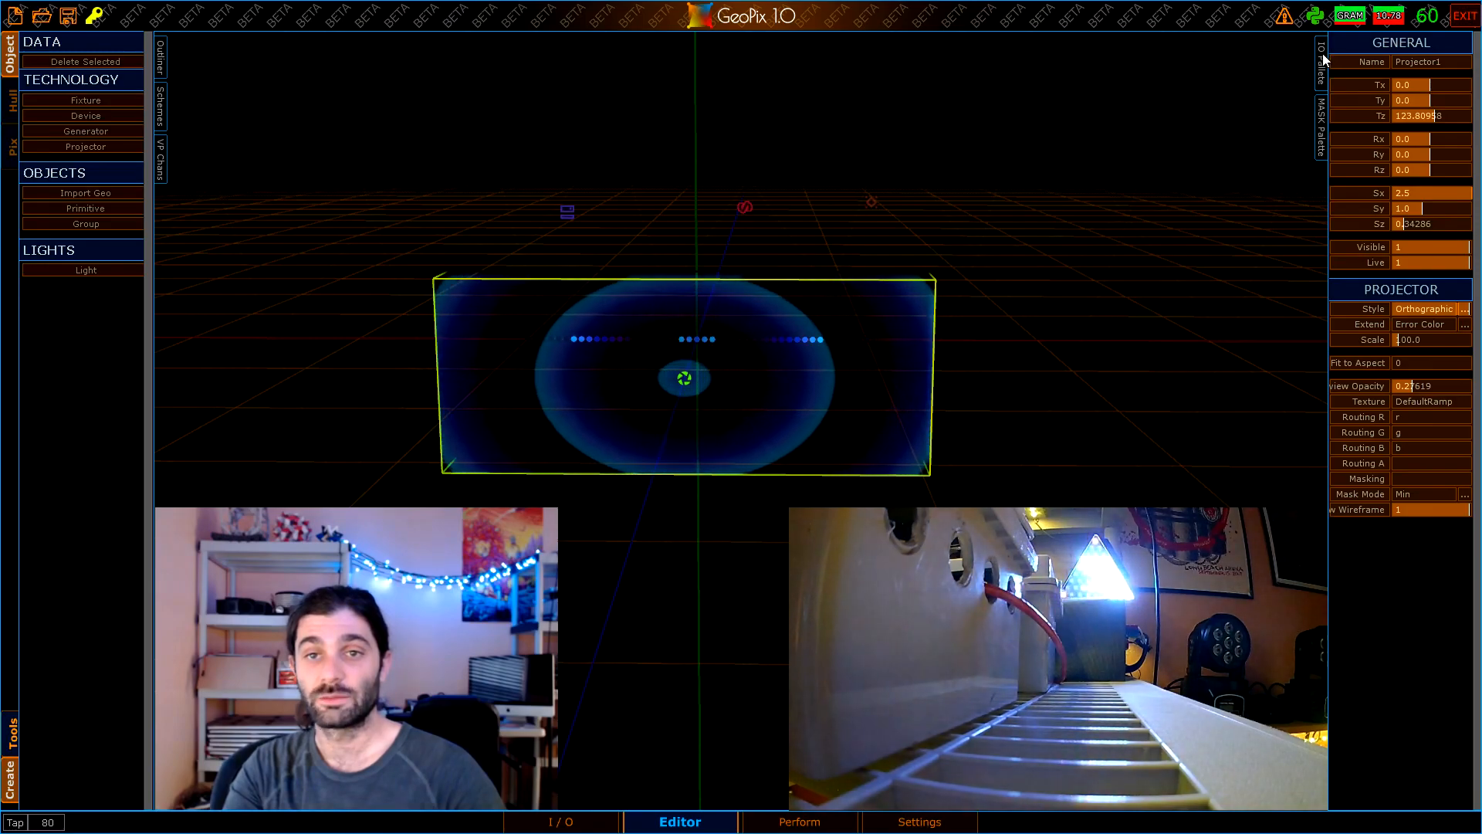
From the IO Palette, project suckMeIn onto the strip, then revert Projector1 to DefaultRamp
{"action": "left_click", "coordinate": [1321, 51]}
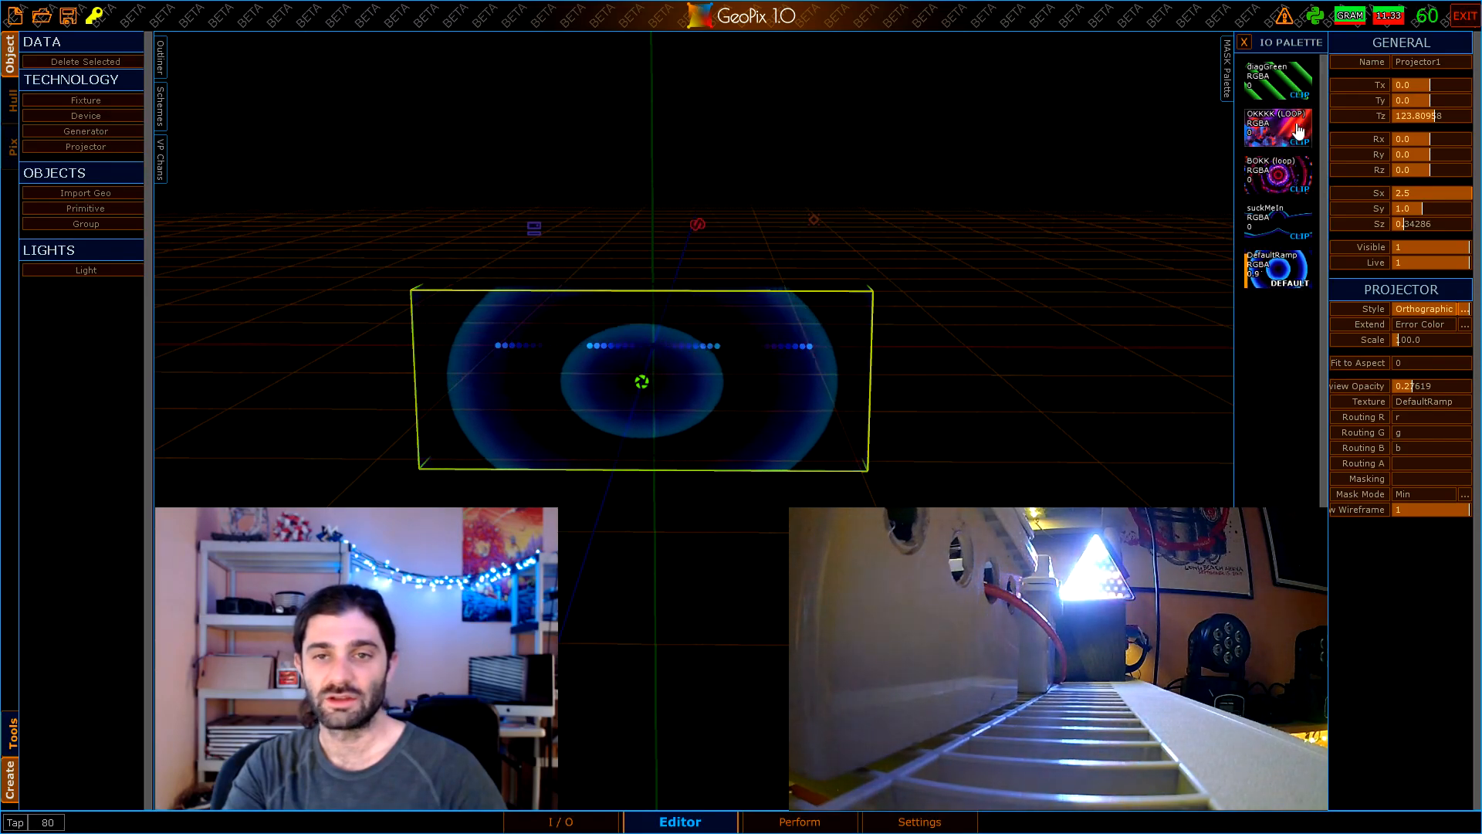
{"action": "left_click", "coordinate": [1277, 128]}
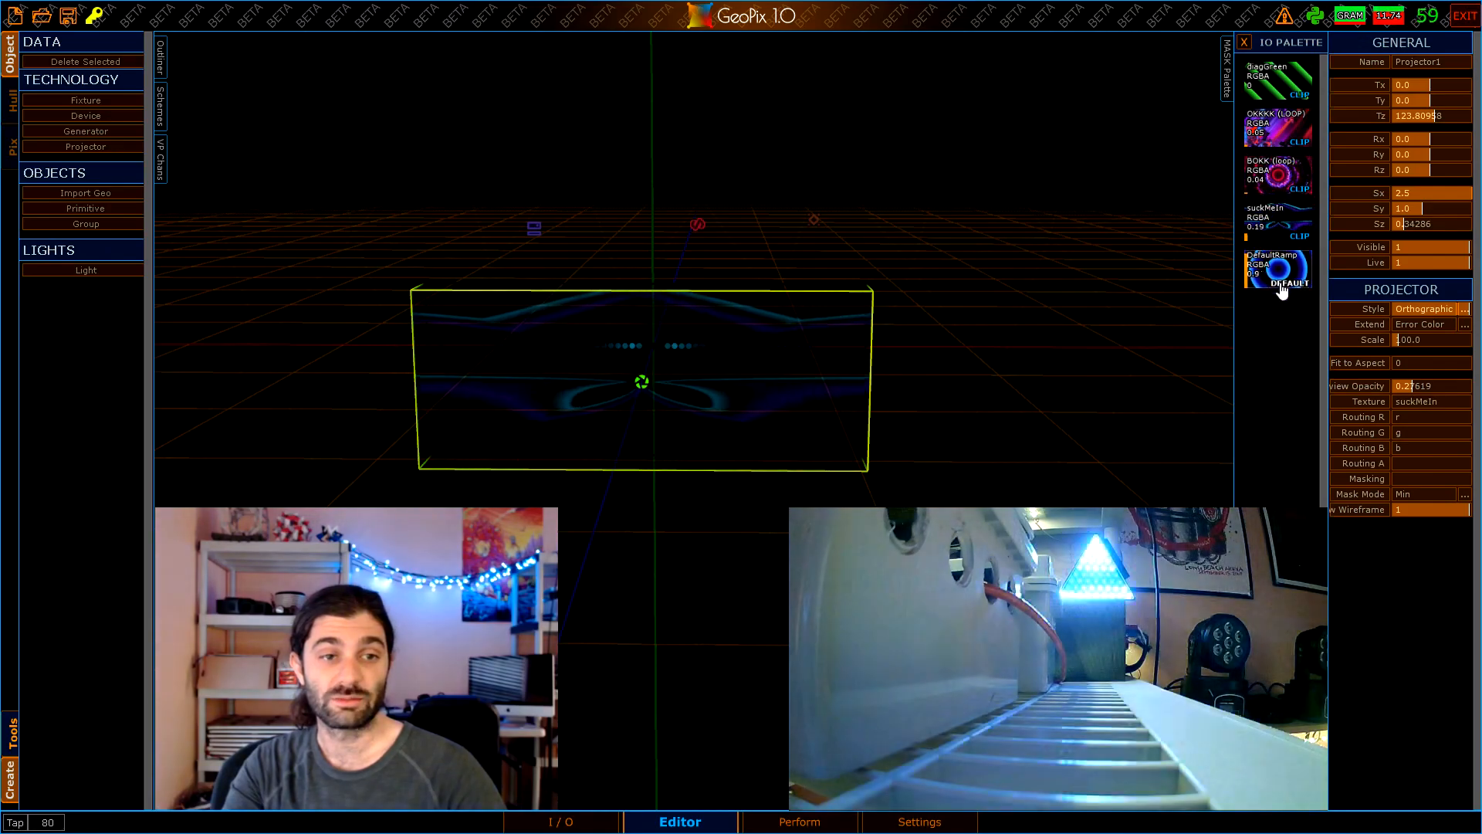
{"action": "left_click", "coordinate": [1279, 271]}
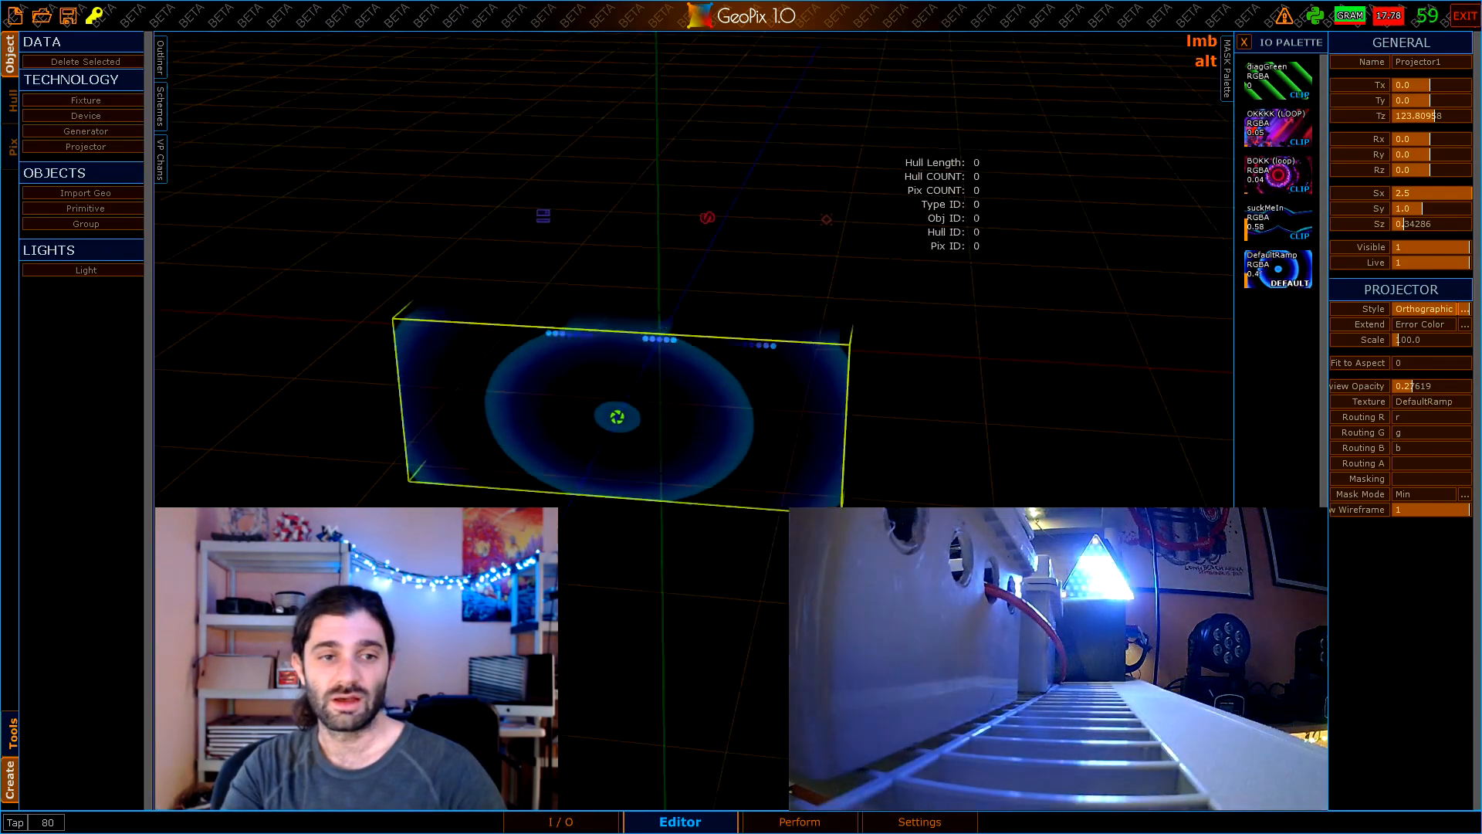